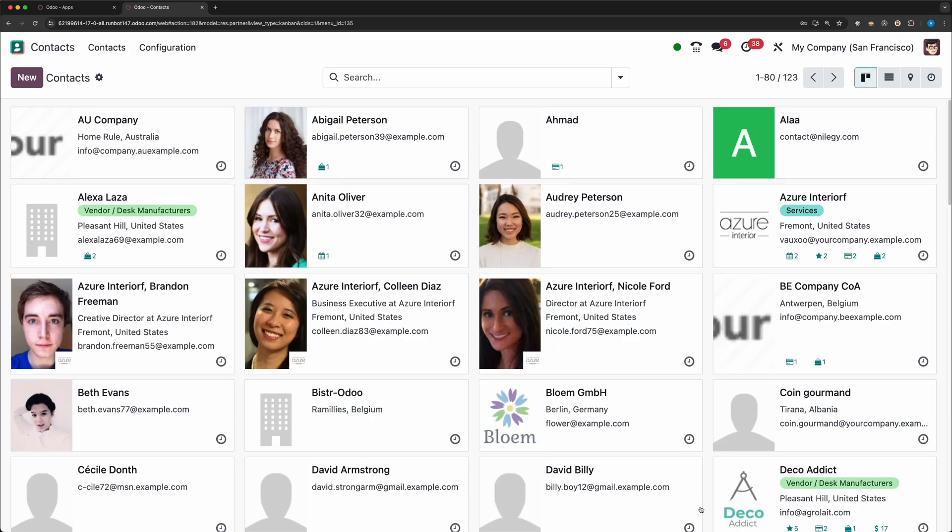
pyautogui.moveTo(720, 397)
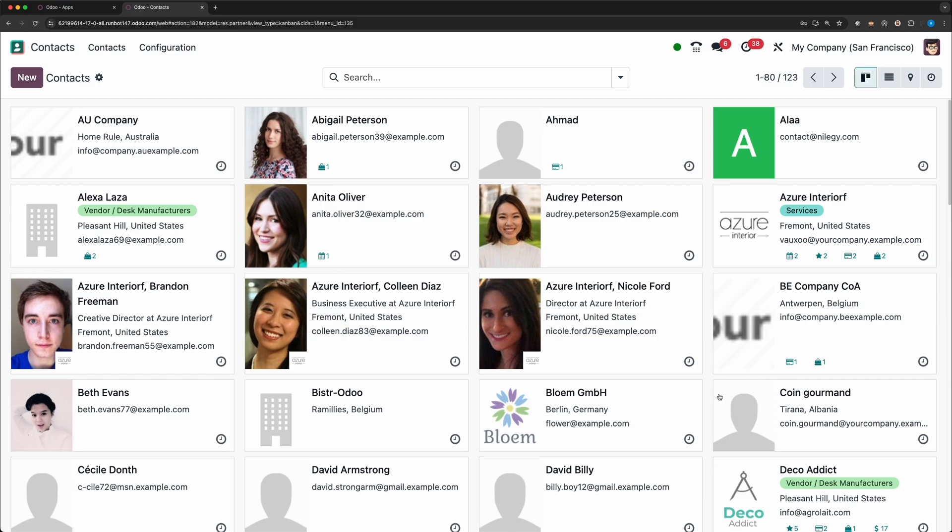
# Show the Contacts as a list, then on the map, then in the activity view
pyautogui.click(888, 78)
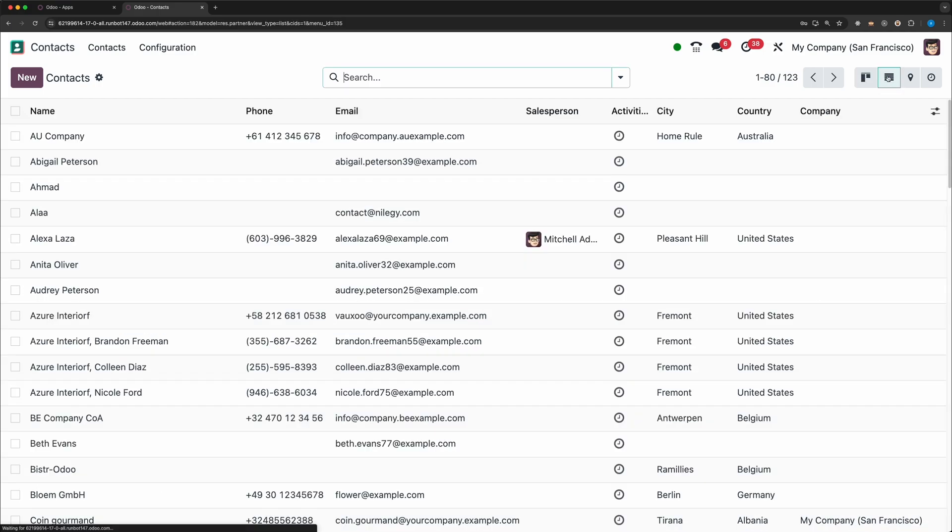
pyautogui.click(910, 78)
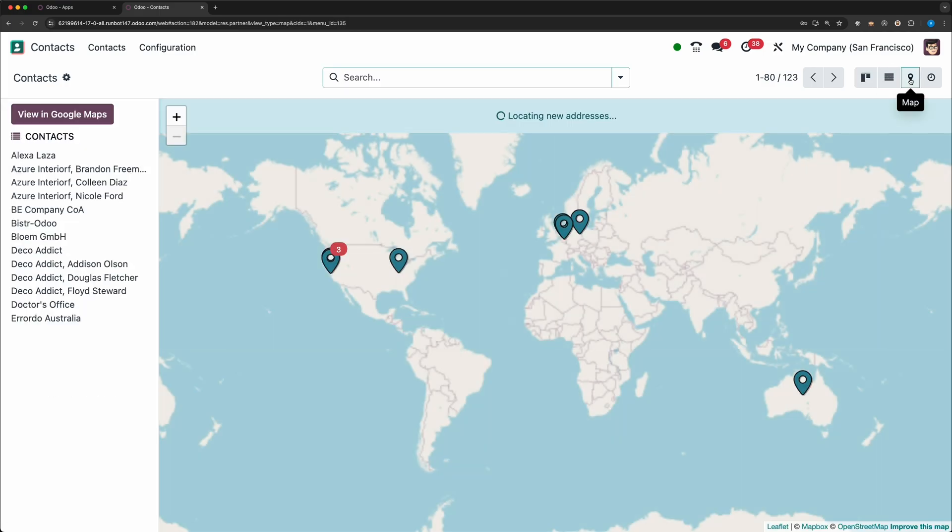
pyautogui.moveTo(694, 286)
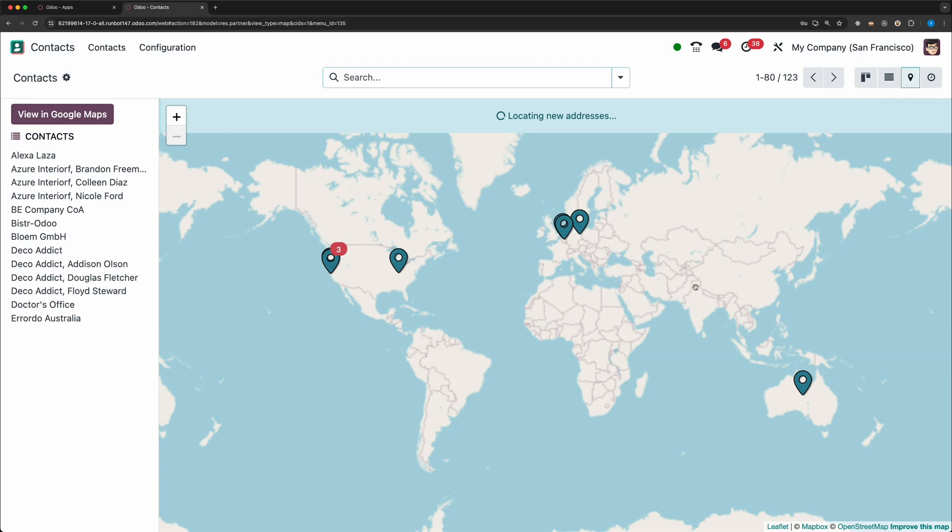
pyautogui.moveTo(930, 78)
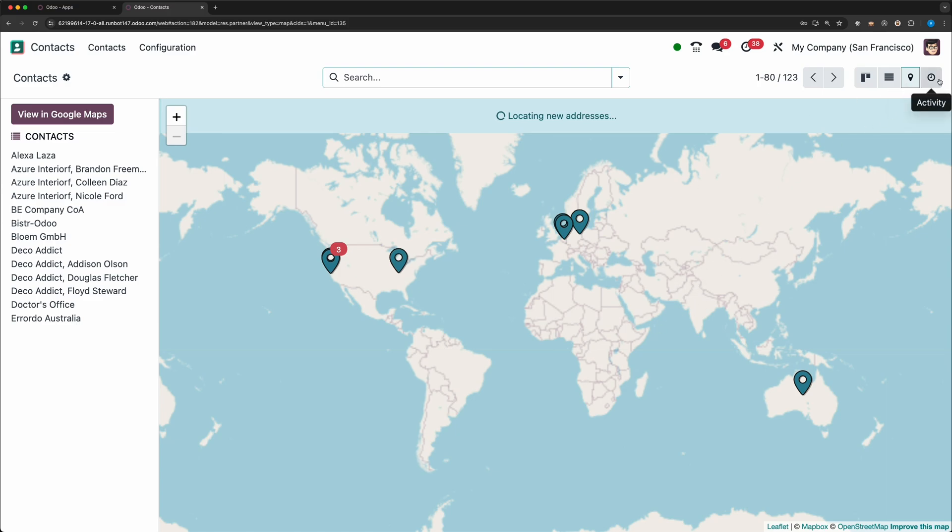
pyautogui.click(932, 78)
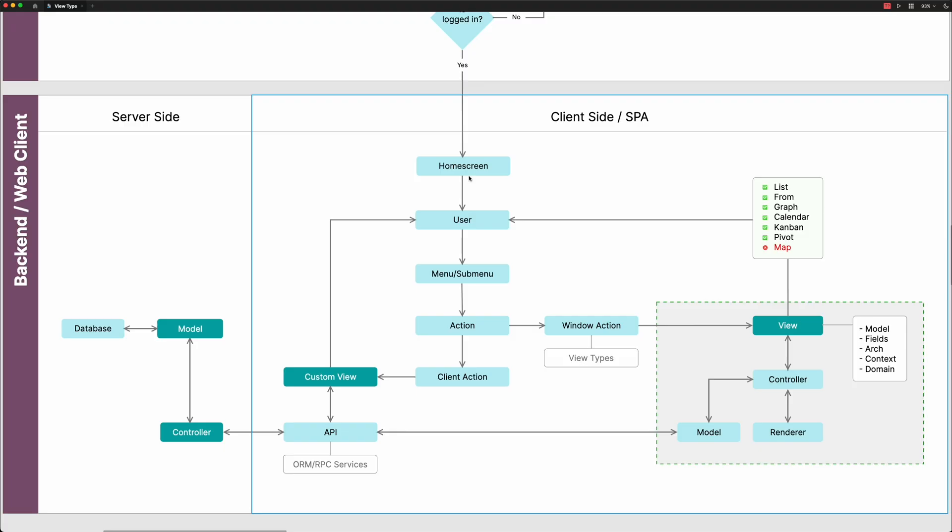
# Select the Figma Frontend / Website banner and flow diagram group, then go to the Events page
pyautogui.click(463, 166)
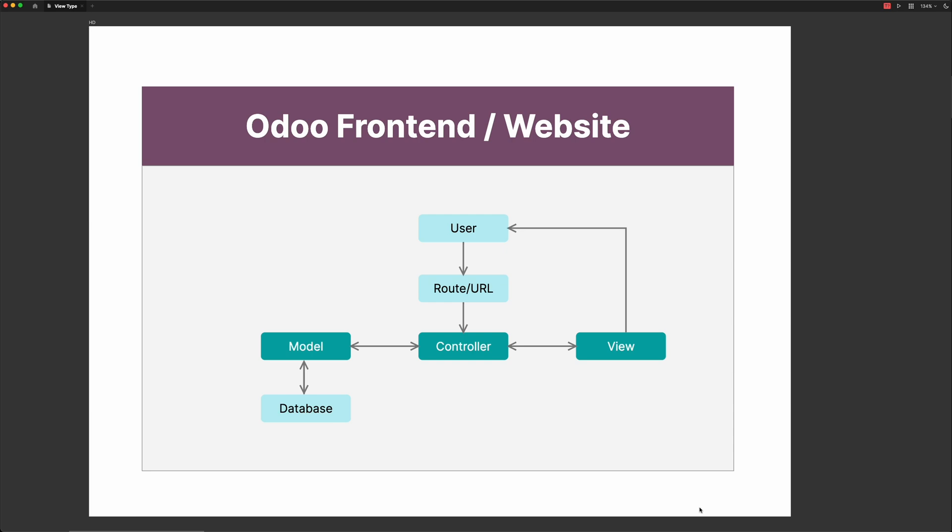
pyautogui.click(515, 133)
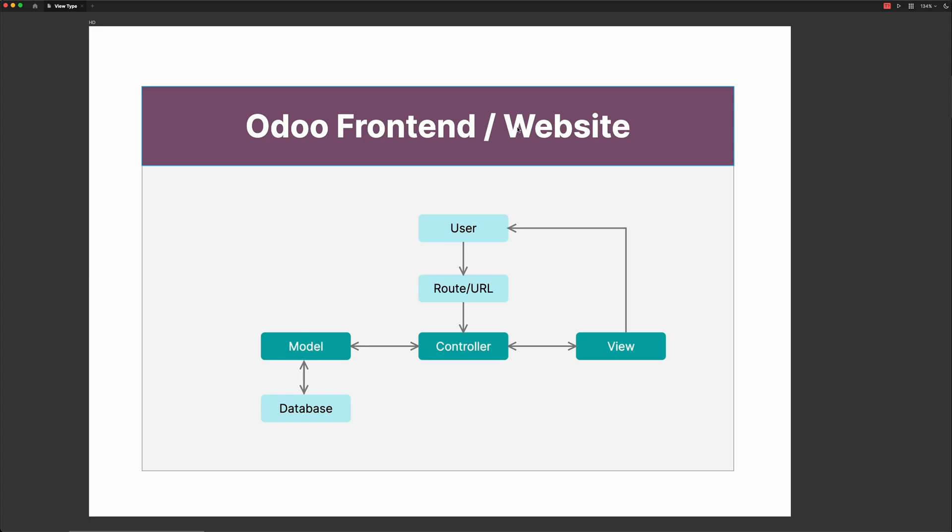
pyautogui.click(313, 347)
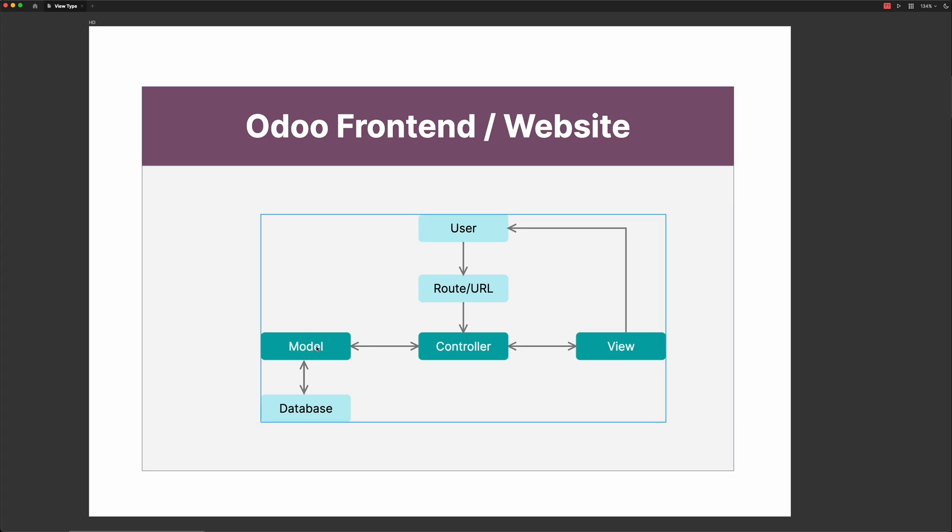
pyautogui.moveTo(473, 354)
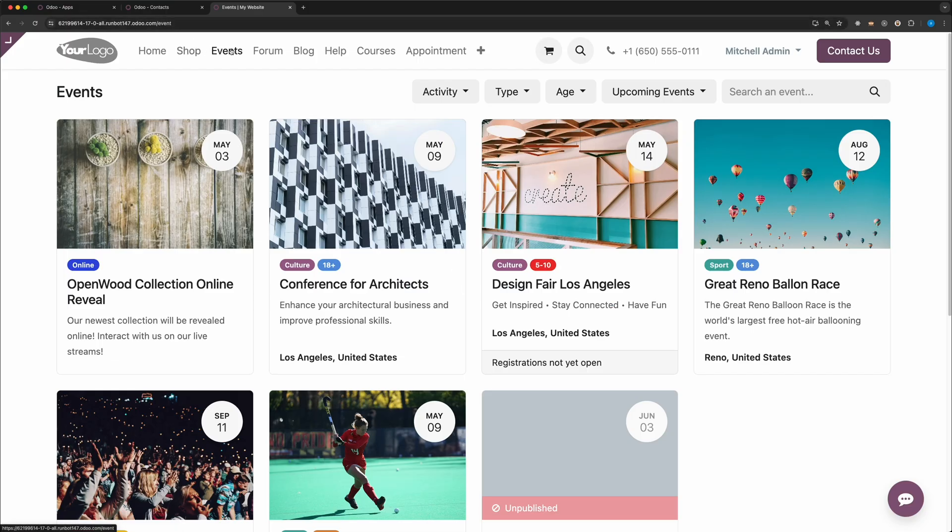
pyautogui.click(158, 24)
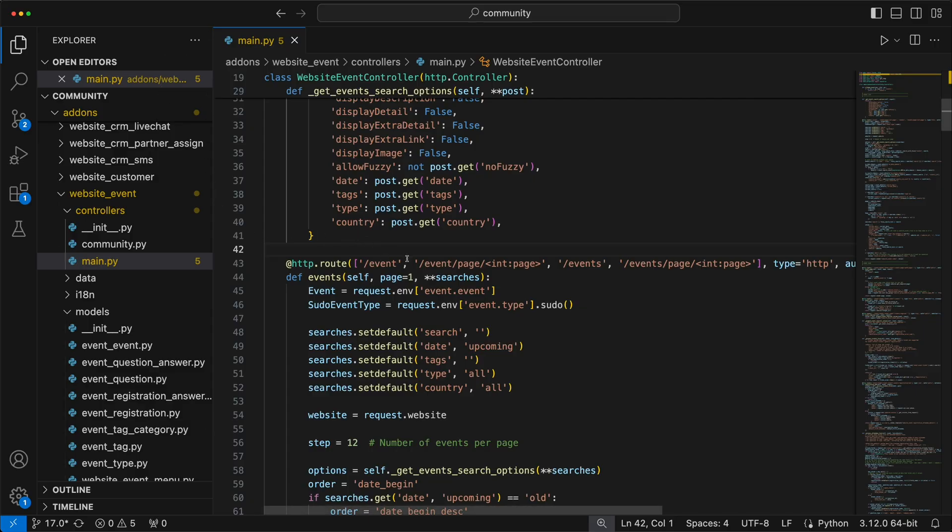
# Open models/event_event.py, select the event.event _name line and scroll through its fields
pyautogui.doubleClick(382, 264)
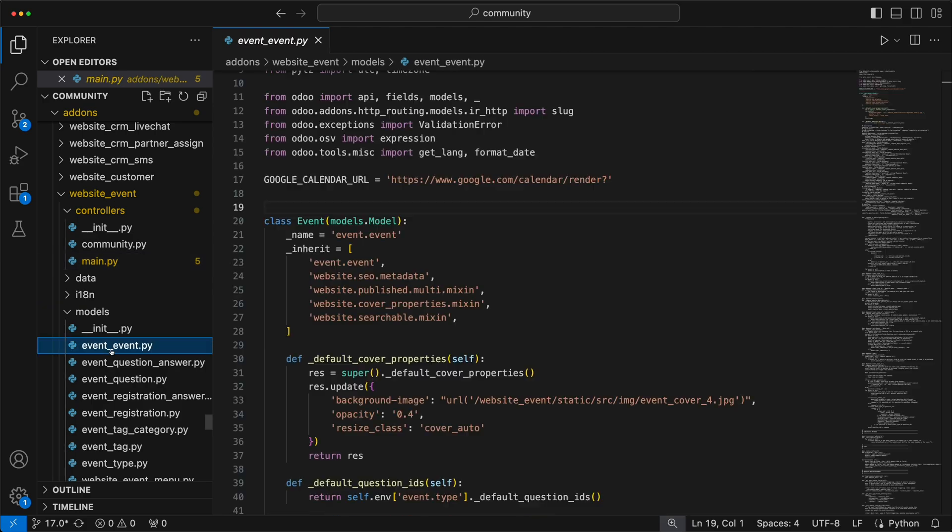
pyautogui.doubleClick(303, 235)
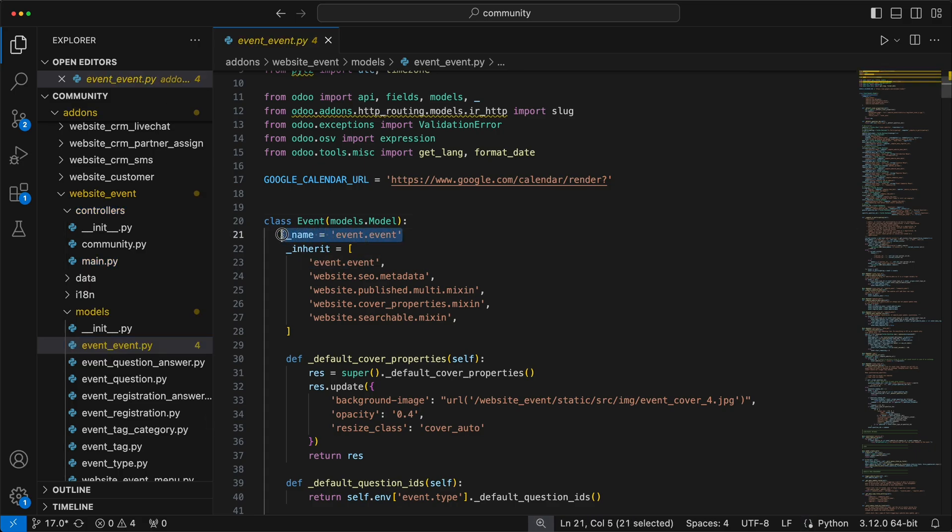
pyautogui.scroll(-3)
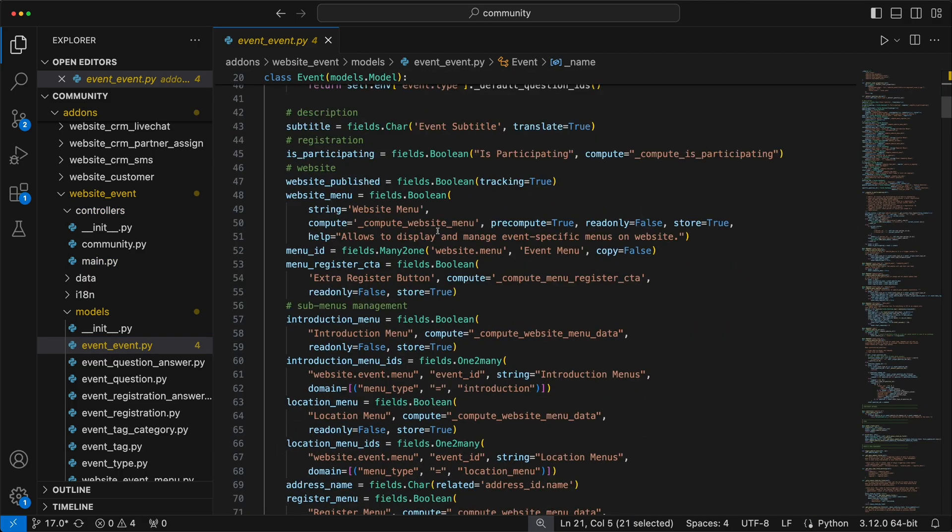
pyautogui.scroll(-3)
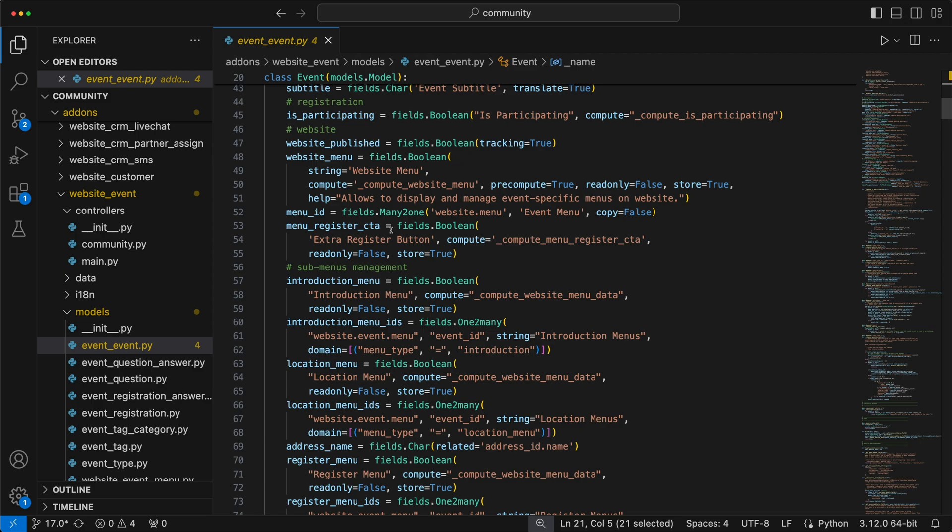
# Return to main.py and select the request.render('website_event.index') line
pyautogui.click(99, 261)
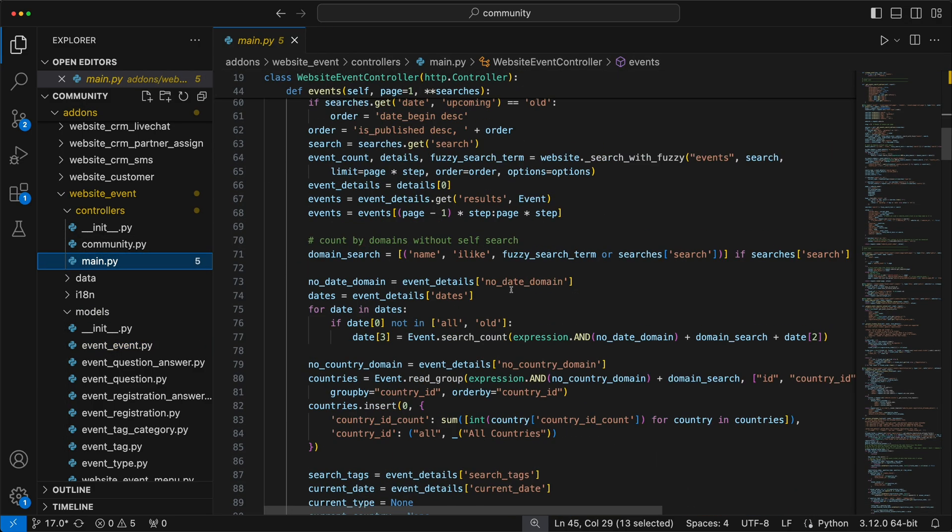
pyautogui.scroll(-3)
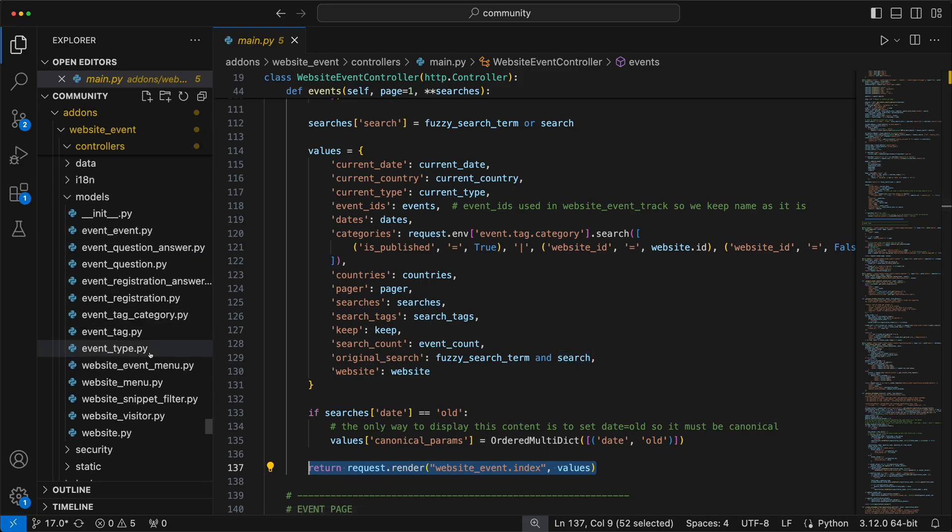
pyautogui.click(88, 296)
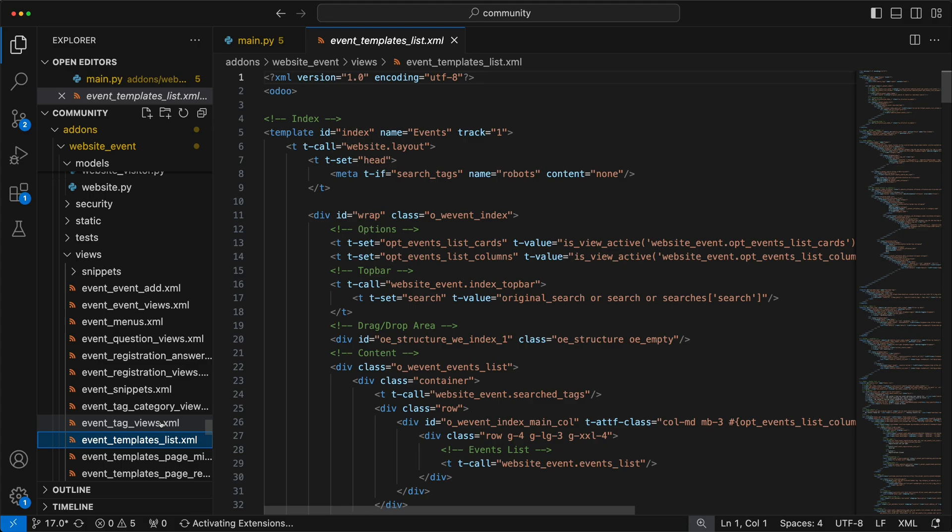
# Select template id 'index', return to main.py, and collapse the controllers and models folders
pyautogui.doubleClick(356, 133)
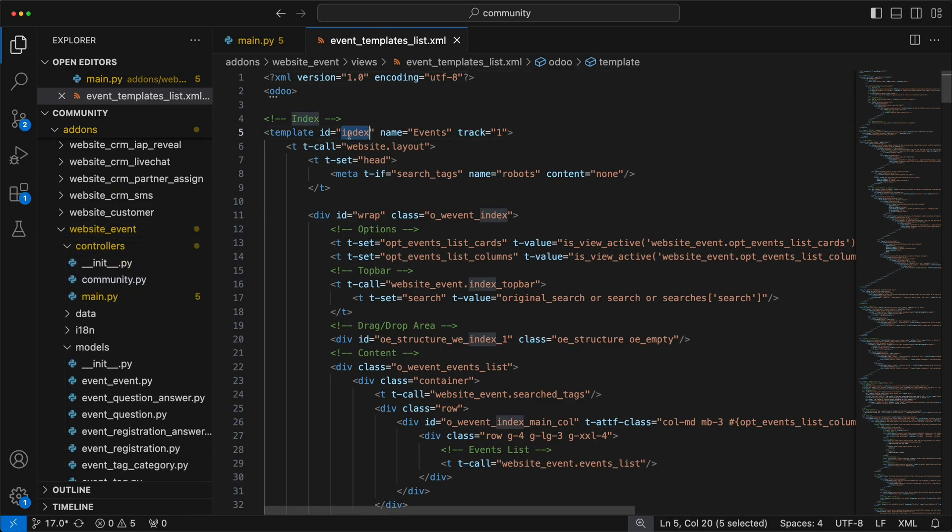
pyautogui.click(252, 41)
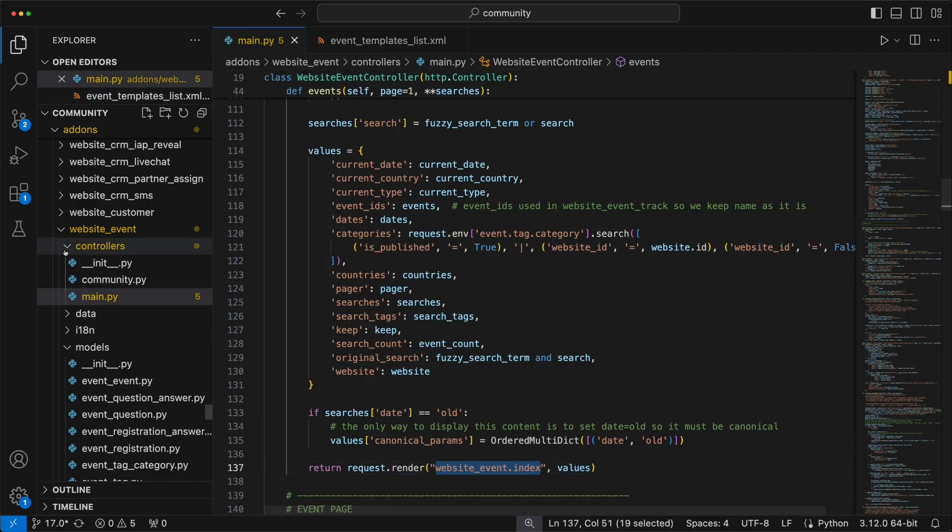
pyautogui.click(100, 246)
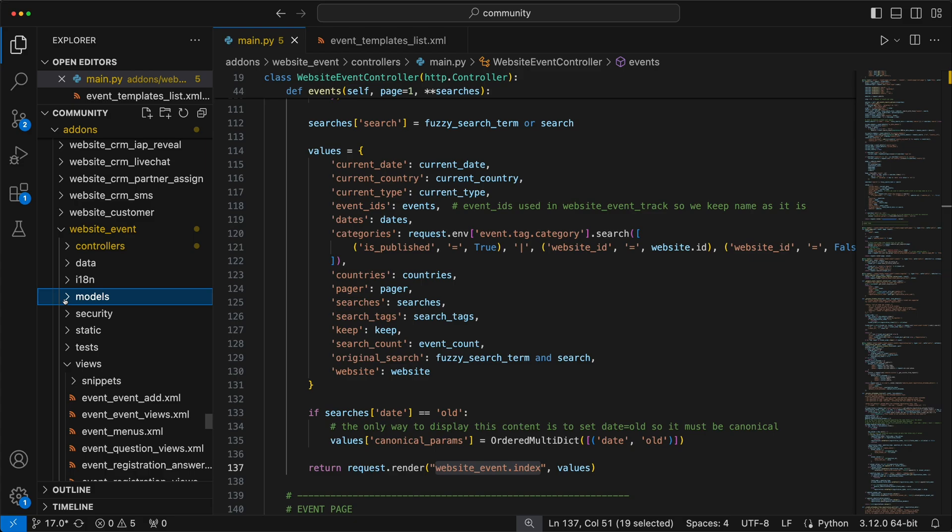
pyautogui.click(87, 364)
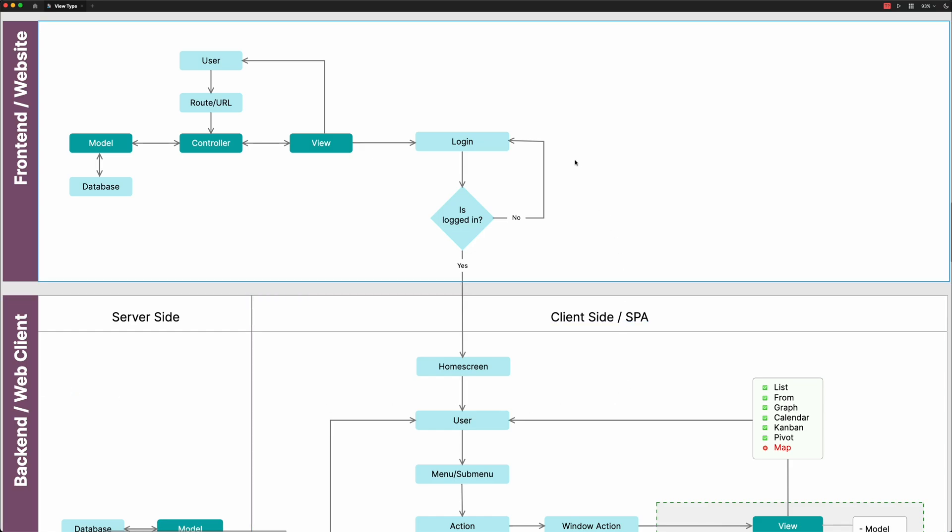
pyautogui.moveTo(470, 177)
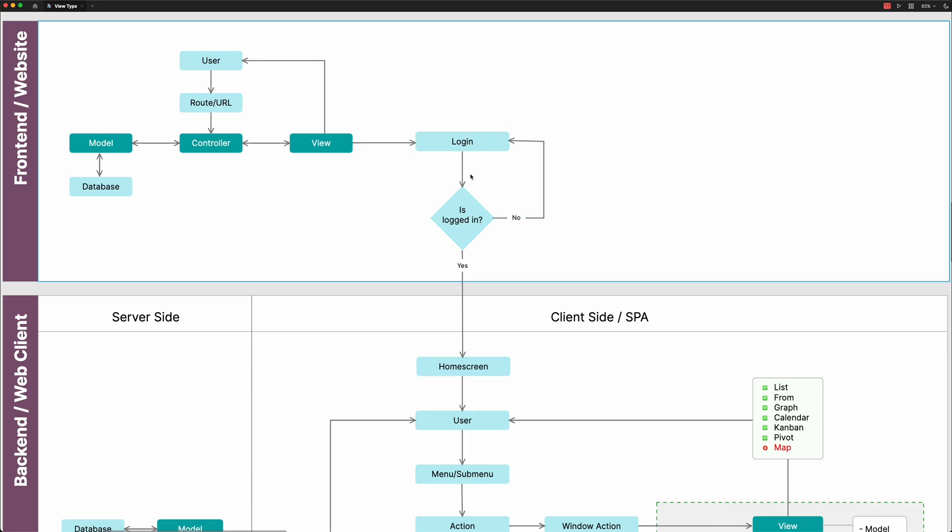
# Select the Client Side / SPA section and scroll down to the Backend / Web Client diagram
pyautogui.click(462, 220)
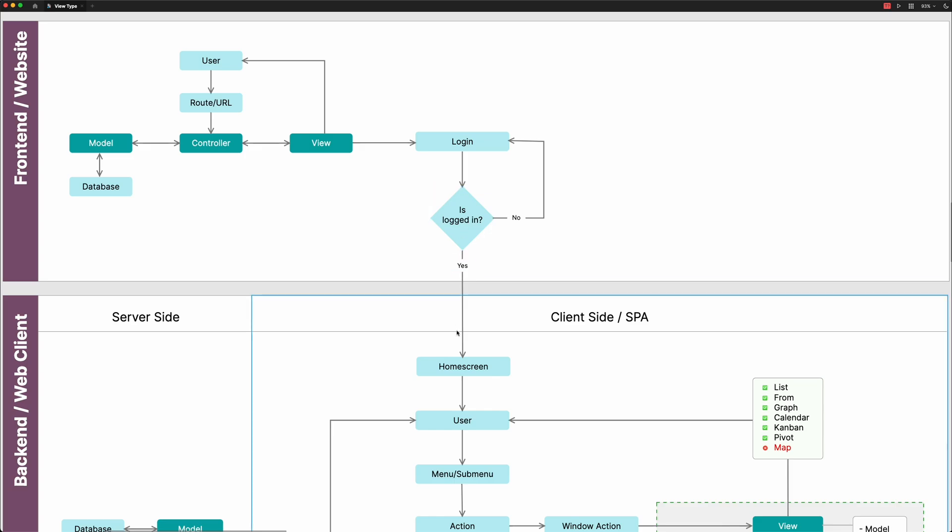
pyautogui.scroll(-3)
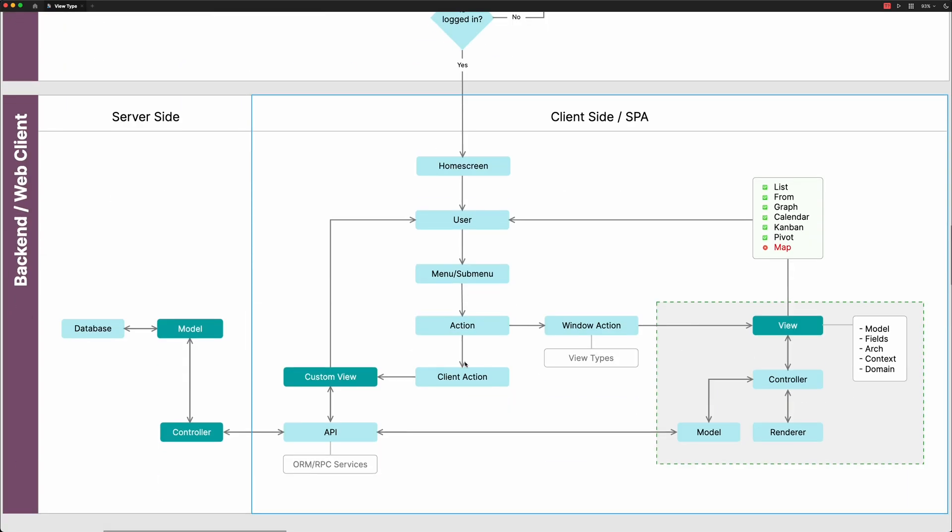
pyautogui.moveTo(470, 252)
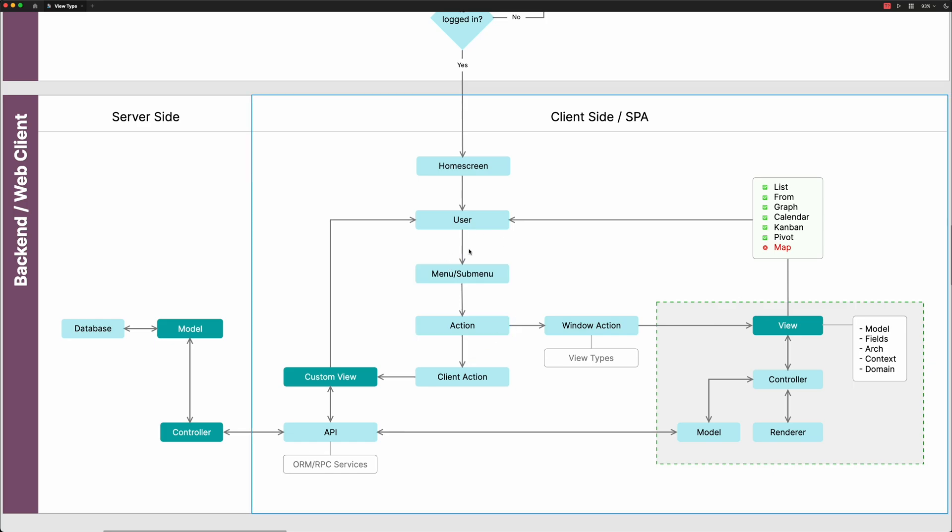
pyautogui.click(462, 274)
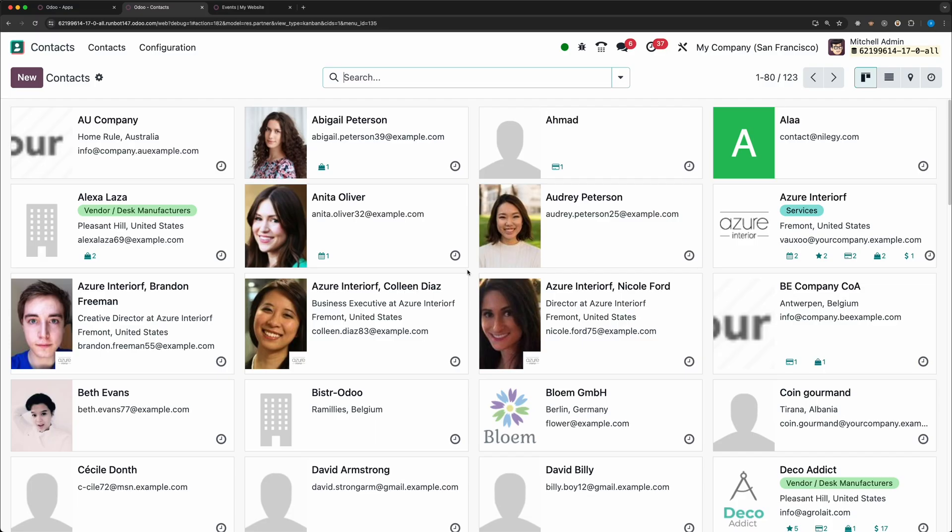
# Search '/menu' in the command palette and open the technical Menu Items list
pyautogui.write('/menu')
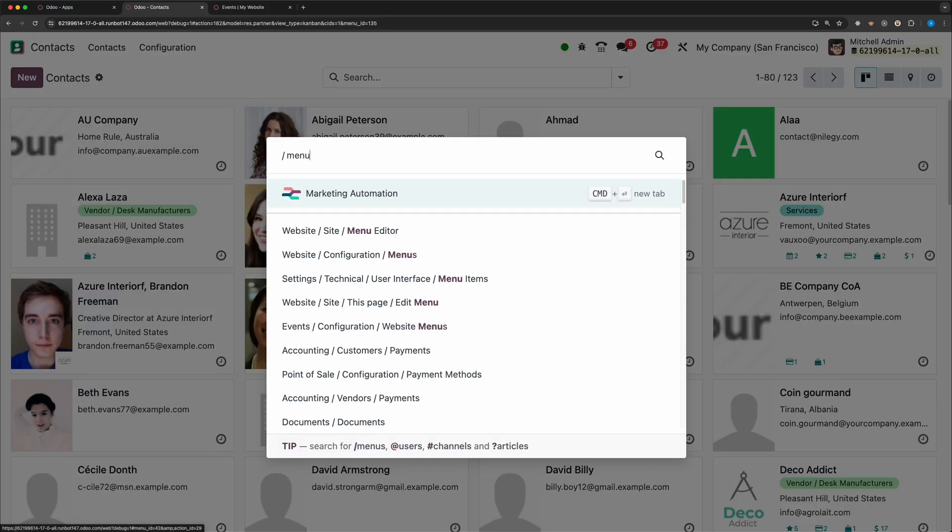
pyautogui.moveTo(364, 285)
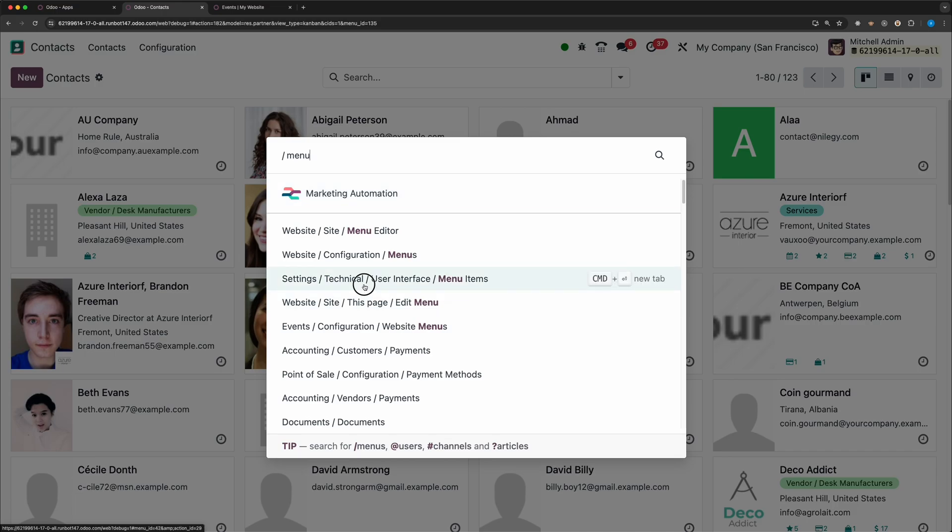
pyautogui.click(365, 279)
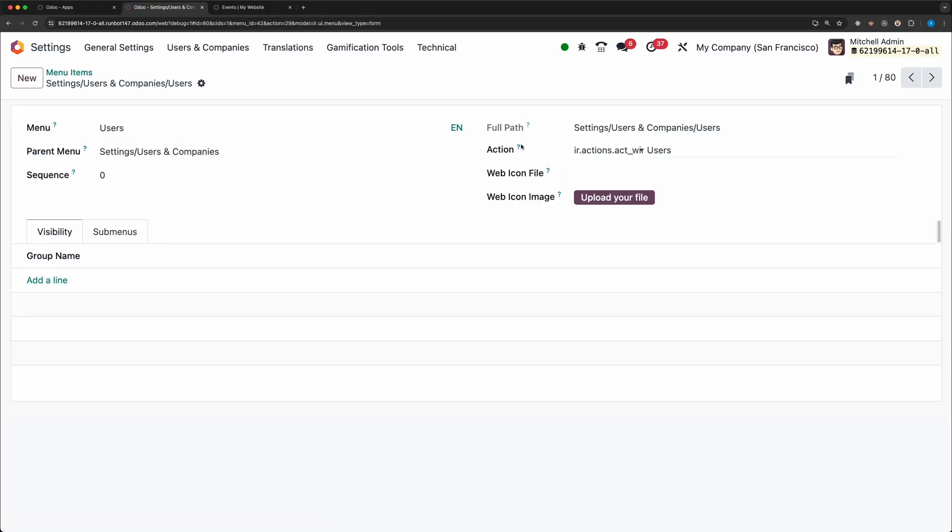
pyautogui.moveTo(519, 148)
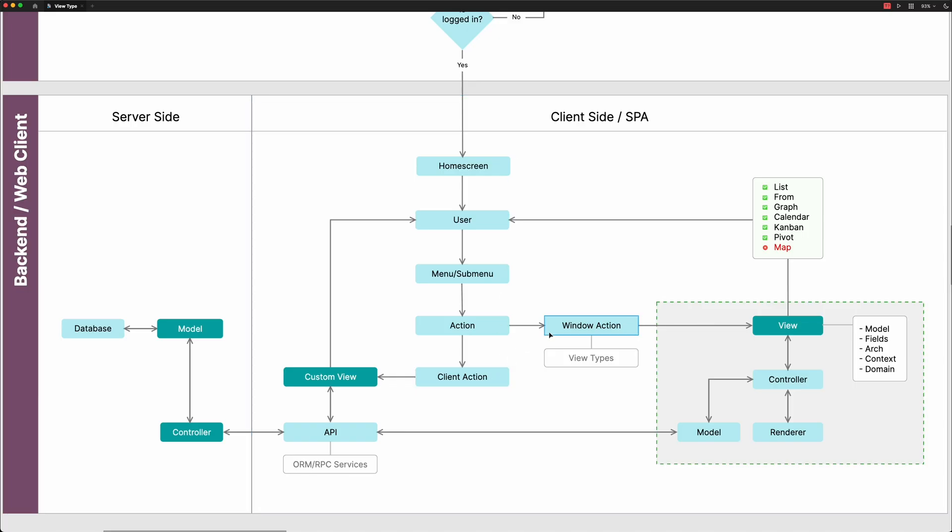
pyautogui.moveTo(808, 327)
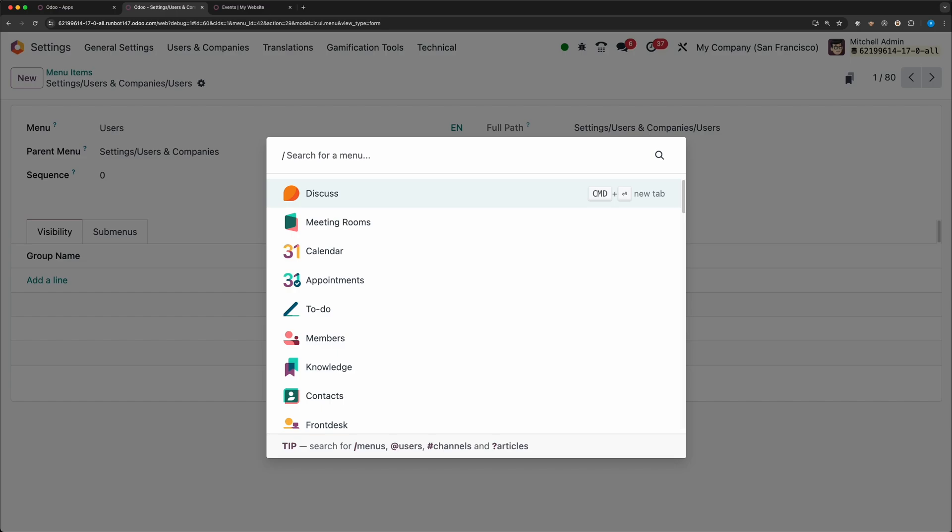
# Filter the command palette with 'actions' to list Window, Client and Server Actions menus
pyautogui.write('actions')
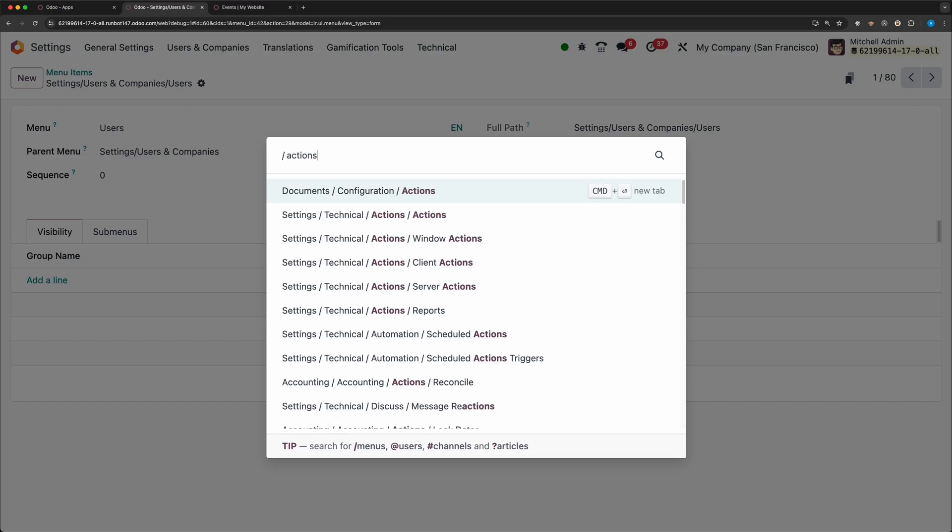
pyautogui.moveTo(484, 241)
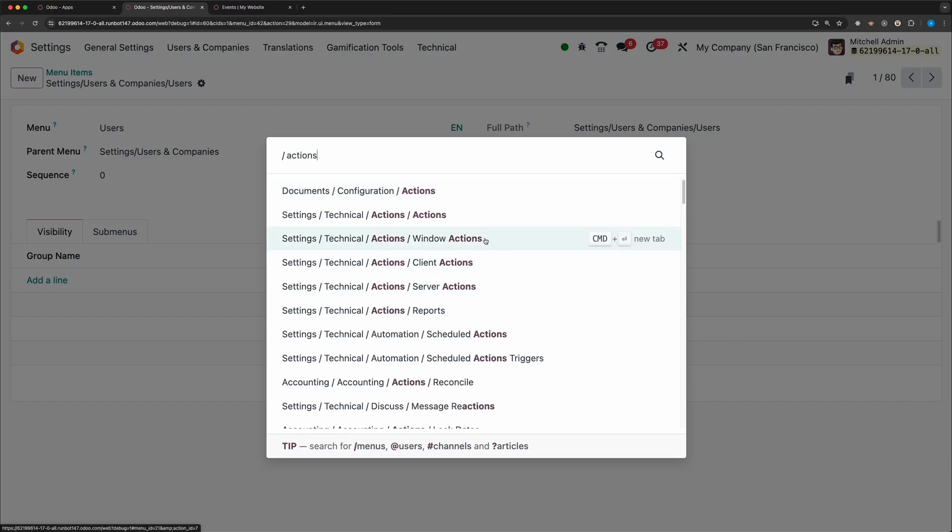
pyautogui.moveTo(467, 286)
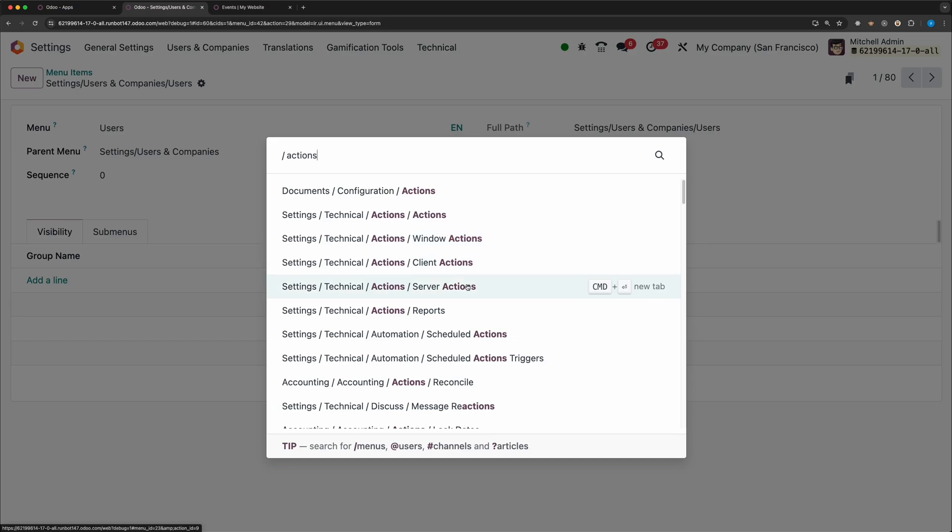
pyautogui.moveTo(471, 308)
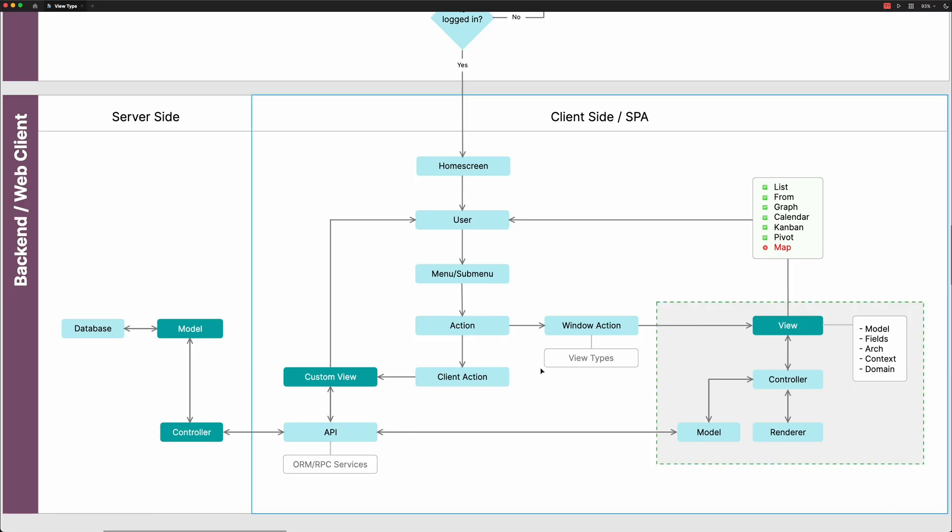
pyautogui.click(591, 326)
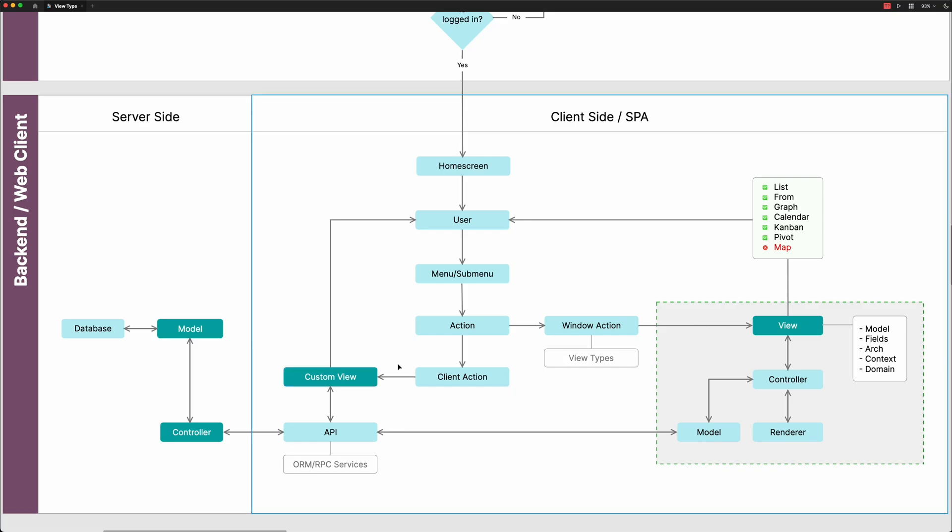
pyautogui.click(591, 326)
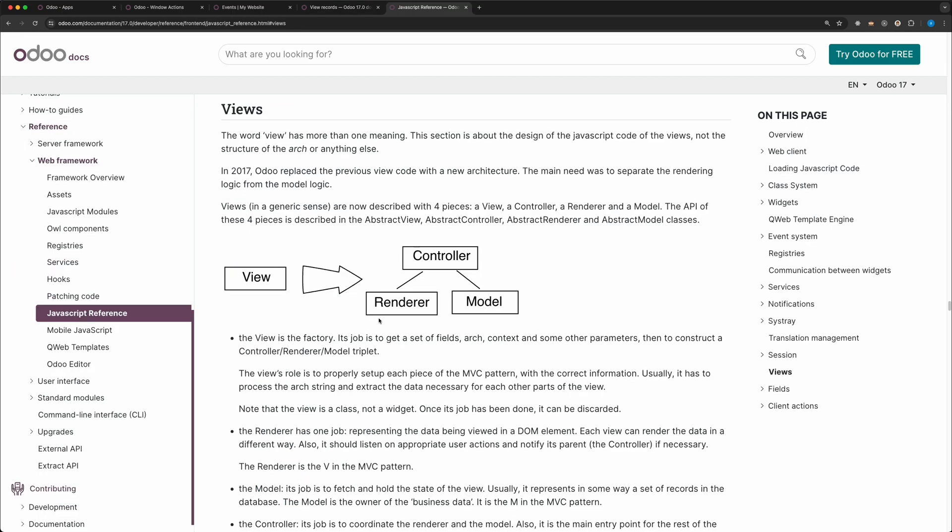
pyautogui.moveTo(425, 272)
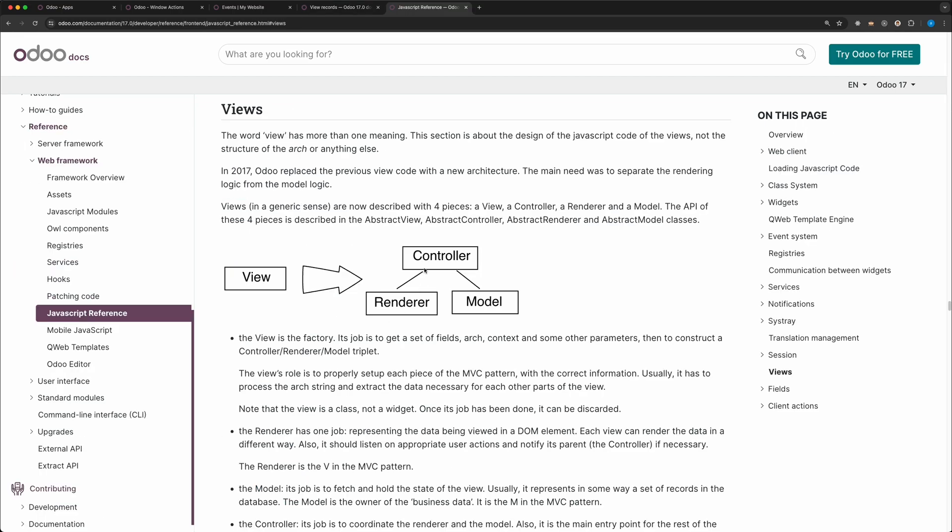
pyautogui.moveTo(386, 295)
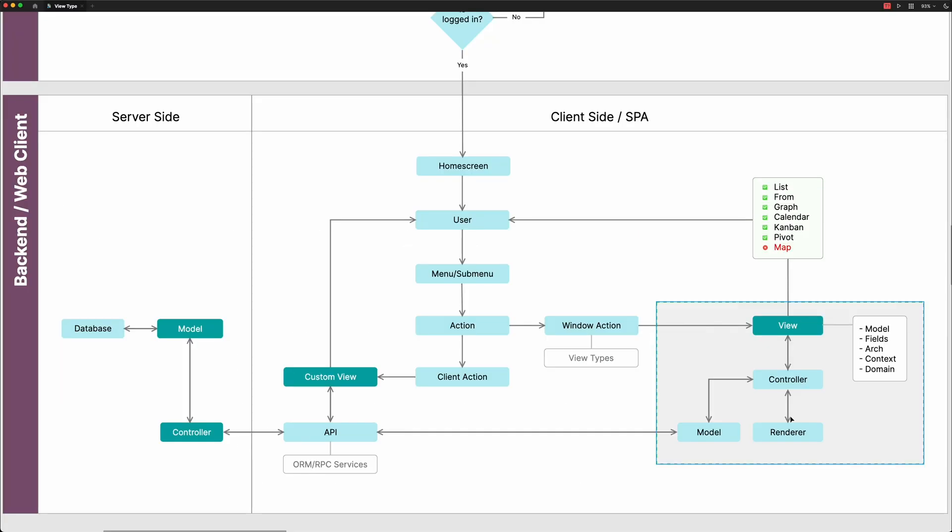
pyautogui.click(788, 380)
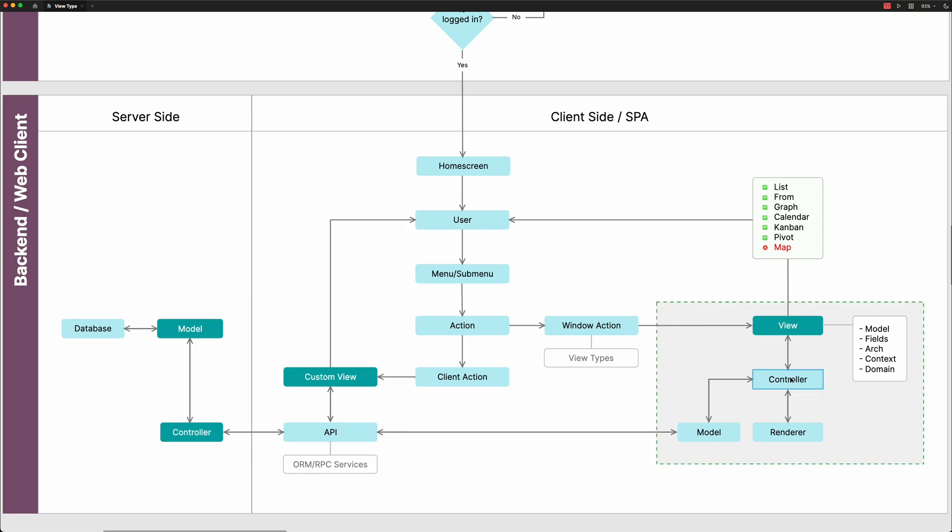
pyautogui.click(708, 433)
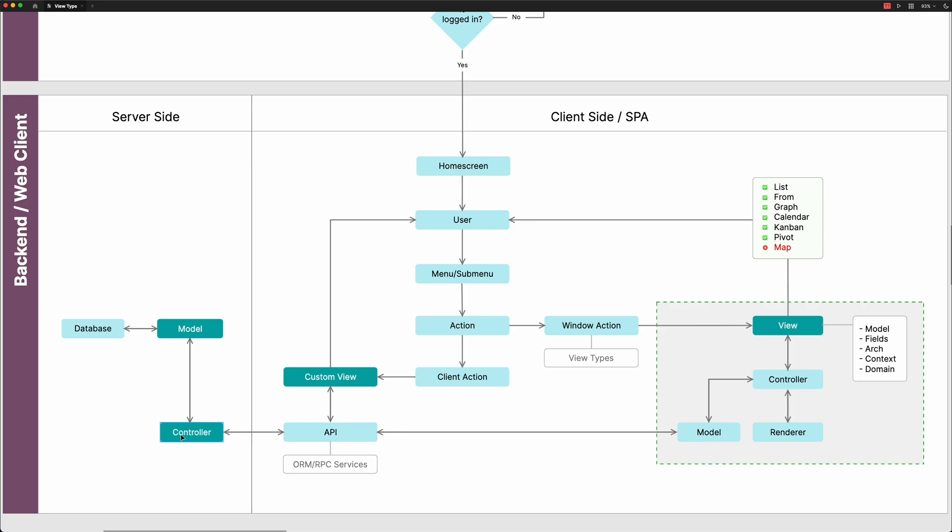
pyautogui.moveTo(190, 330)
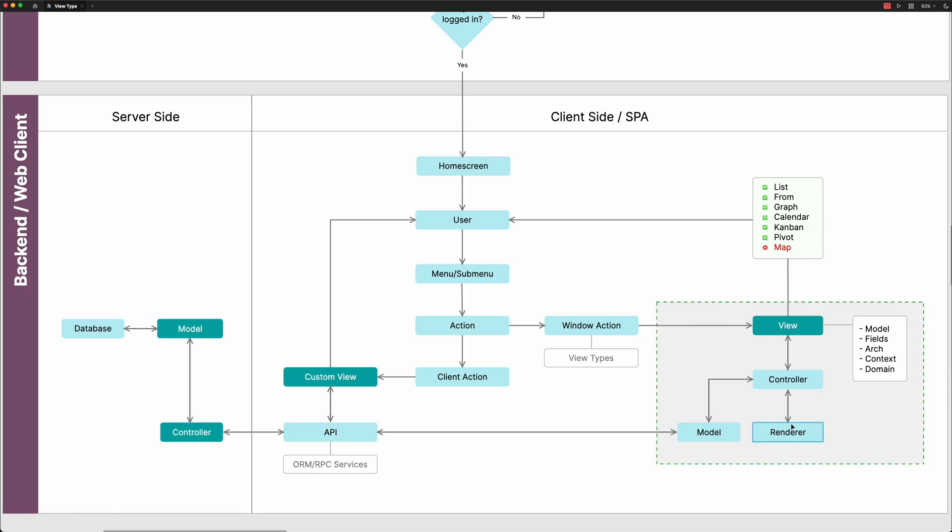
pyautogui.moveTo(792, 437)
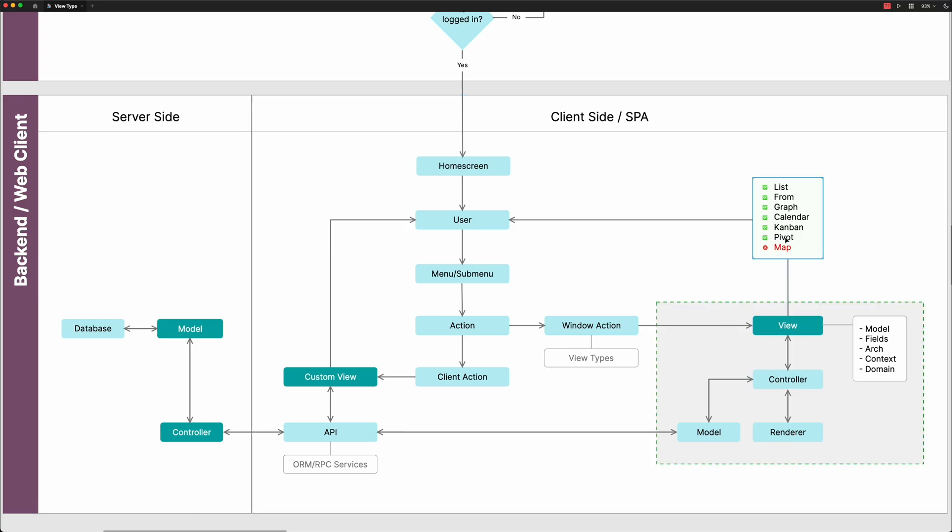
pyautogui.click(462, 220)
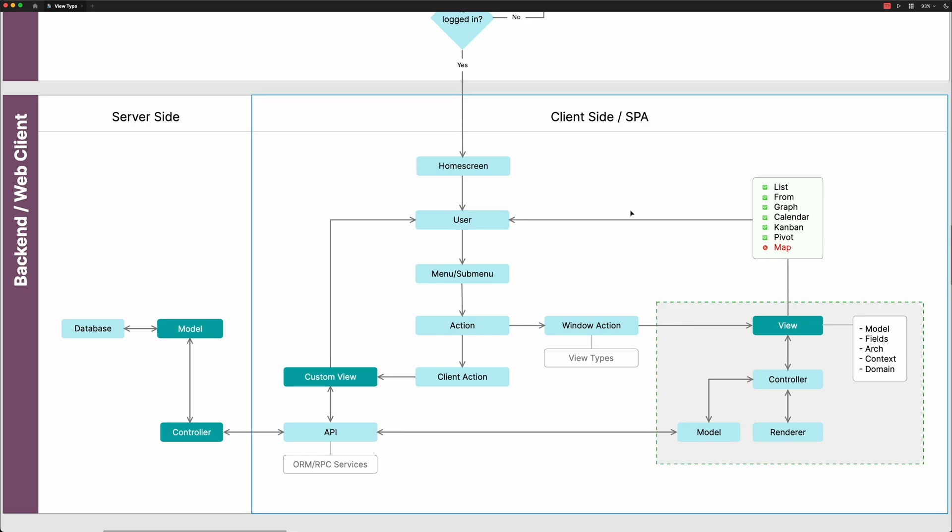
pyautogui.moveTo(641, 204)
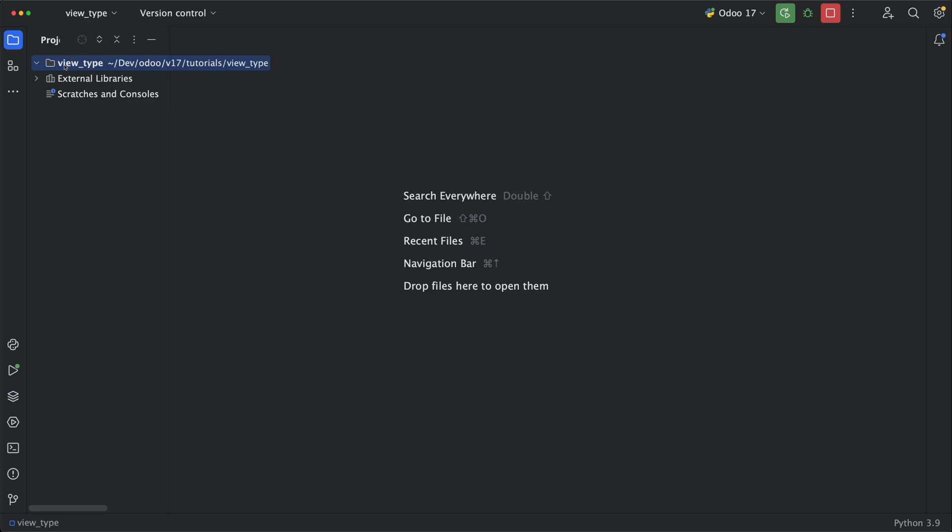
# Create a new 'ajscript' directory under the view_type project
pyautogui.rightClick(65, 63)
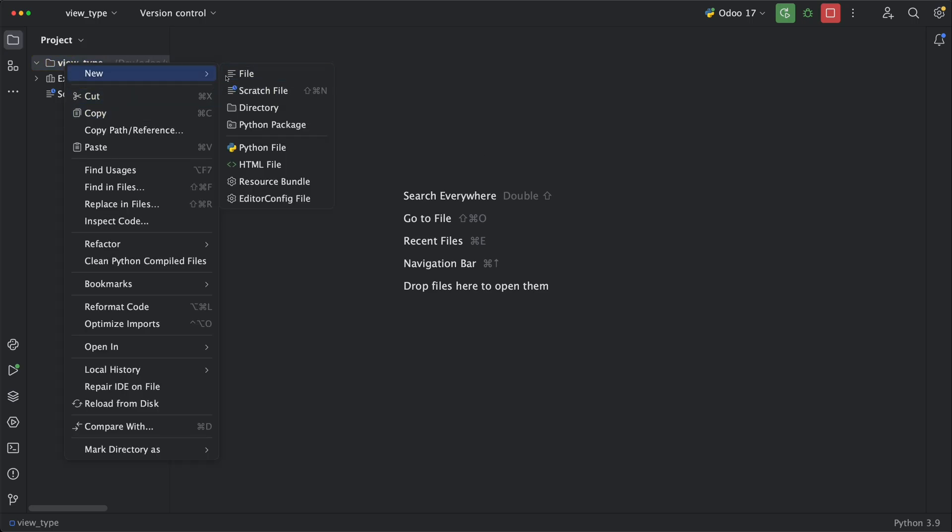
pyautogui.click(259, 107)
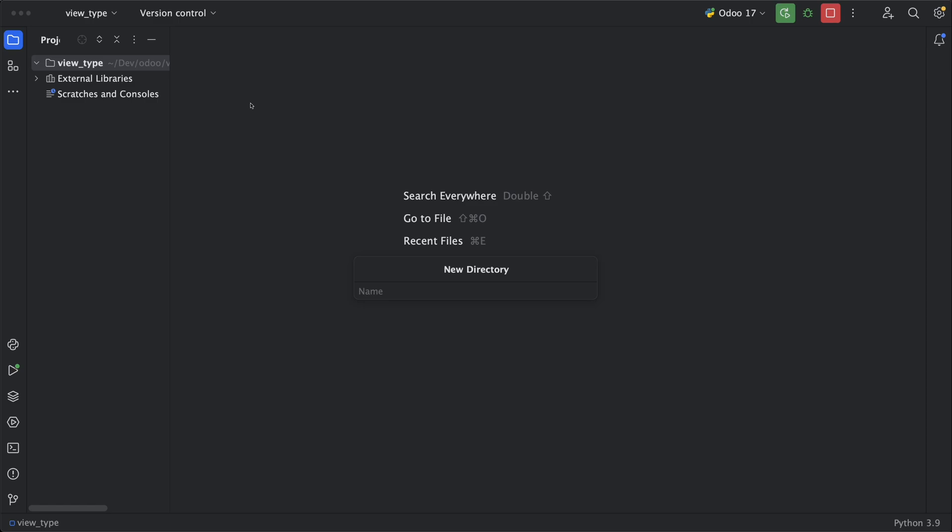
pyautogui.write('ajscript')
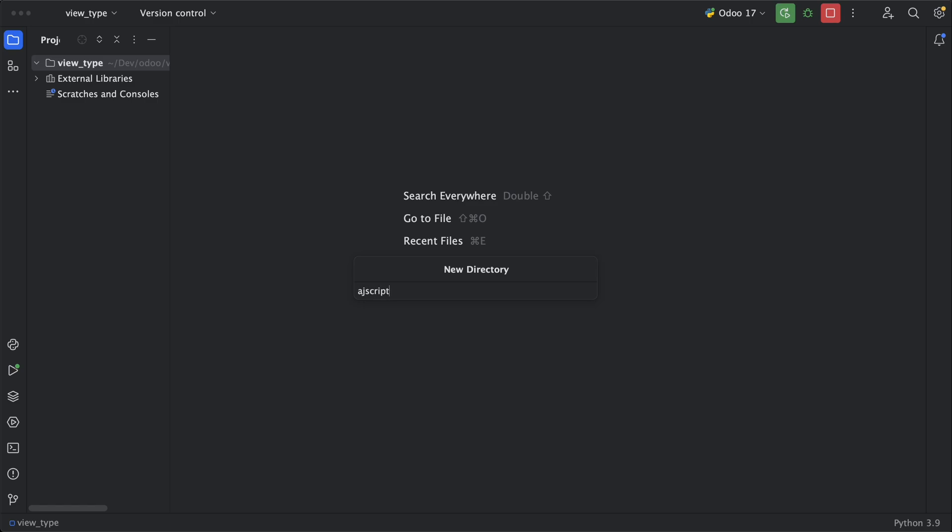
pyautogui.press('Enter')
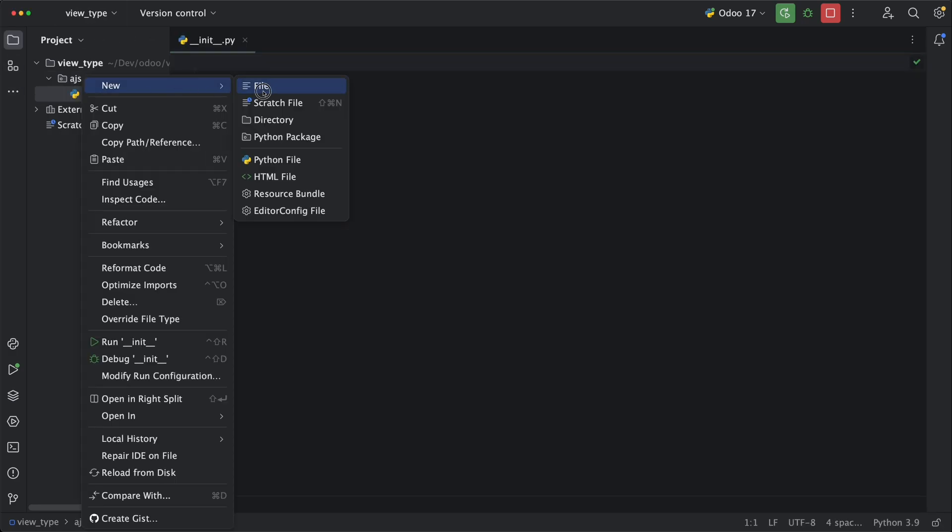
# Add __manifest__.py with name and description 'AJScript Media'
pyautogui.click(262, 86)
pyautogui.write('"description')
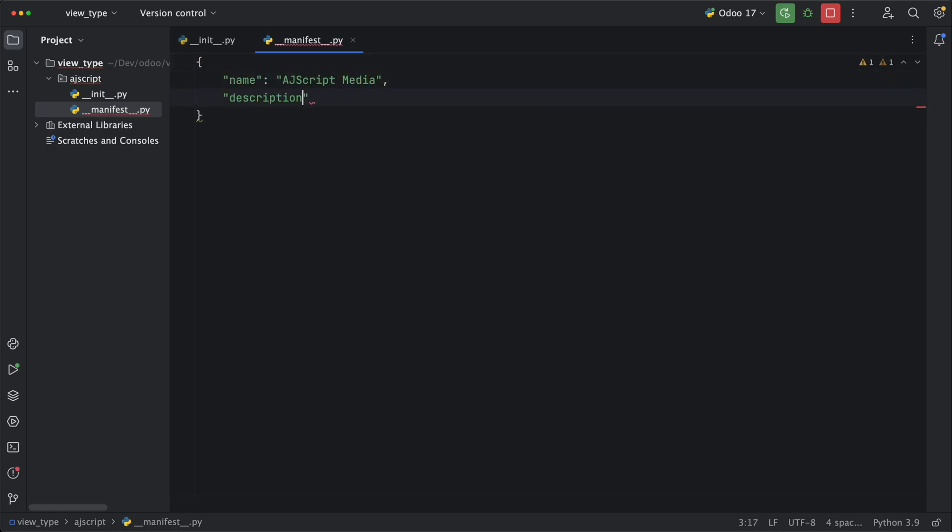
pyautogui.write(': "AJScript Media')
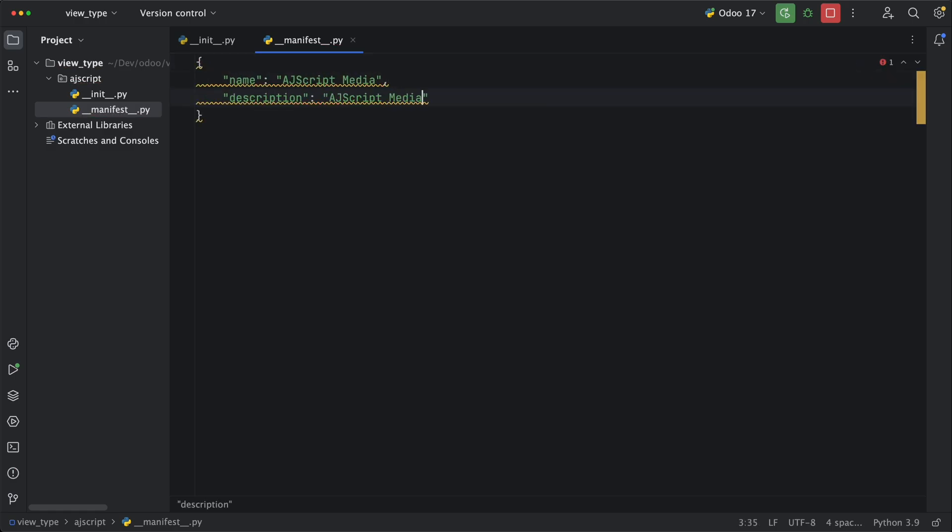
pyautogui.write(',')
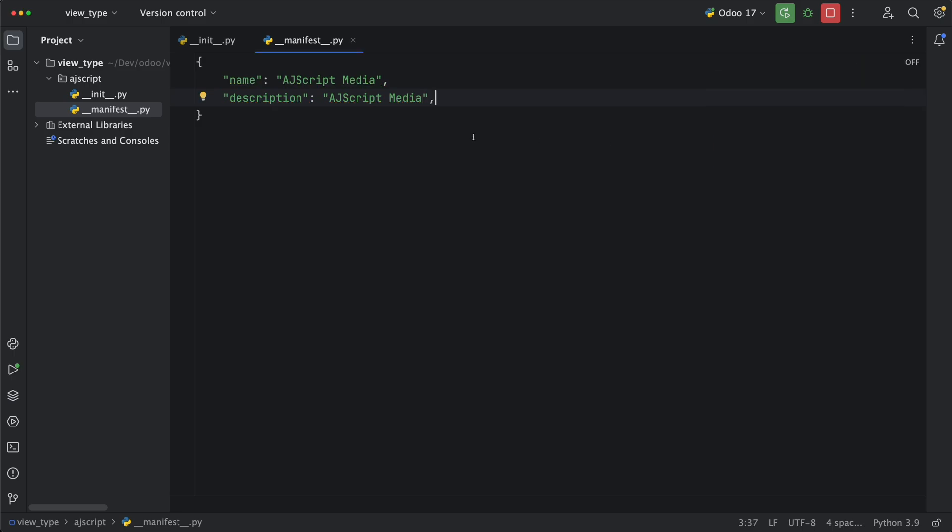
# Create a models subfolder inside ajscript with __init__.py and contact.py files
pyautogui.rightClick(82, 79)
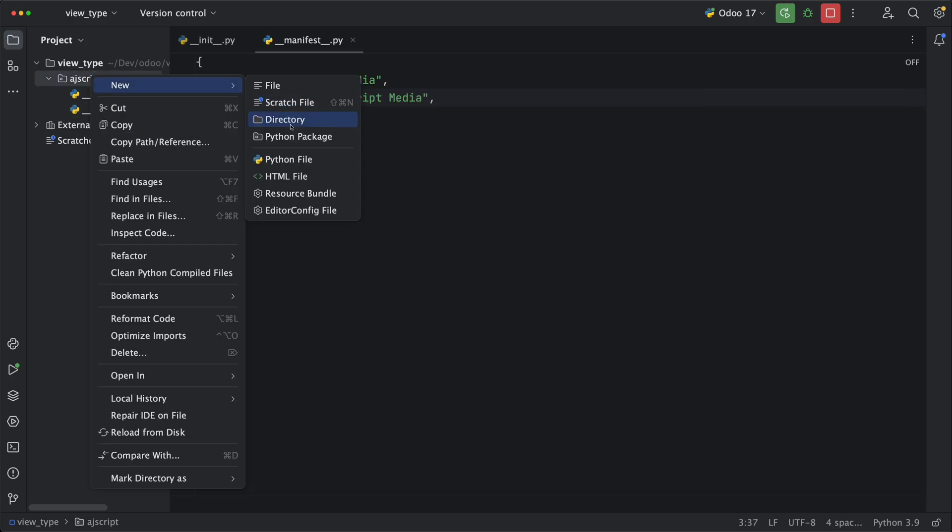
pyautogui.click(284, 120)
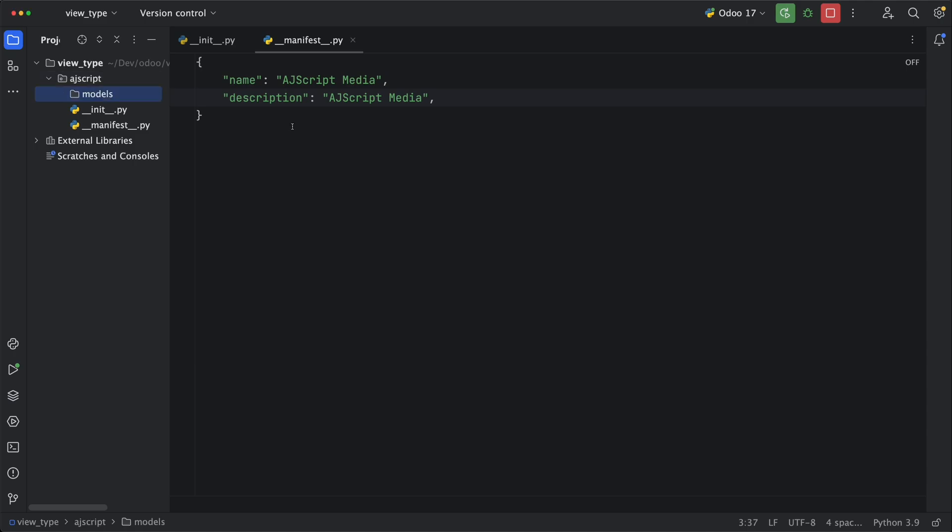
pyautogui.rightClick(98, 93)
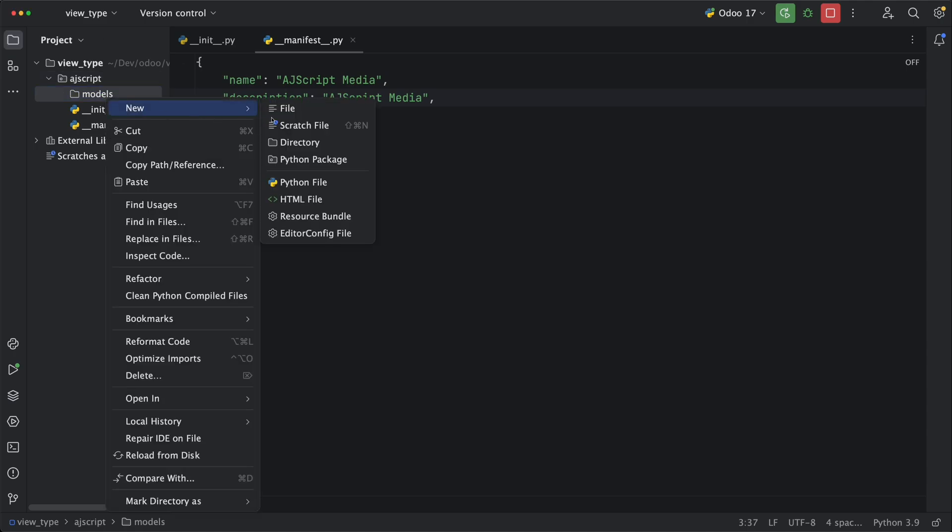
pyautogui.click(286, 109)
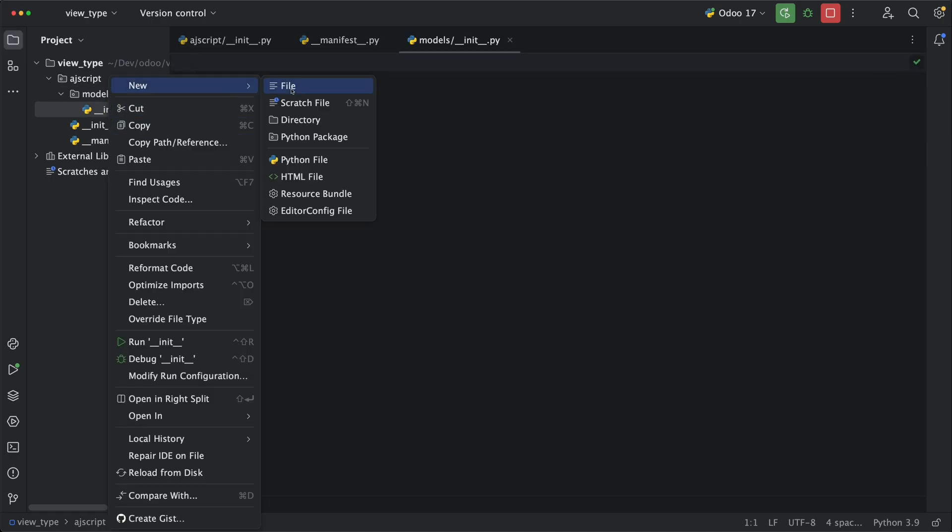
pyautogui.click(288, 86)
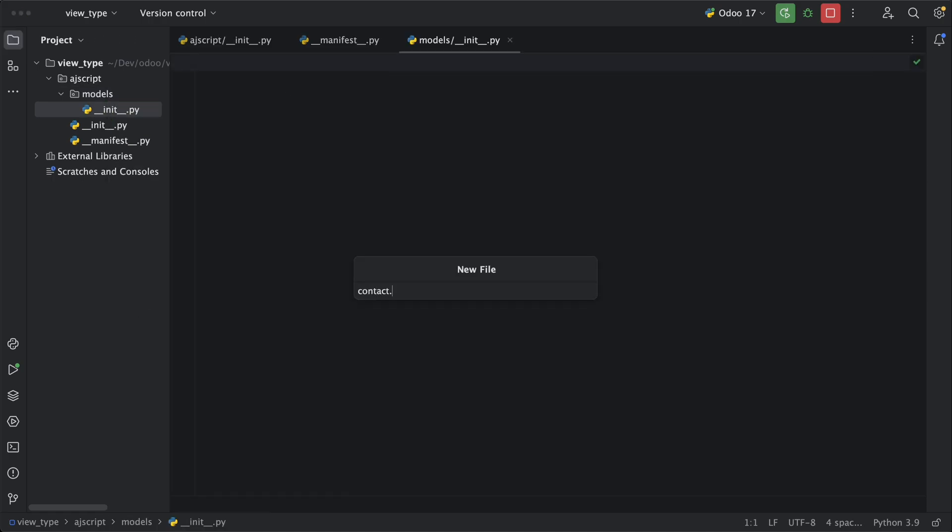
pyautogui.press('Enter')
pyautogui.write('from . i')
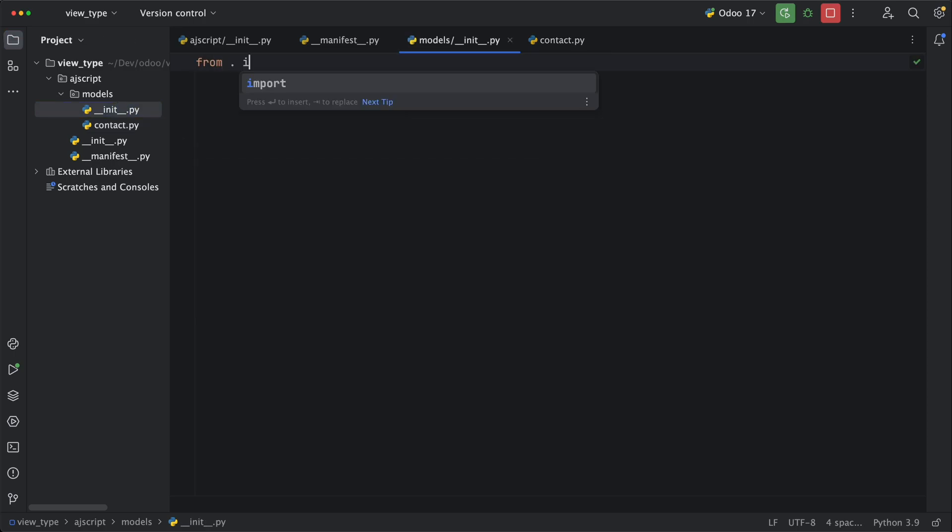
# Import contact and define AjsContact, described 'AJS Contact', with Char name and Integer age fields
pyautogui.write('mport contact')
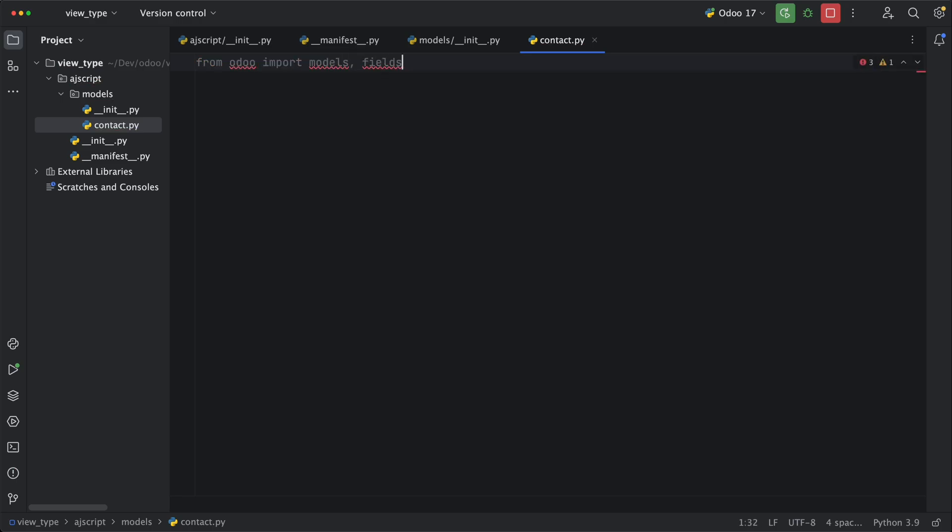
pyautogui.press('Enter')
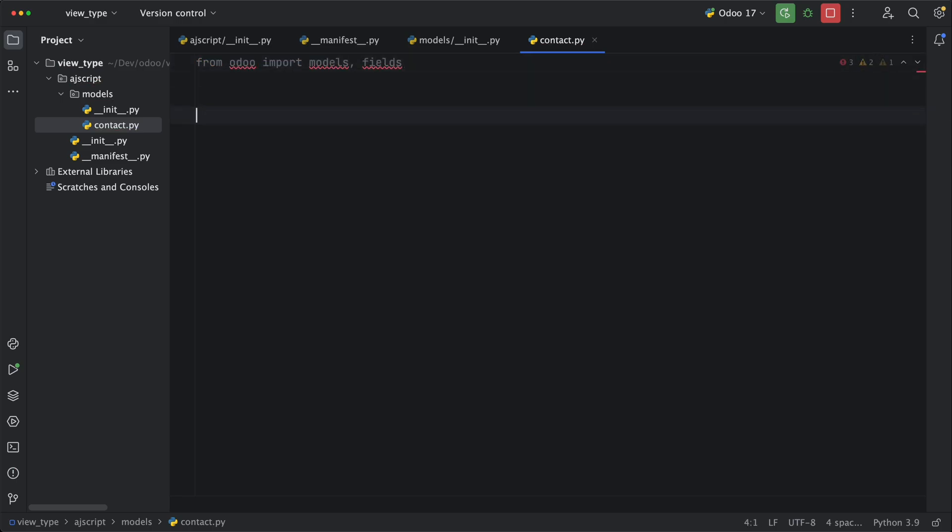
pyautogui.write('class Ajs')
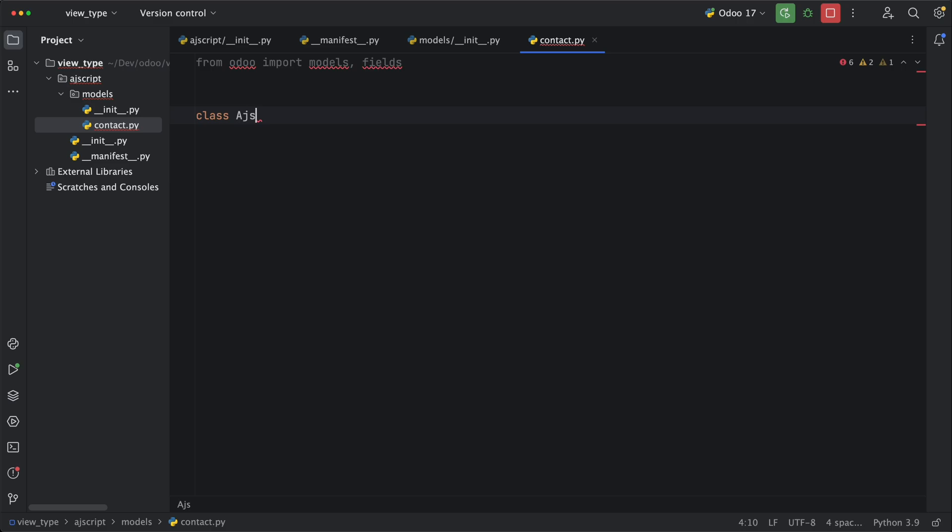
pyautogui.write('Contact(models.Model):')
pyautogui.write('_de')
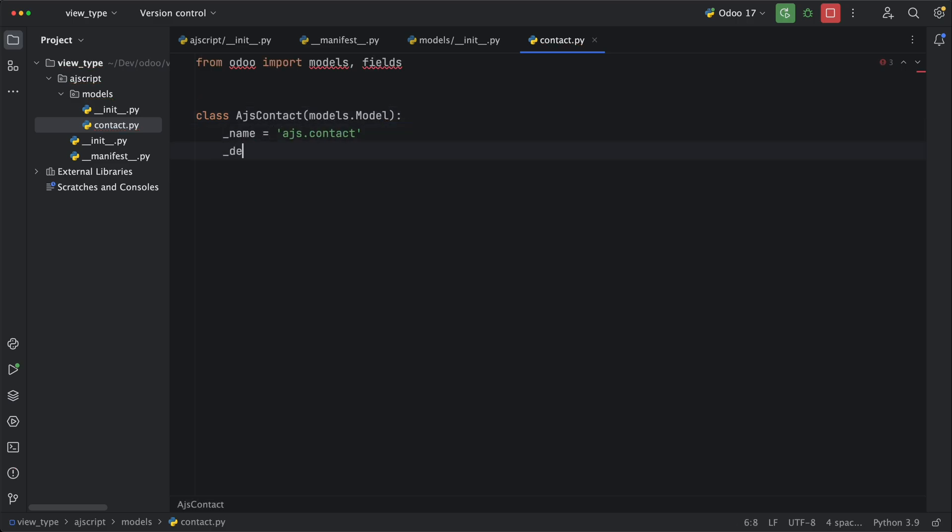
pyautogui.write("scription = 'AJS Contact'")
pyautogui.write('name')
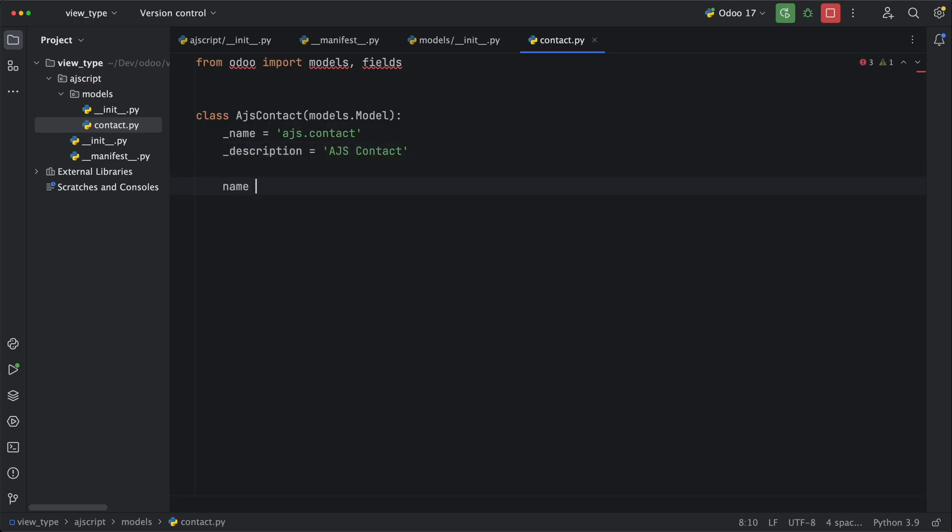
pyautogui.write('= fields.Char()')
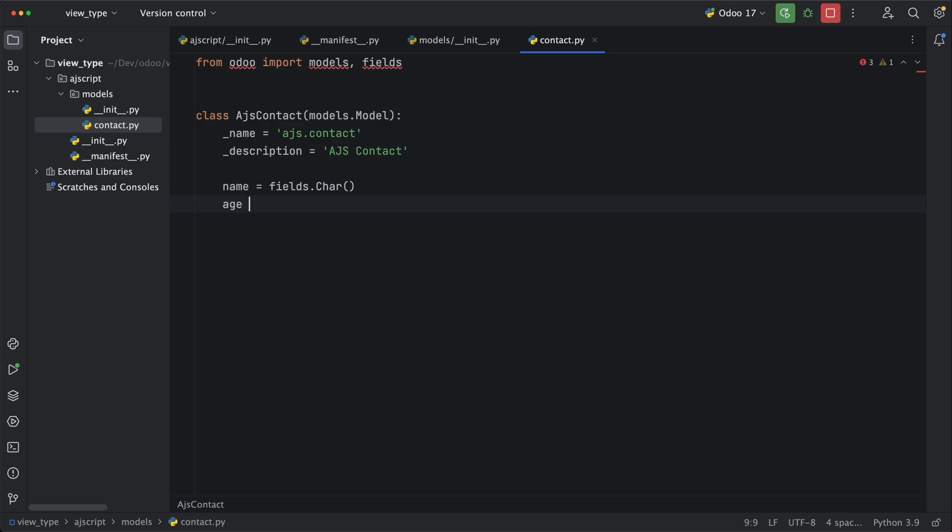
pyautogui.write('= fields.Integer()')
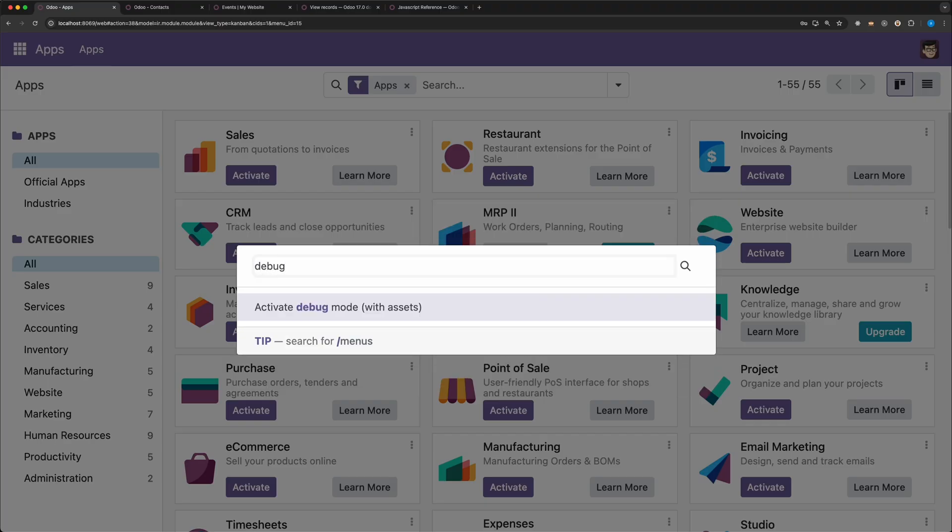
# Activate debug mode with assets from the command palette
pyautogui.click(338, 307)
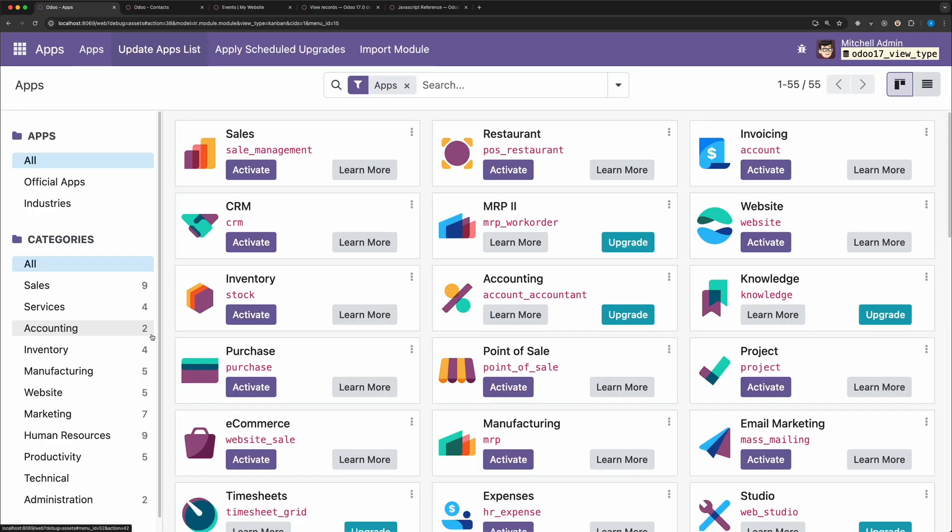
pyautogui.write('a')
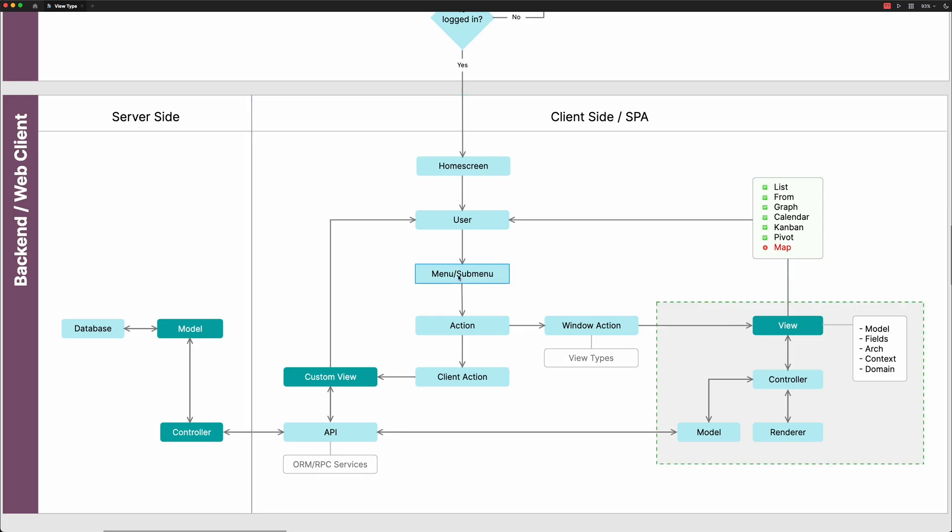
pyautogui.click(462, 326)
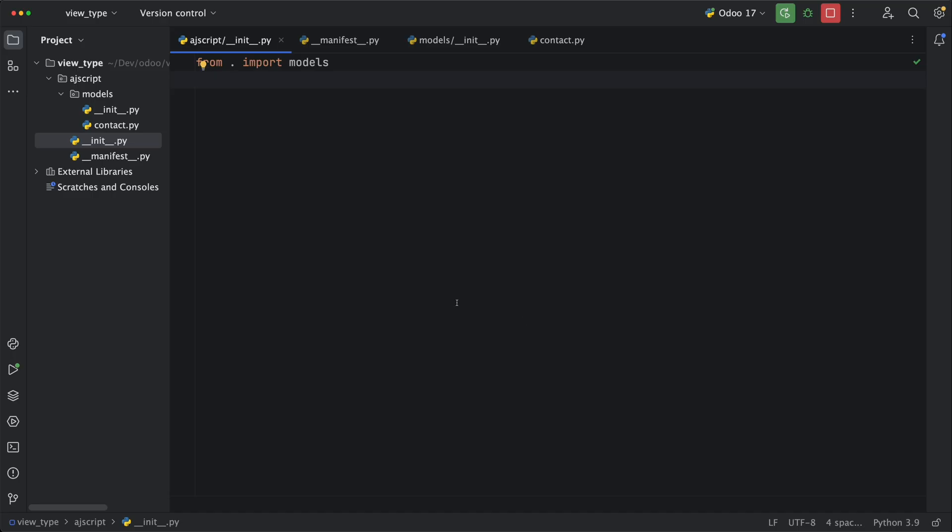
# Create views/contact_views.xml in ajscript with an empty <odoo> XML skeleton
pyautogui.rightClick(85, 79)
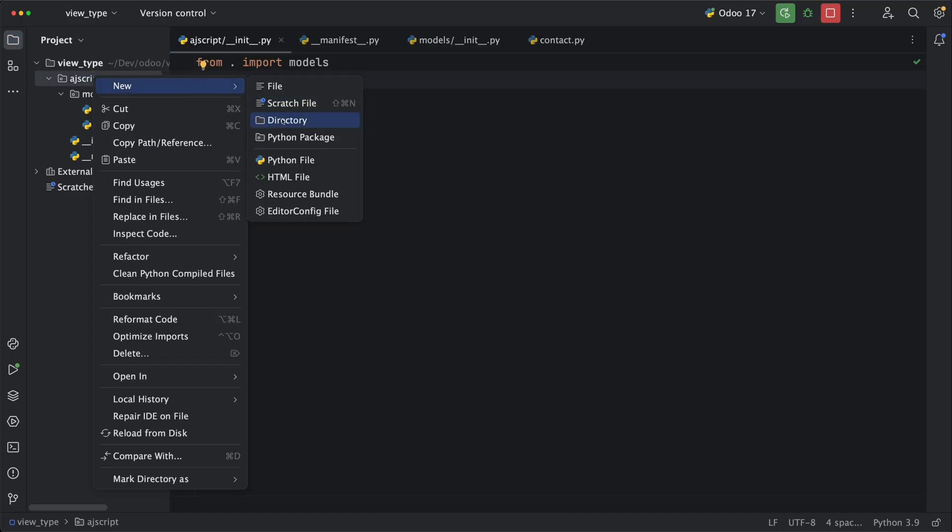
pyautogui.click(287, 120)
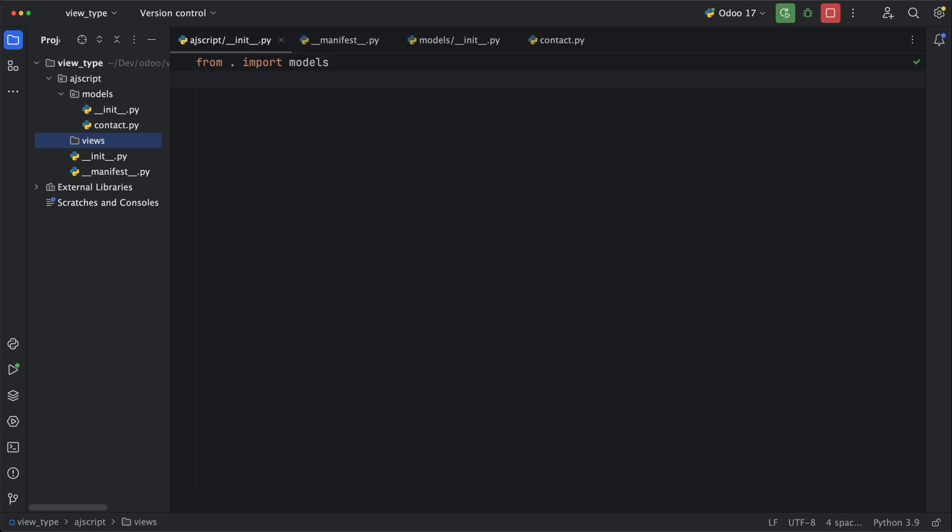
pyautogui.rightClick(92, 140)
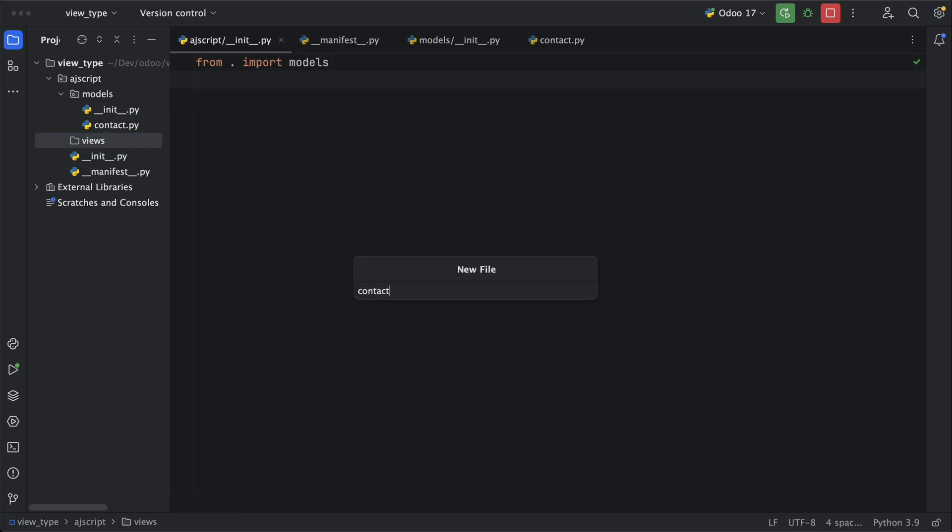
pyautogui.write('contact_views.xml')
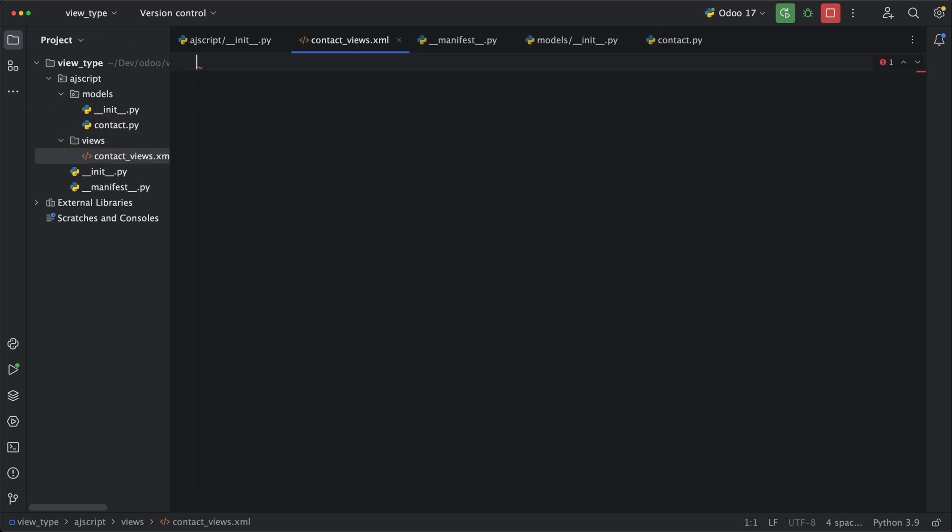
pyautogui.write('<?xml version="1.0" encoding="UTF-8" ?>\\n<odoo>\\n\\n</odoo>')
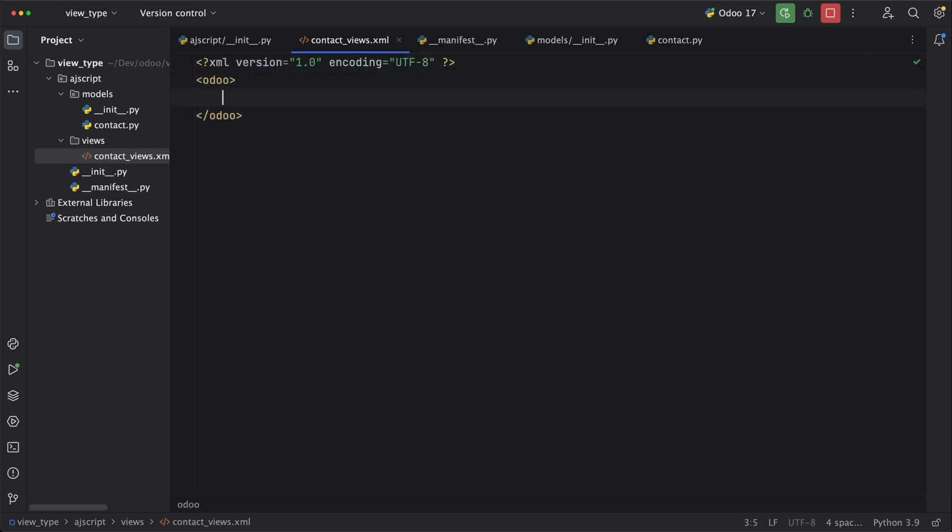
# Write an AJScript menuitem containing a nested Contacts menuitem with id menu_ajs_contacts
pyautogui.write('<')
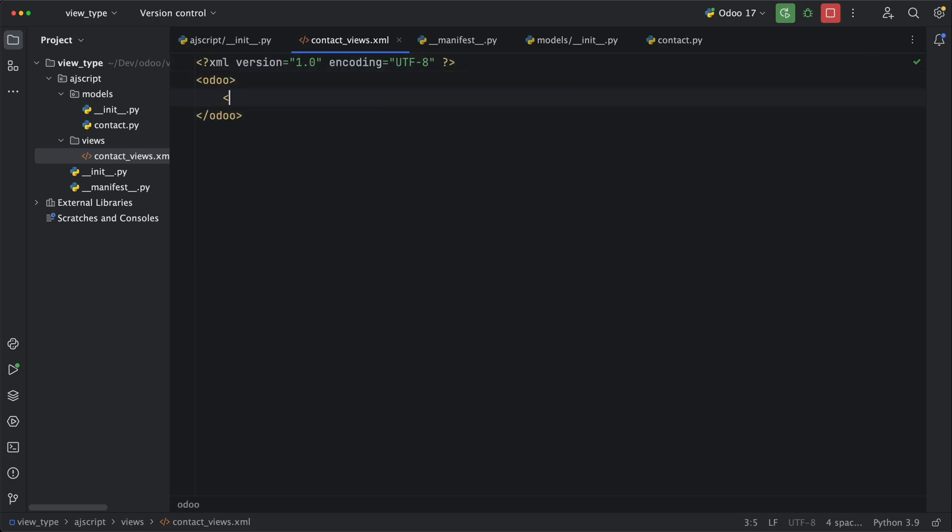
pyautogui.write('menuitem')
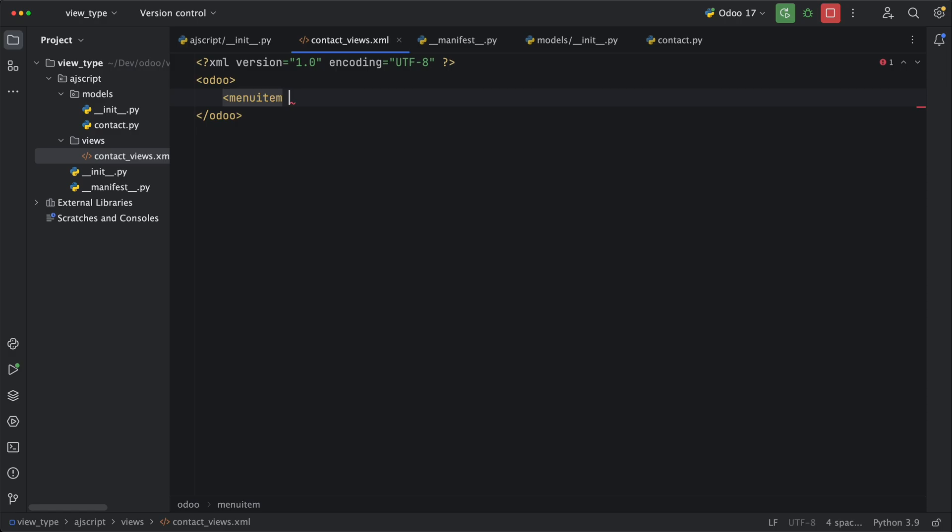
pyautogui.write('name="AJS"')
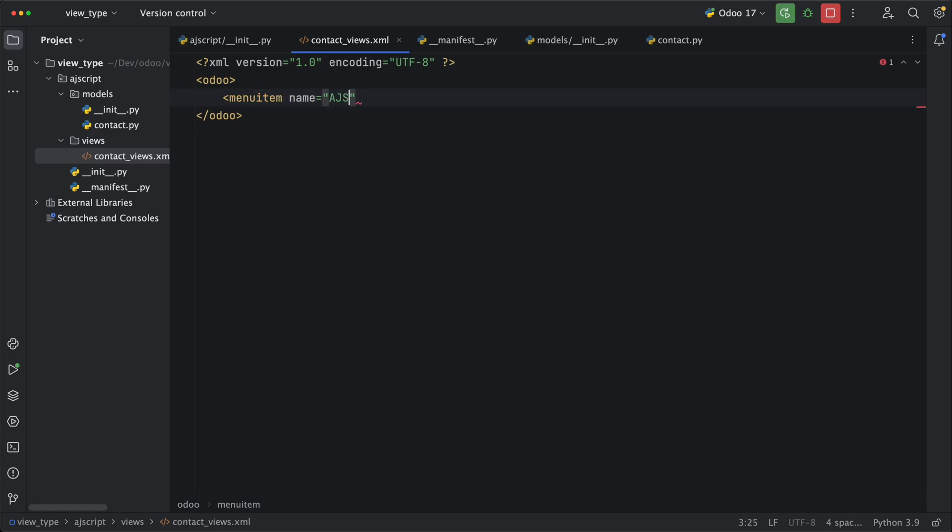
pyautogui.write('cript" id="menu_ajscript">')
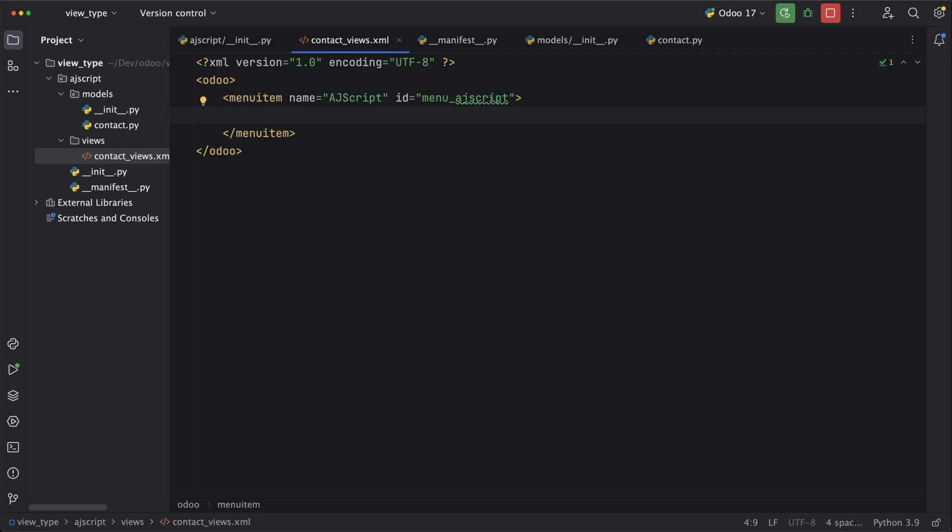
pyautogui.write('<menui')
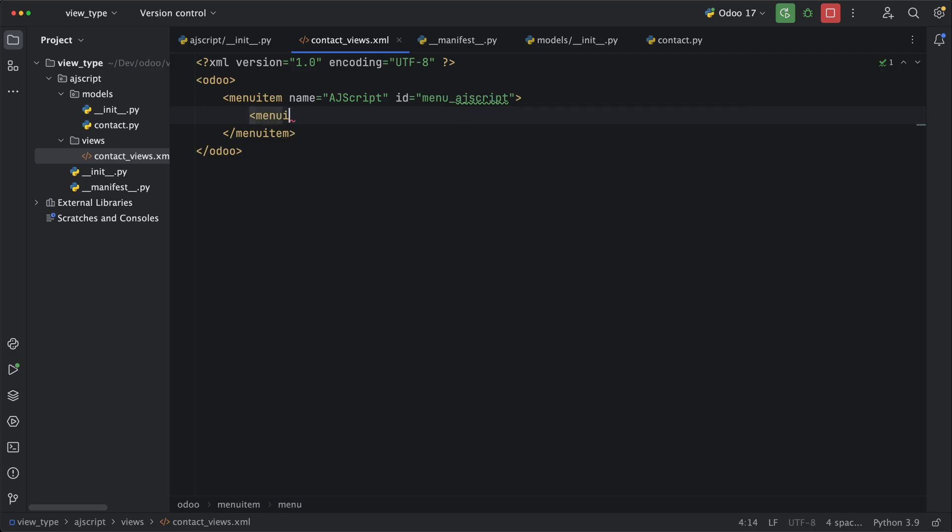
pyautogui.write('tem name="Contacts"')
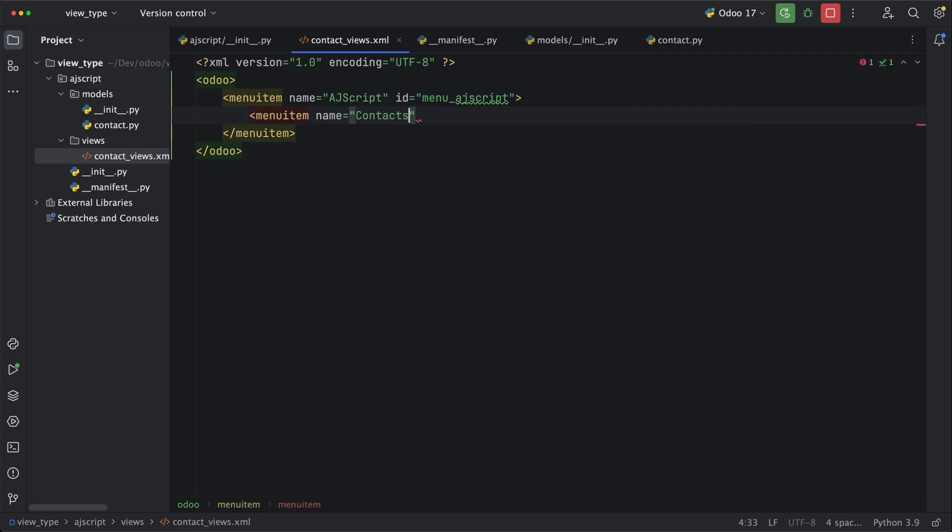
pyautogui.write('id="menu_ajs_')
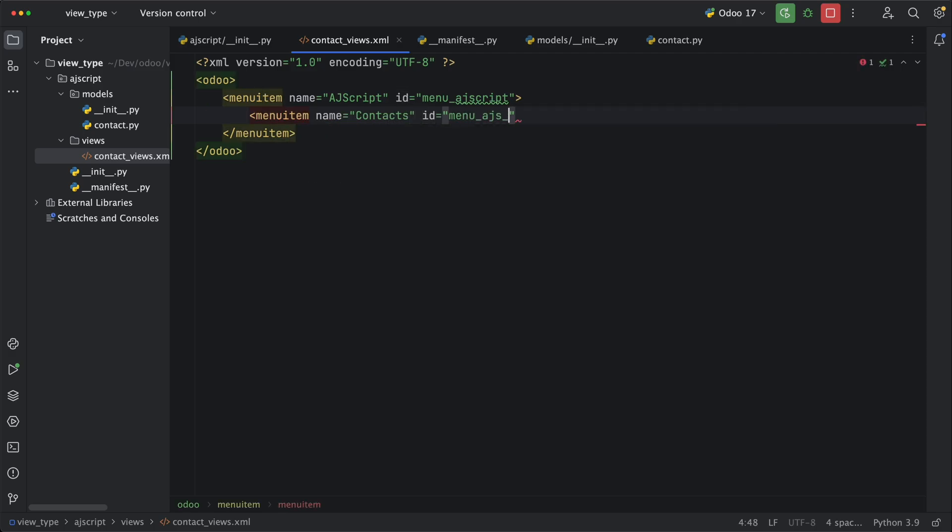
pyautogui.write('contacts"/>')
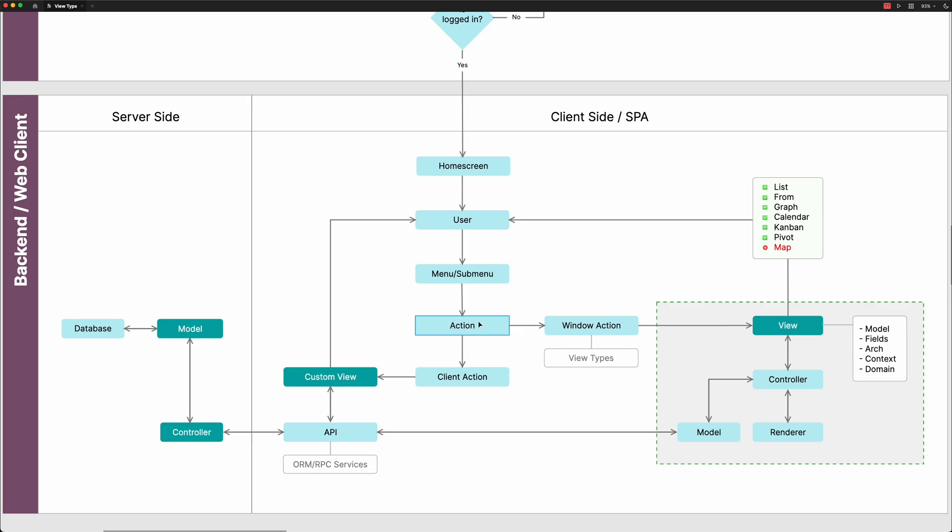
pyautogui.click(591, 326)
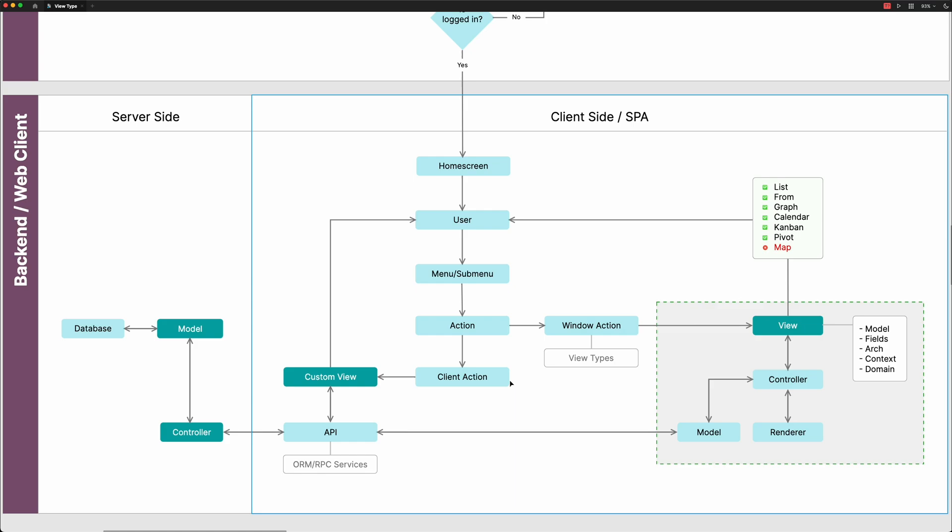
pyautogui.click(462, 378)
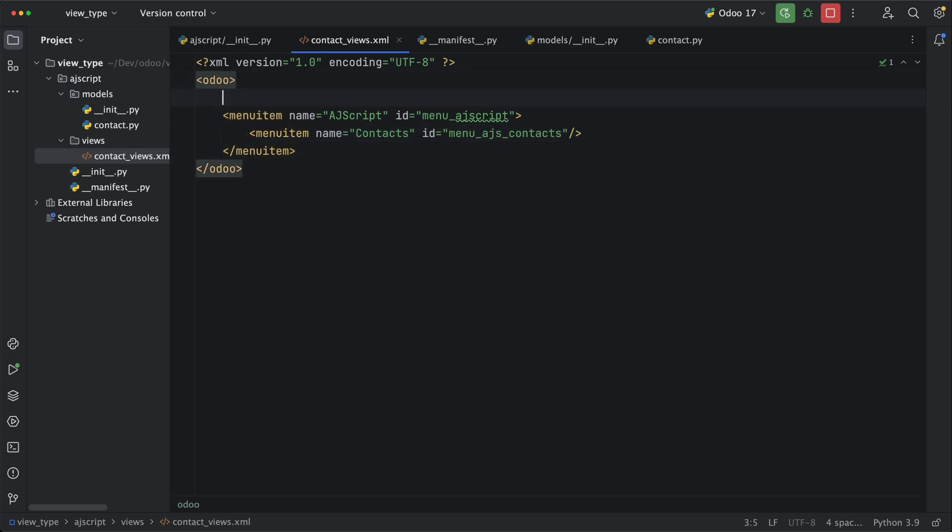
# Start an ir.actions.act_window record with id action_ajs_contact
pyautogui.write('<record id="')
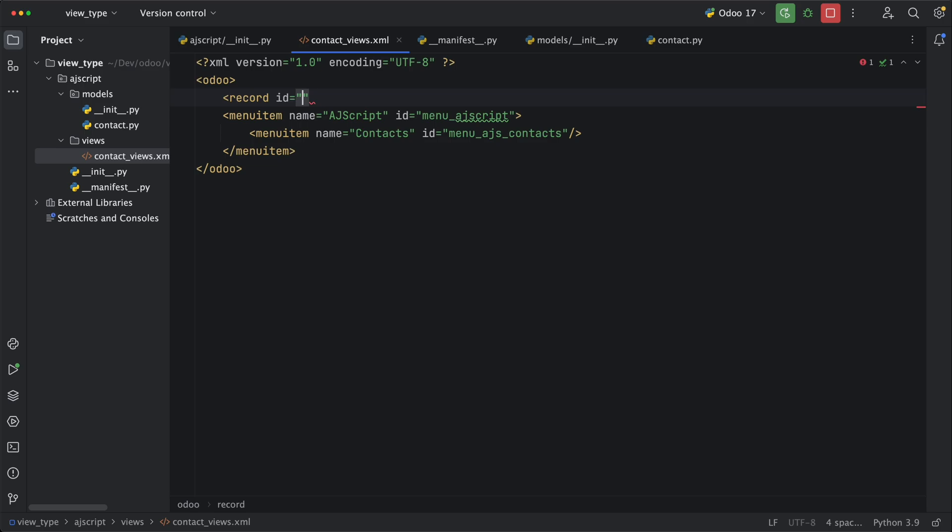
pyautogui.write('action_ajs')
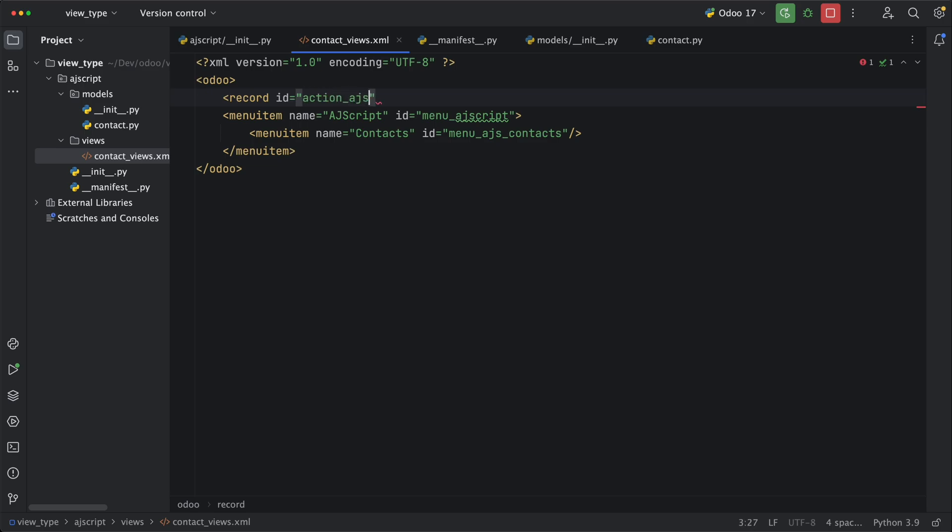
pyautogui.write('_contact')
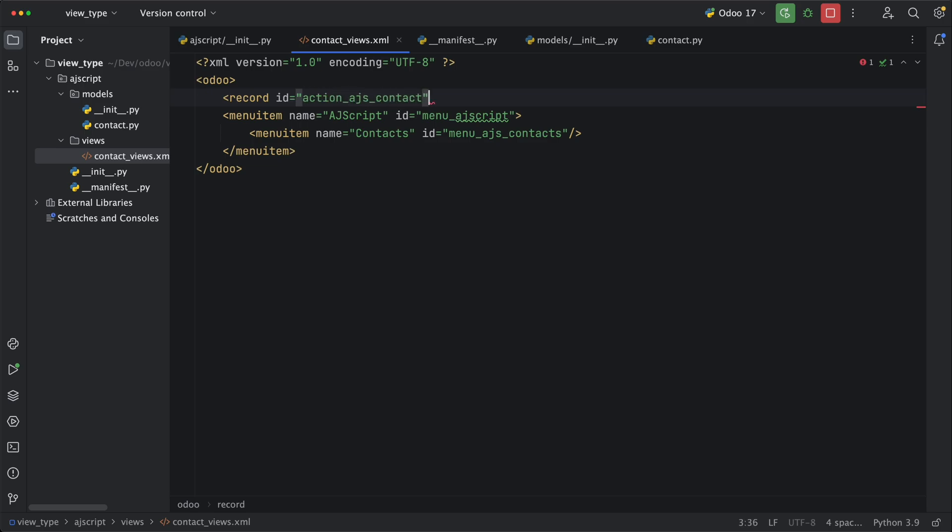
pyautogui.write('_model')
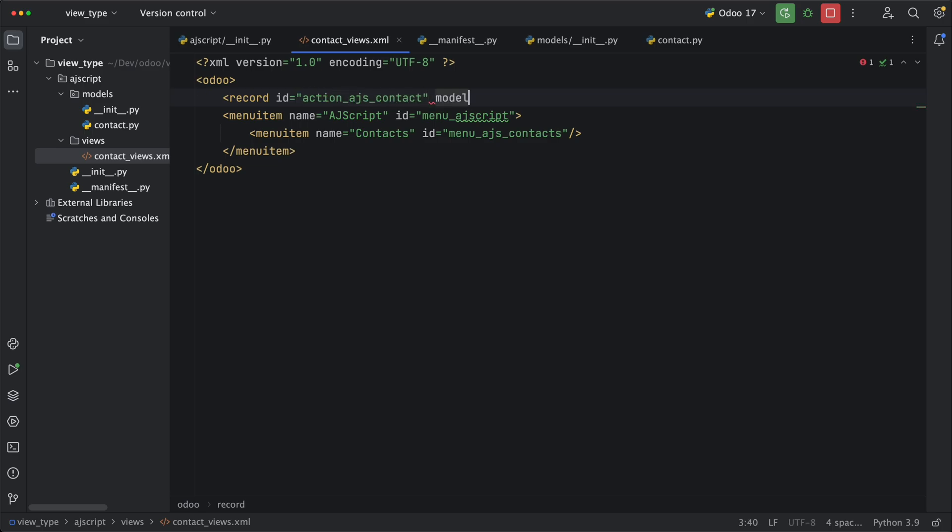
pyautogui.write('="in"')
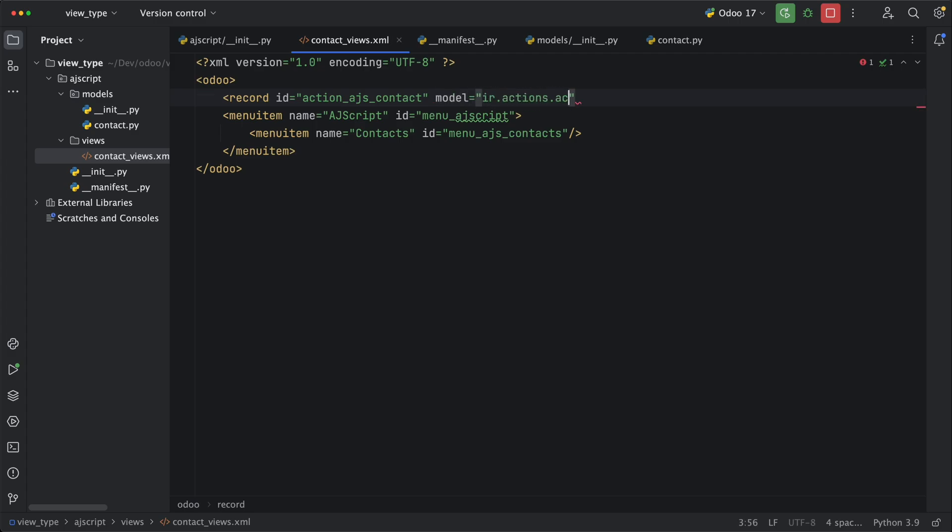
pyautogui.write('t_window')
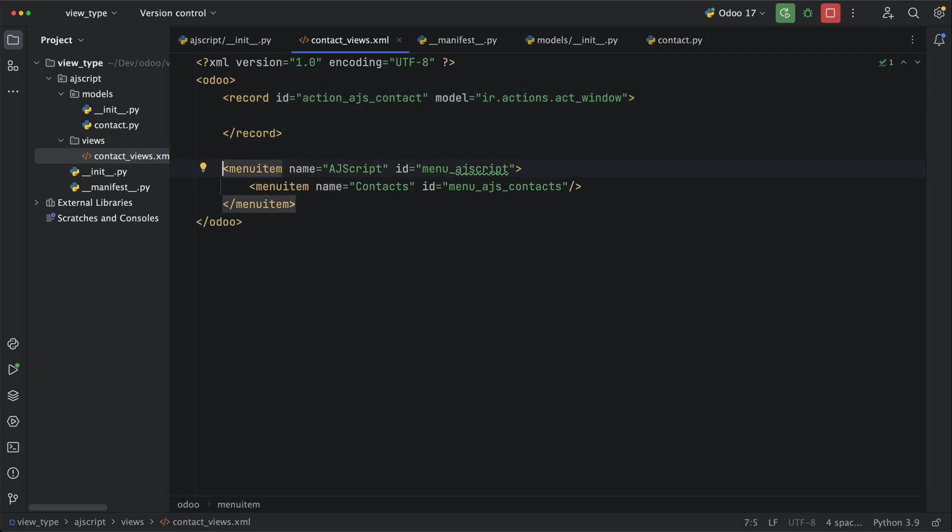
# Give the action name Contact, res_model ajs.contact and view_mode tree,form
pyautogui.write('<field name="name">Contact</field>')
pyautogui.write('<field name="res">Contacts</field>')
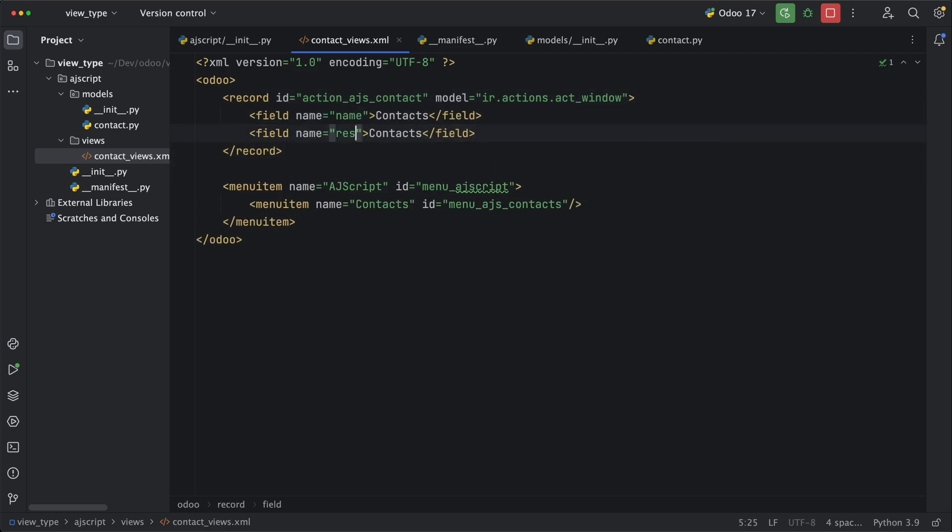
pyautogui.write('_model')
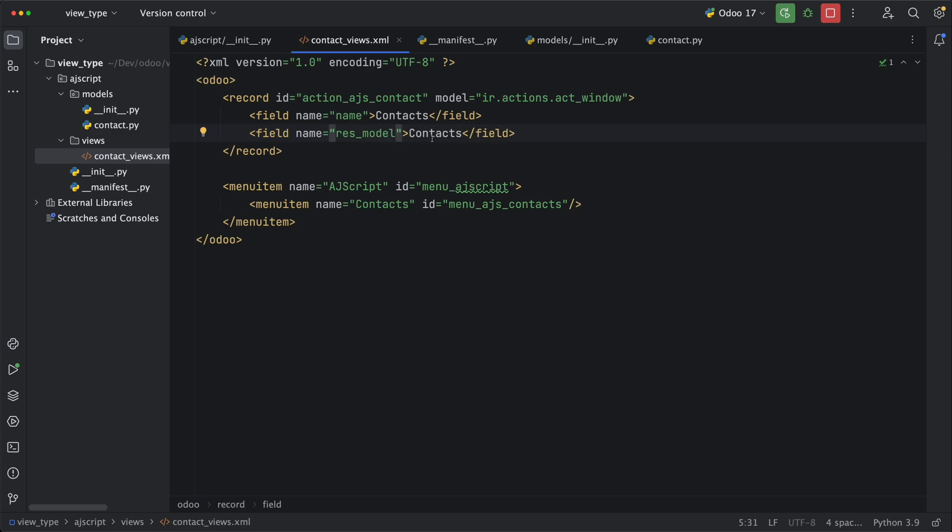
pyautogui.write('ajs.conta')
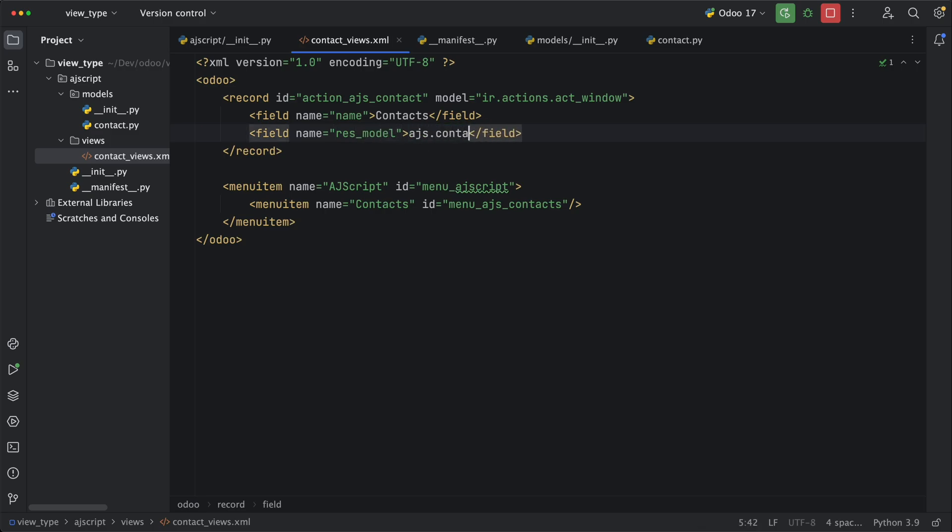
pyautogui.write('ct')
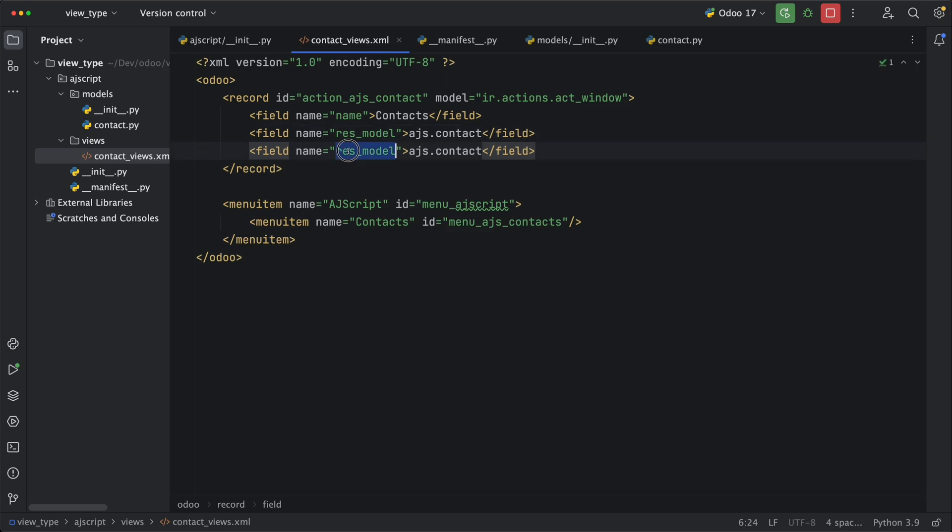
pyautogui.write('view_mode')
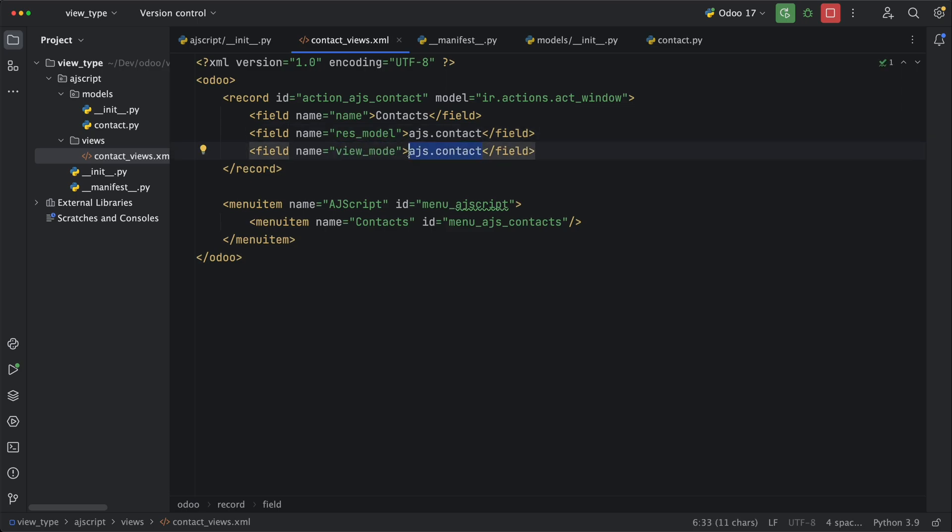
pyautogui.write('tree,form')
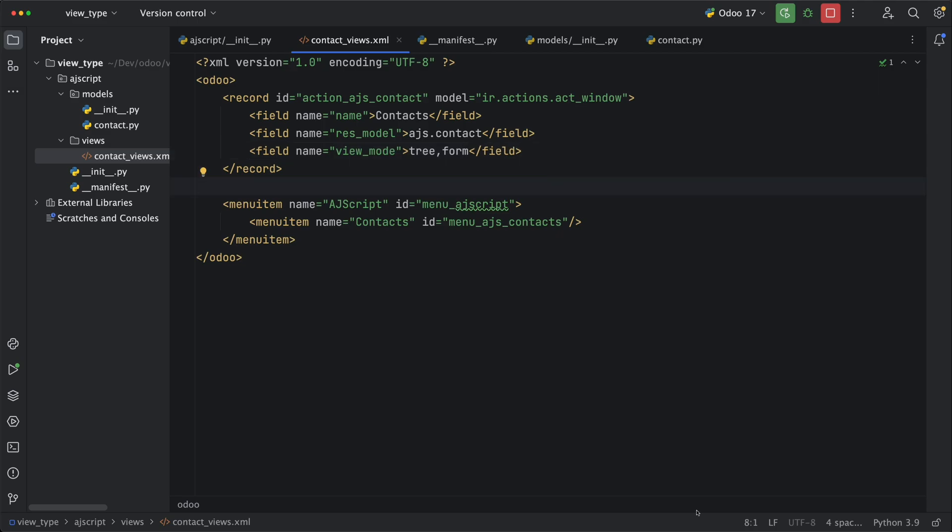
pyautogui.moveTo(674, 384)
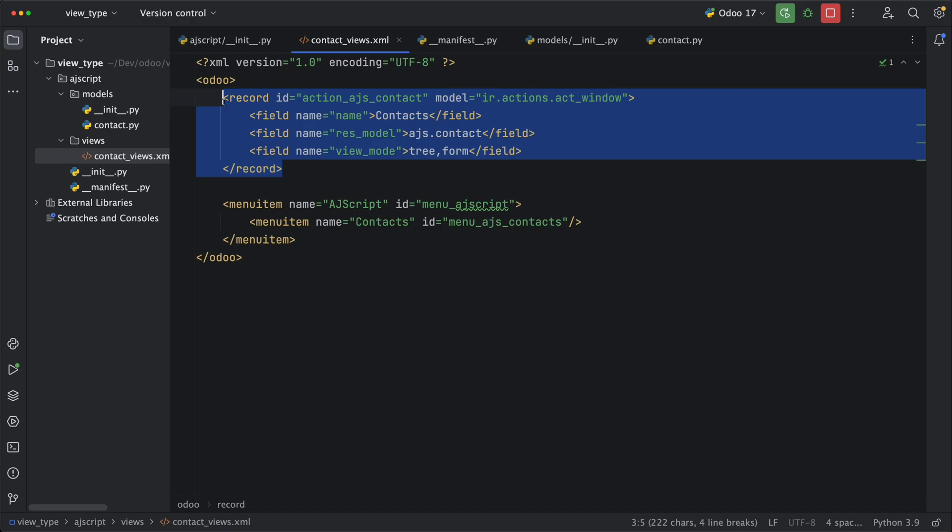
# Link the Contacts menuitem to action_ajs_contact
pyautogui.click(246, 212)
pyautogui.write(' action="')
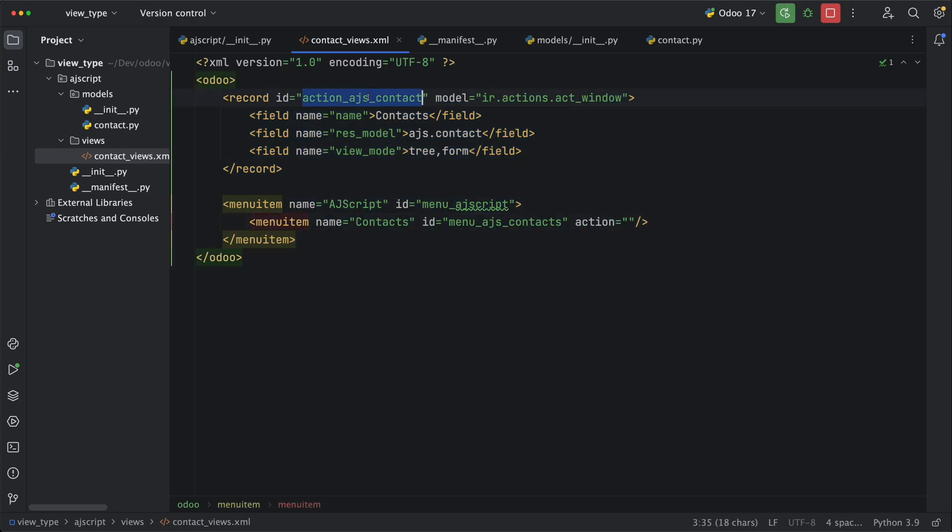
pyautogui.write('action_ajs_contact')
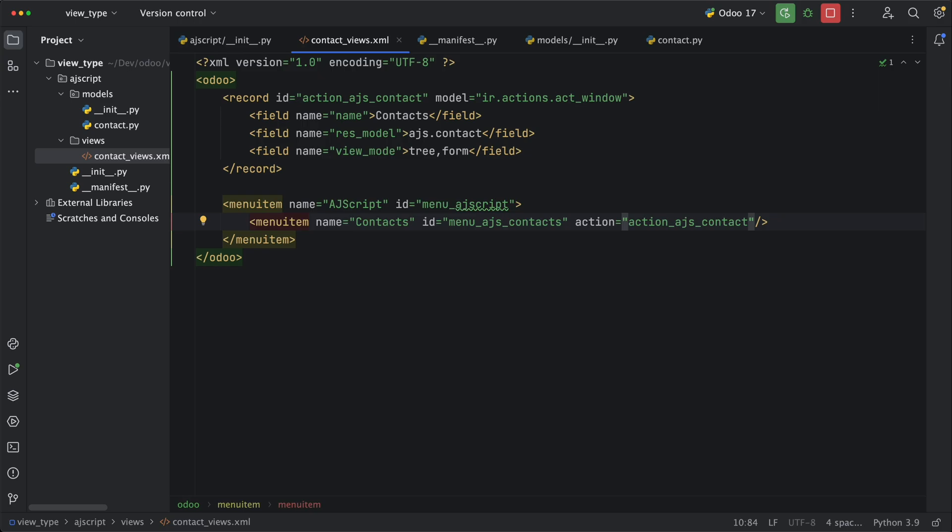
pyautogui.write('<')
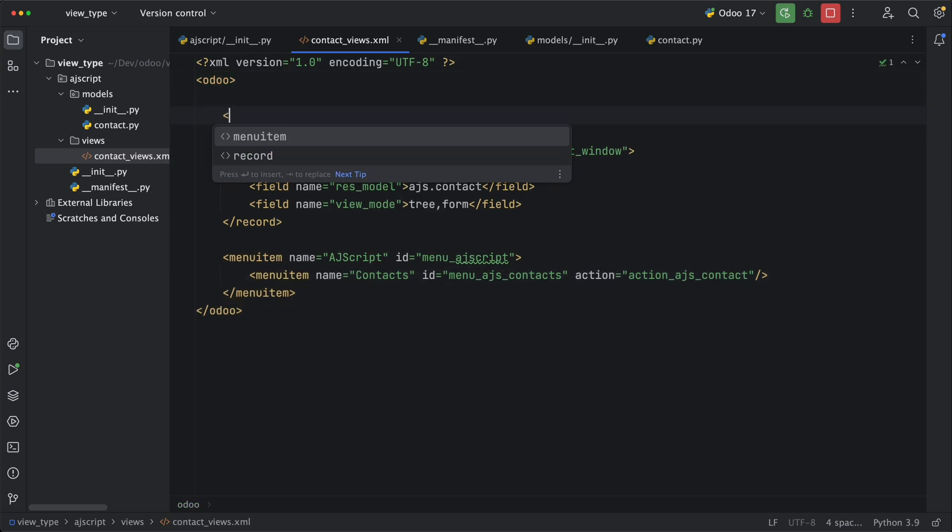
# Start an ir.ui.view record with id view_ajs_contact_list
pyautogui.write('record')
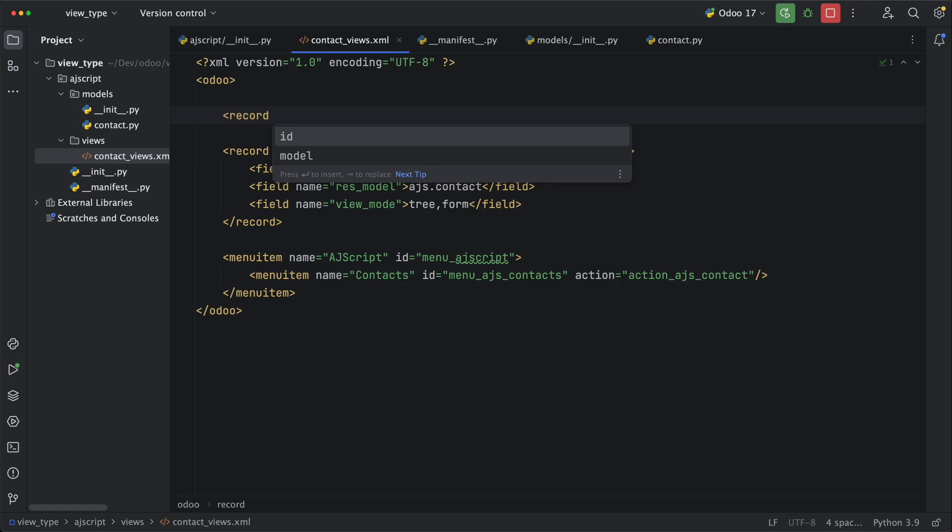
pyautogui.write('id="view_ajs_c"')
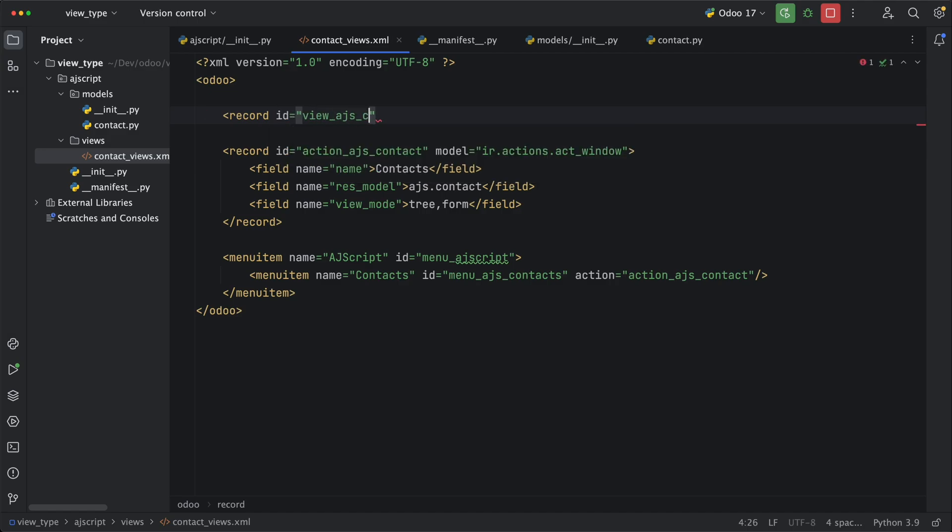
pyautogui.write('ontact_list')
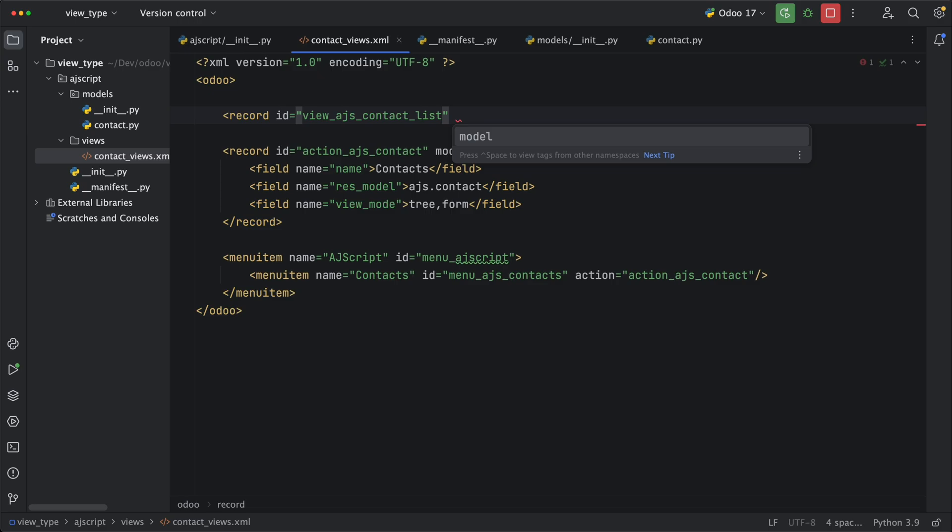
pyautogui.write('model="ir.ui.view"')
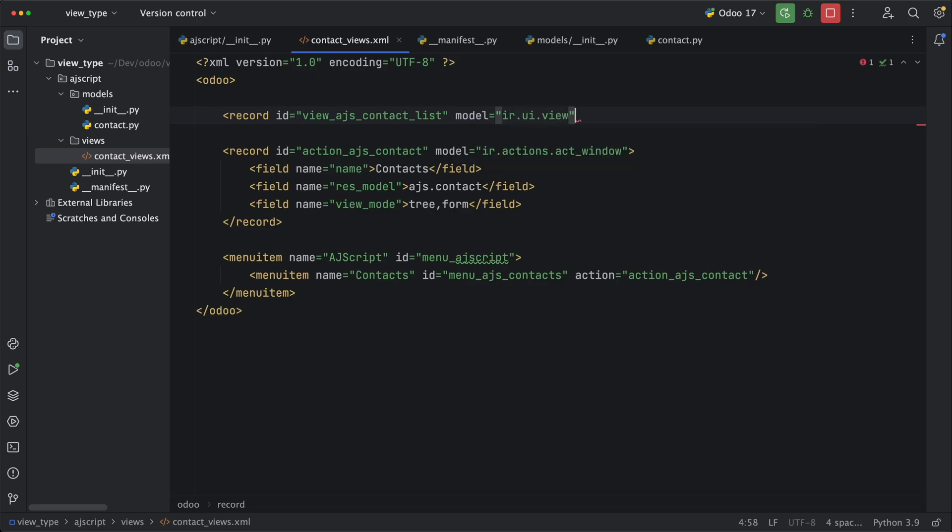
pyautogui.press('Enter')
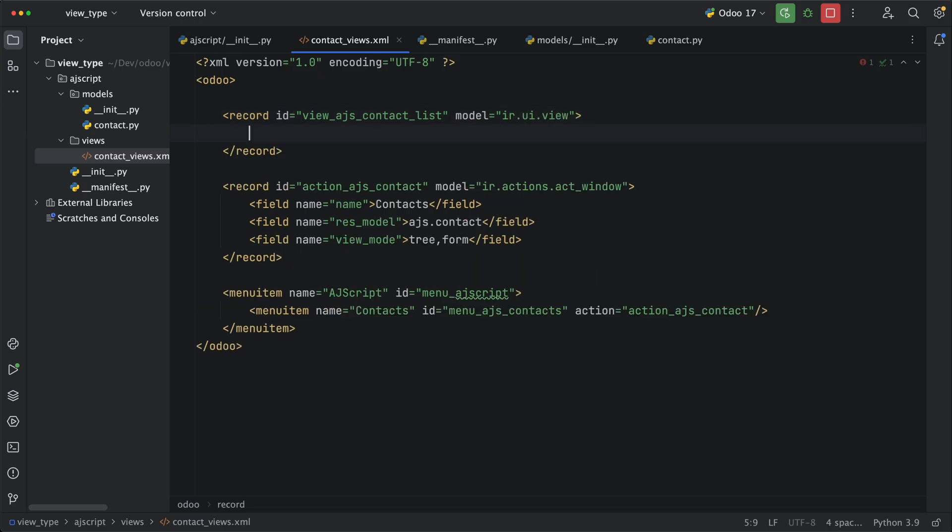
# Add the view's name field and an xml arch whose tree lists name and age
pyautogui.write('<')
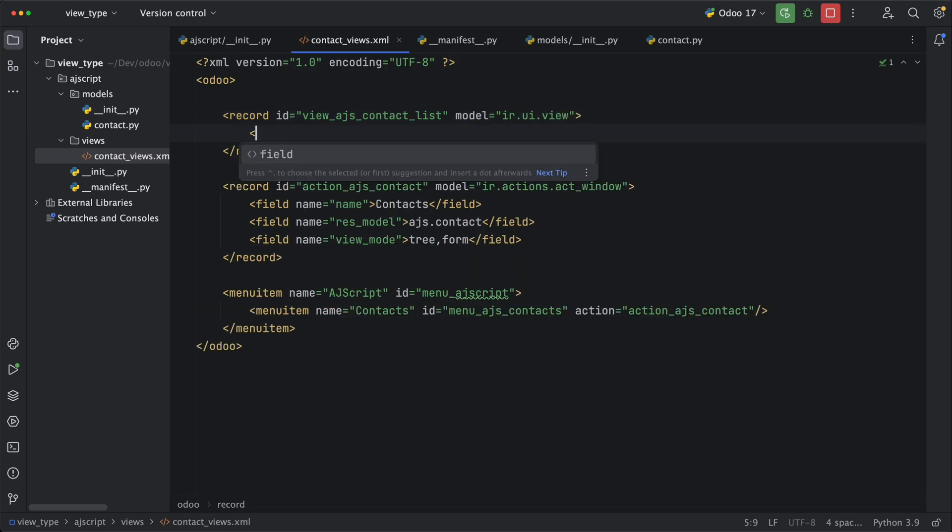
pyautogui.write('<field name="name">view.ajs.contact.list</field>')
pyautogui.write('<field name="arch')
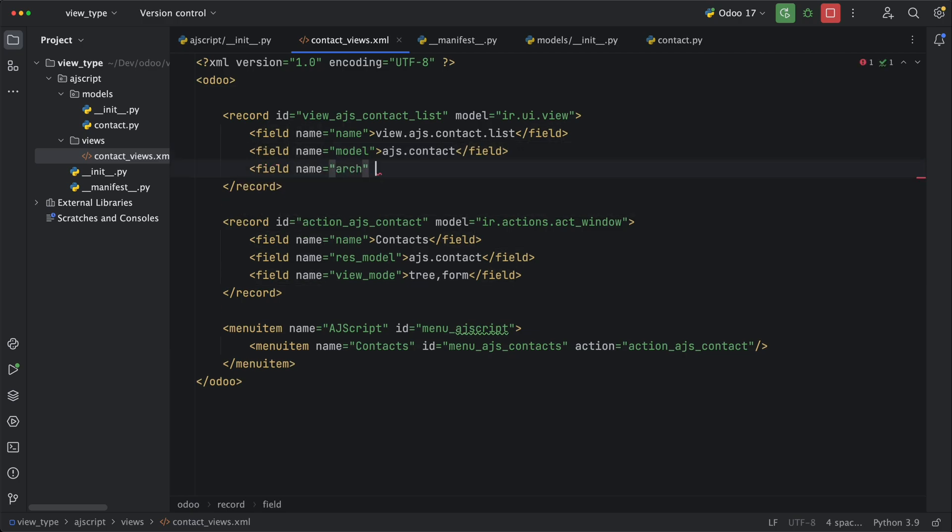
pyautogui.write('type="xml">')
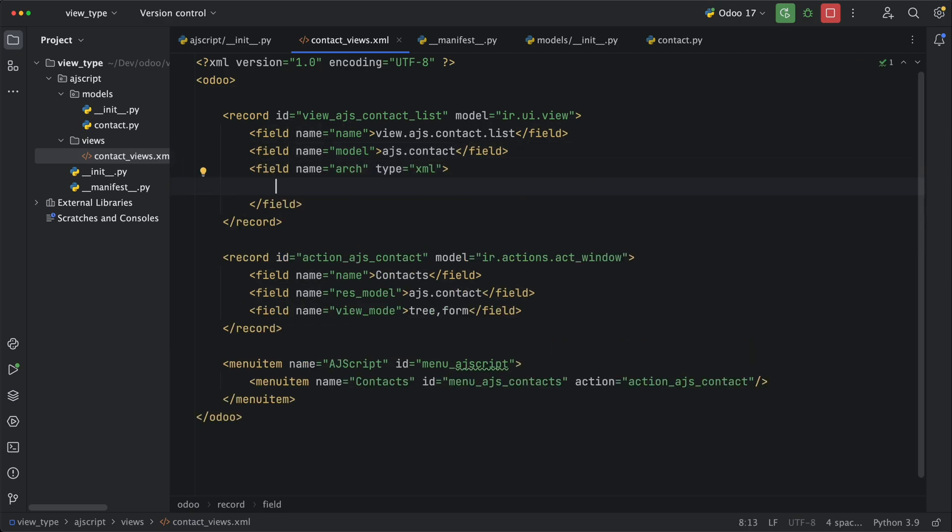
pyautogui.write('<tree>')
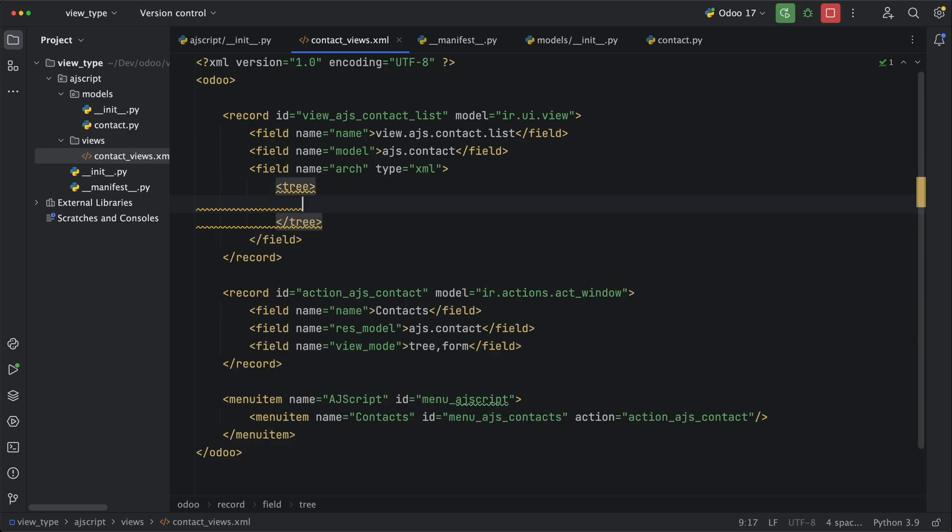
pyautogui.write('<field name="')
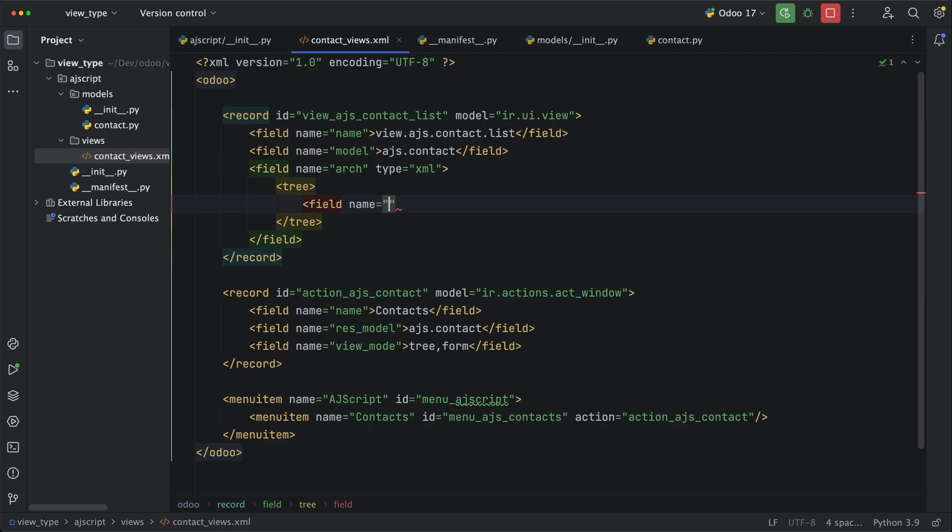
pyautogui.write('name')
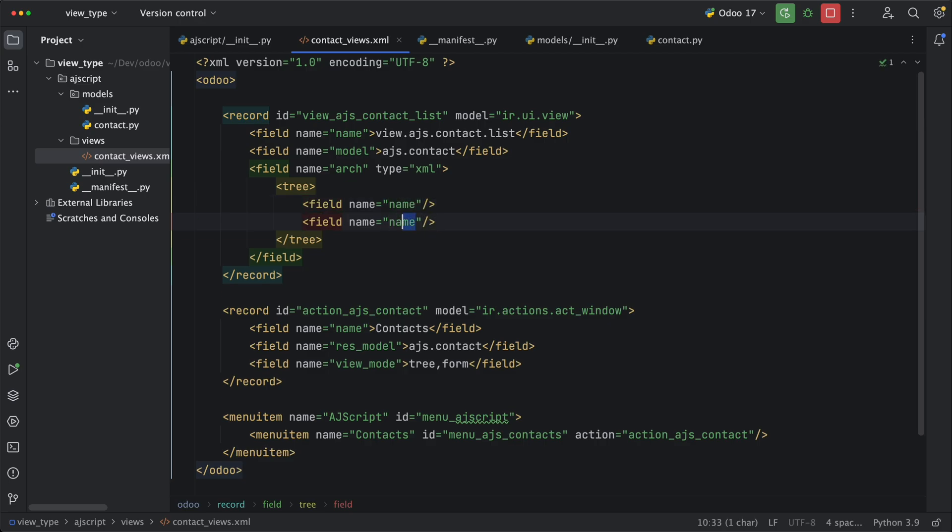
pyautogui.write('age')
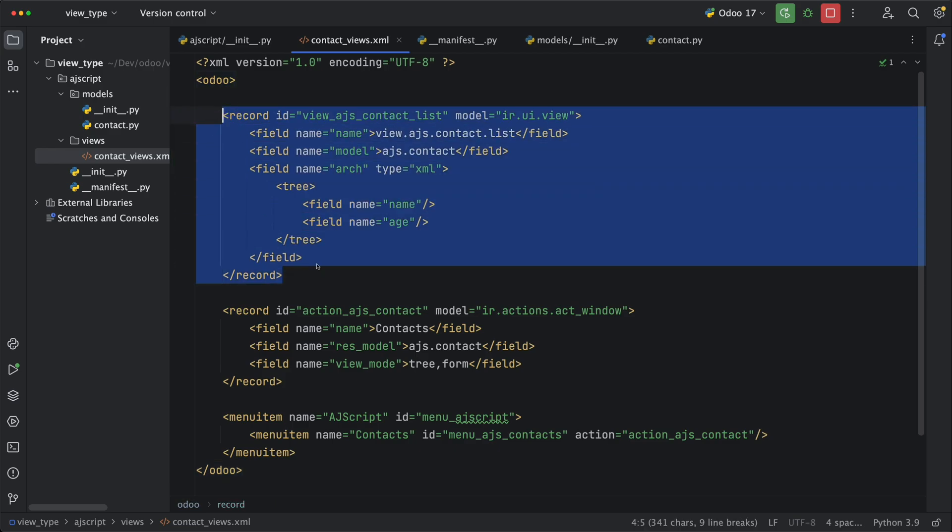
# Paste a copy of the list view as view_ajs_contact_form, nesting name and age in sheet/group
pyautogui.press('cmd+v')
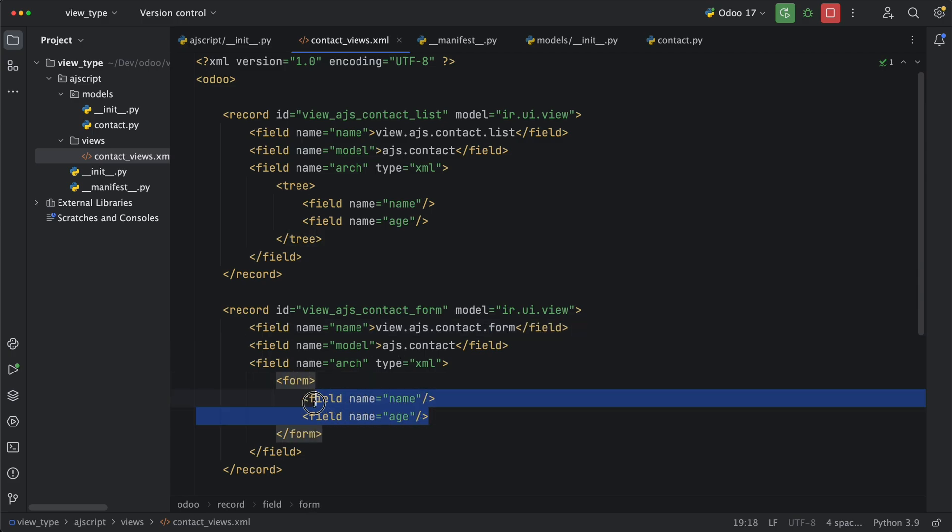
pyautogui.press('Delete')
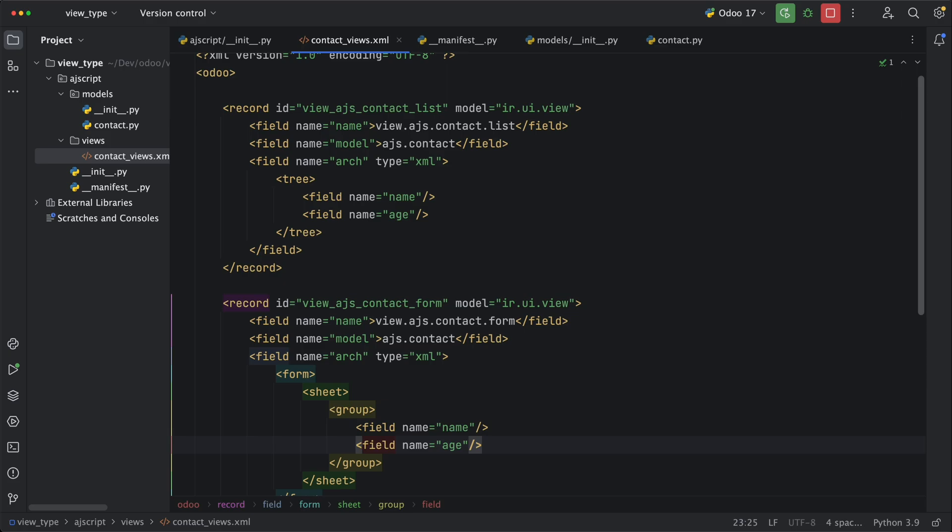
pyautogui.scroll(-3)
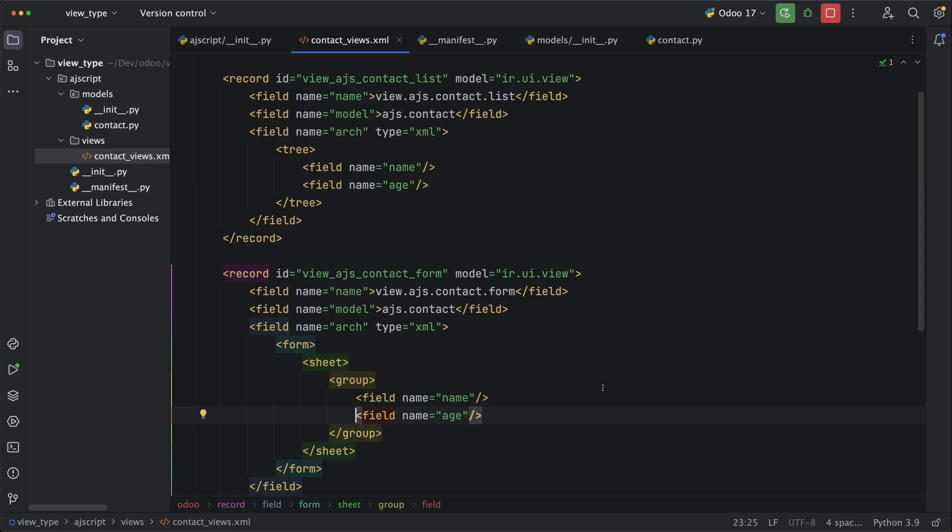
# Add a security directory to ajscript holding an empty ir.model.access.csv
pyautogui.rightClick(83, 78)
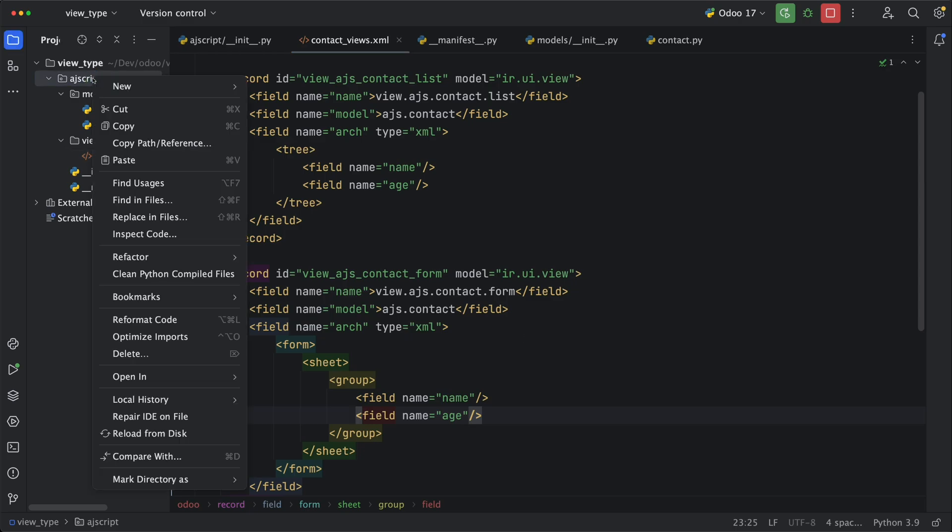
pyautogui.write('security')
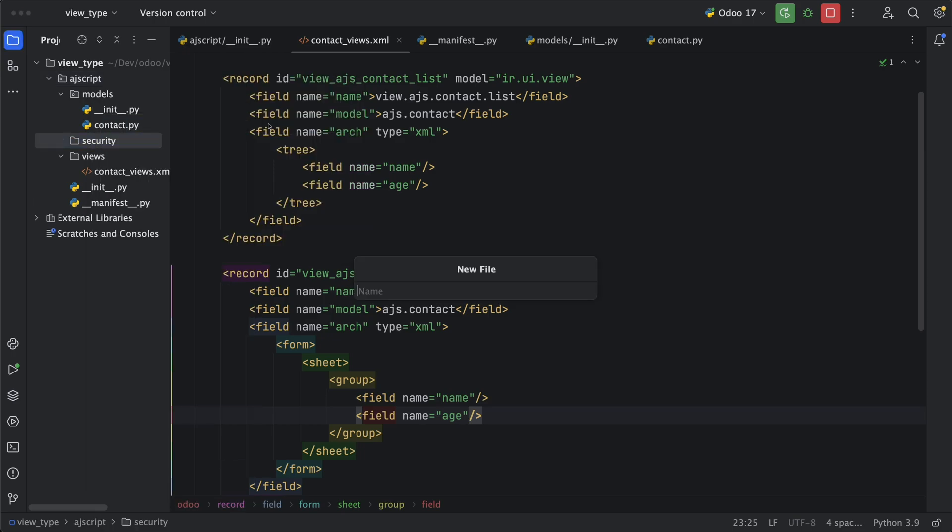
pyautogui.write('ir.model.access.')
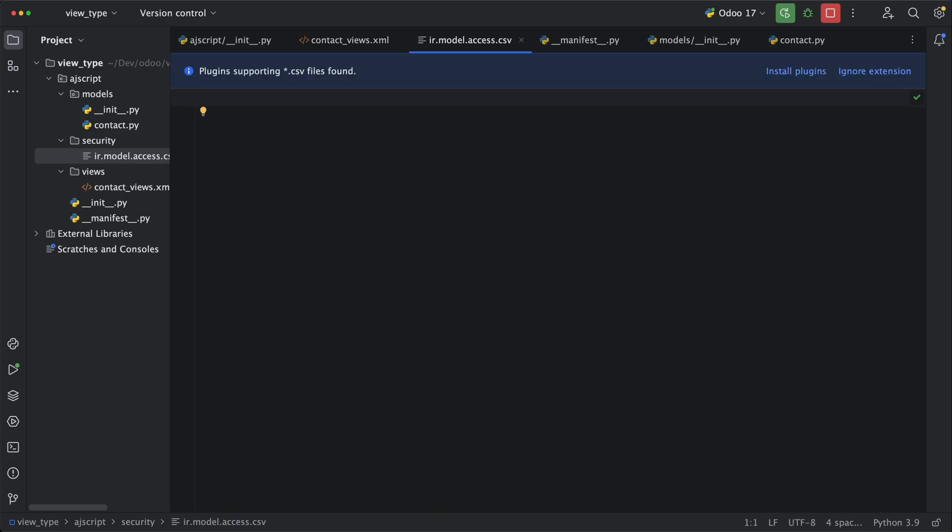
# Write the CSV header: id, name, model_id:id, group_id:id and the four perm columns
pyautogui.write('id,name,')
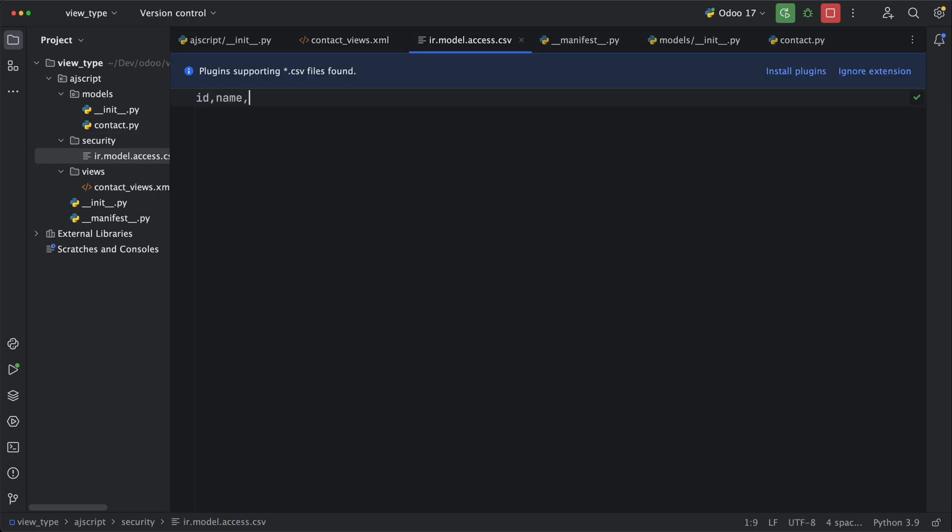
pyautogui.write('model_id:id,group_i')
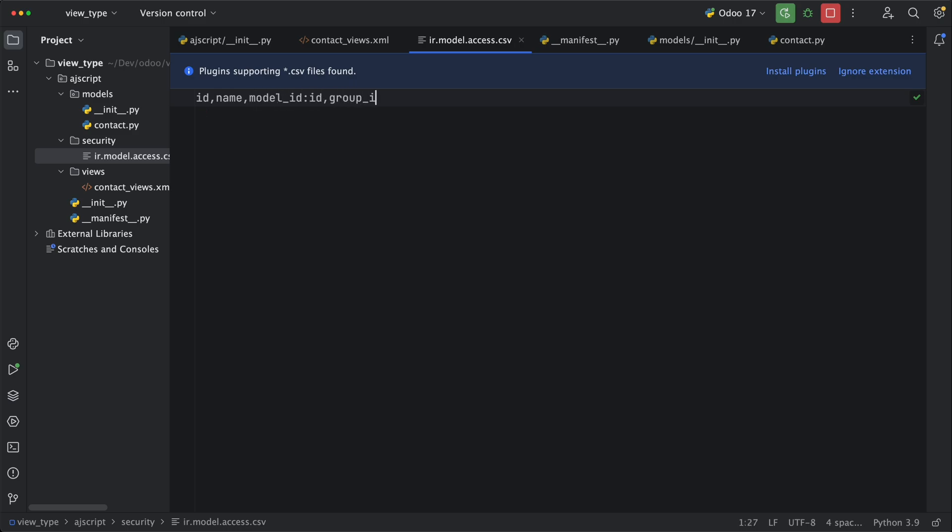
pyautogui.write('d:id,')
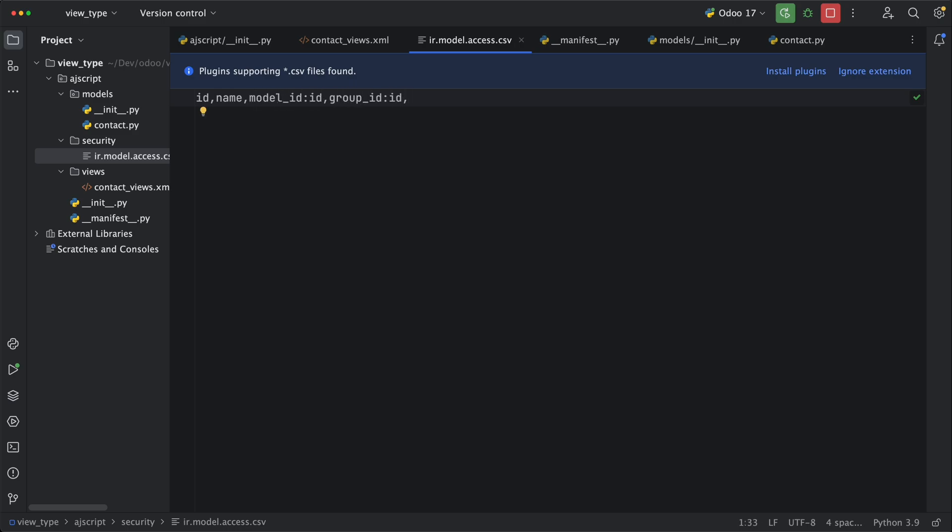
pyautogui.write(',perm_read,perm_write,perm_cre')
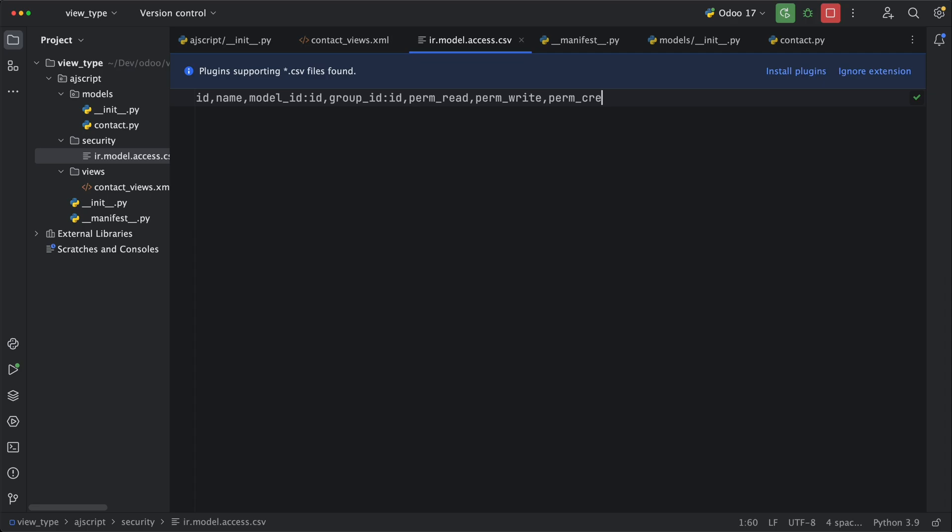
pyautogui.write('ate,perm_unlink')
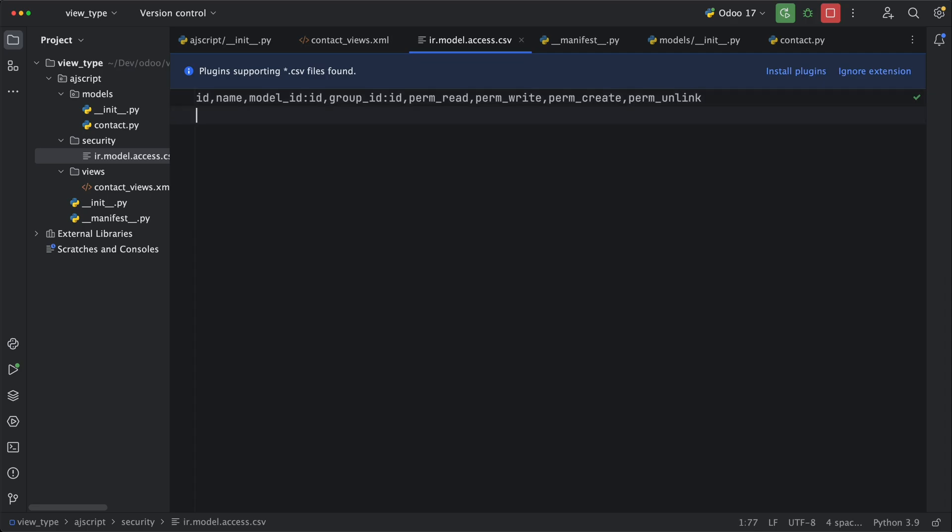
# Add the access.ajs.contact row for model_ajs_contact and base.group_user with permissions 1,1,1,1
pyautogui.write('access_ajs_contact')
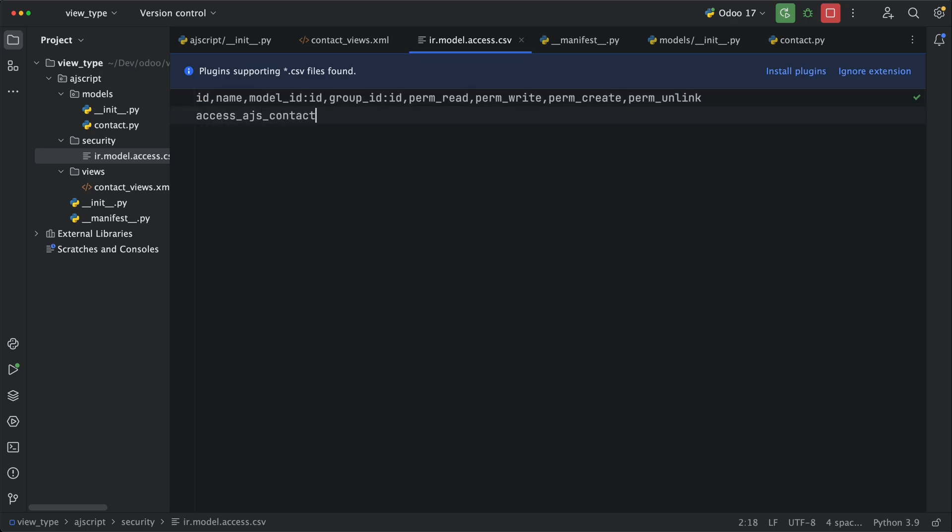
pyautogui.write(',')
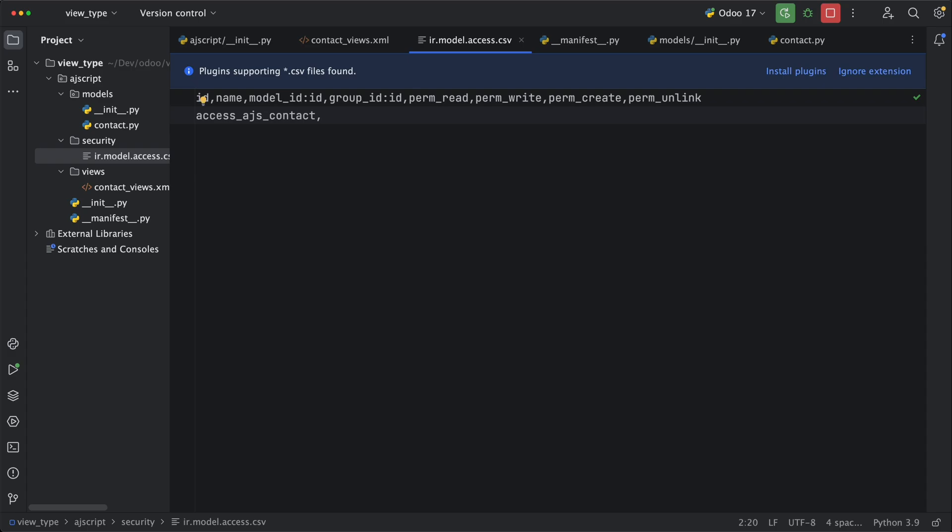
pyautogui.write('ac')
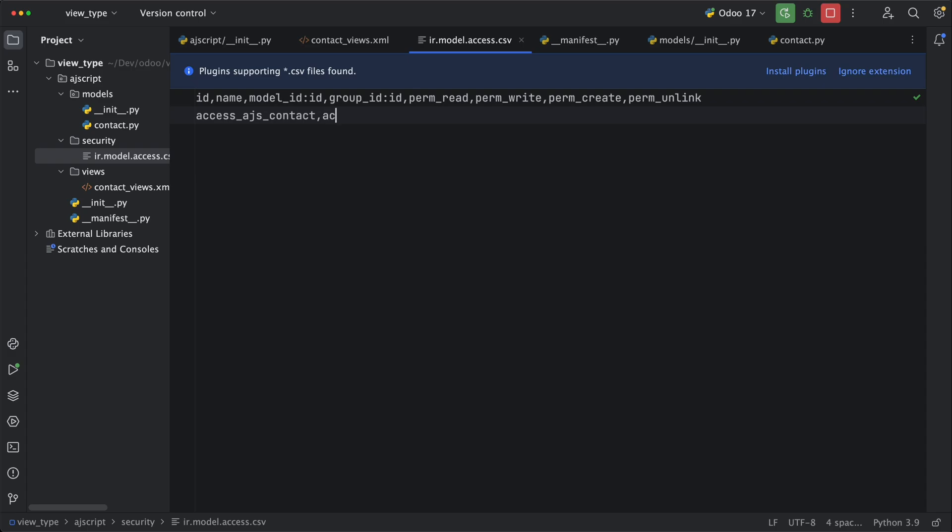
pyautogui.write('cess.ajs.contact')
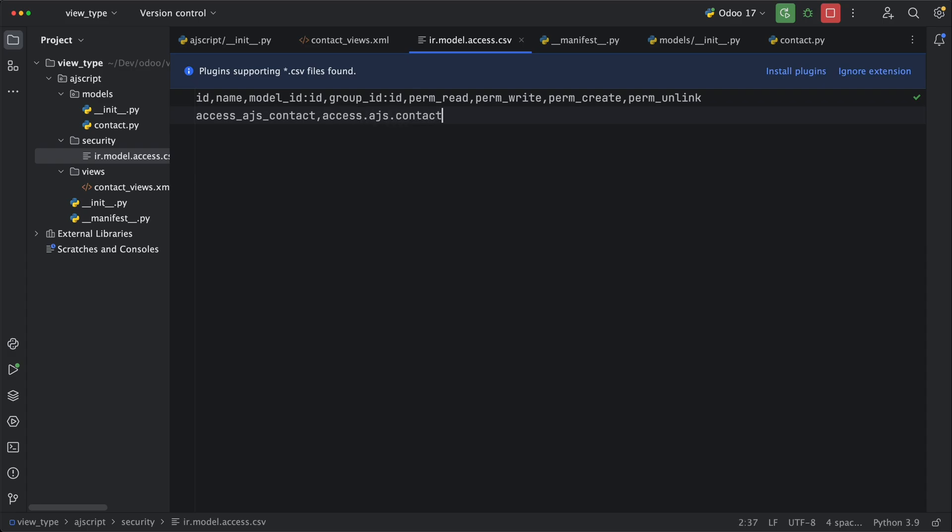
pyautogui.write(',model')
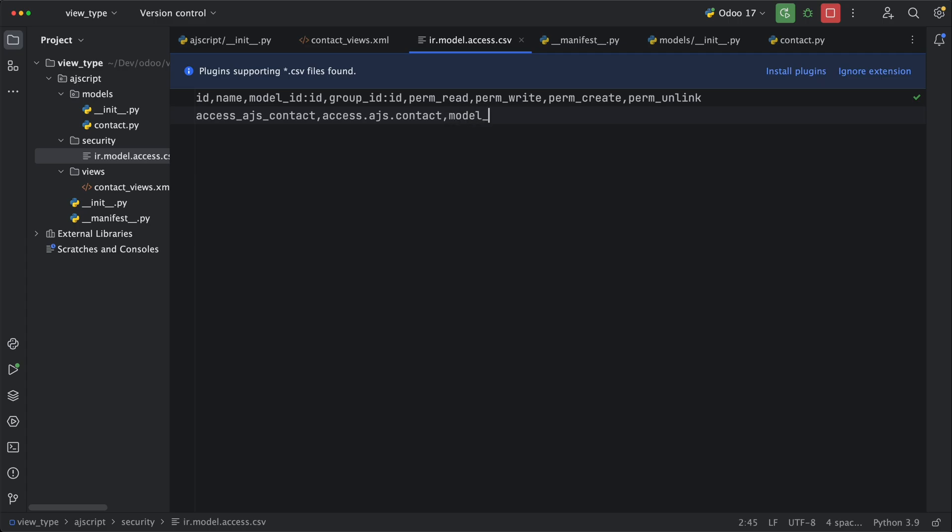
pyautogui.write('_ajs_contac')
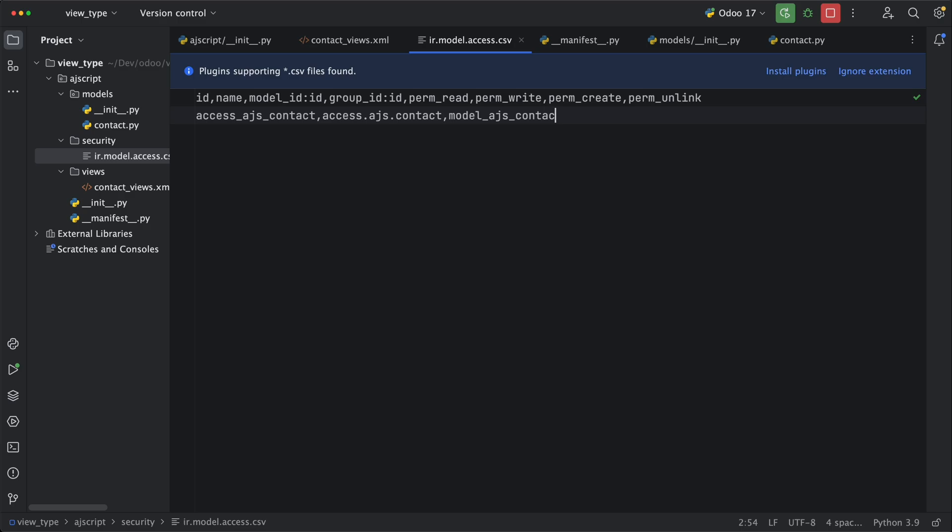
pyautogui.write('t,base')
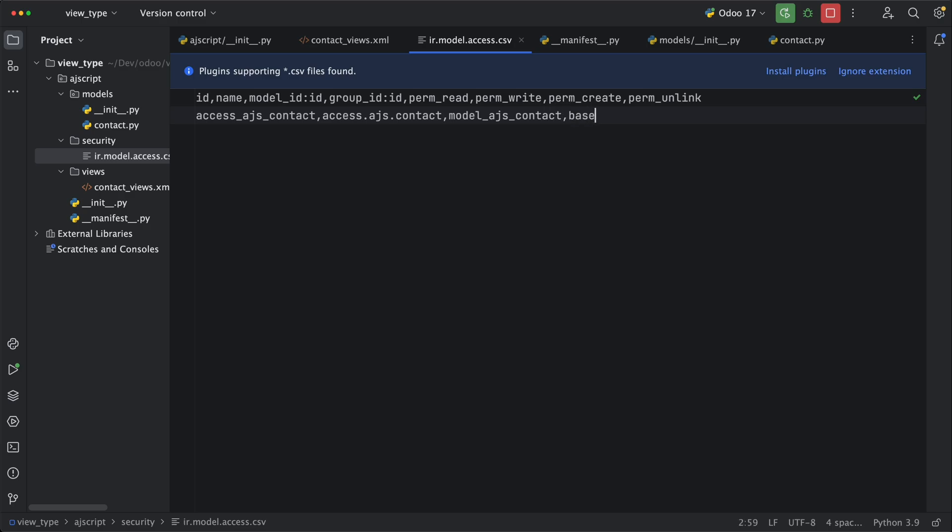
pyautogui.write('.g')
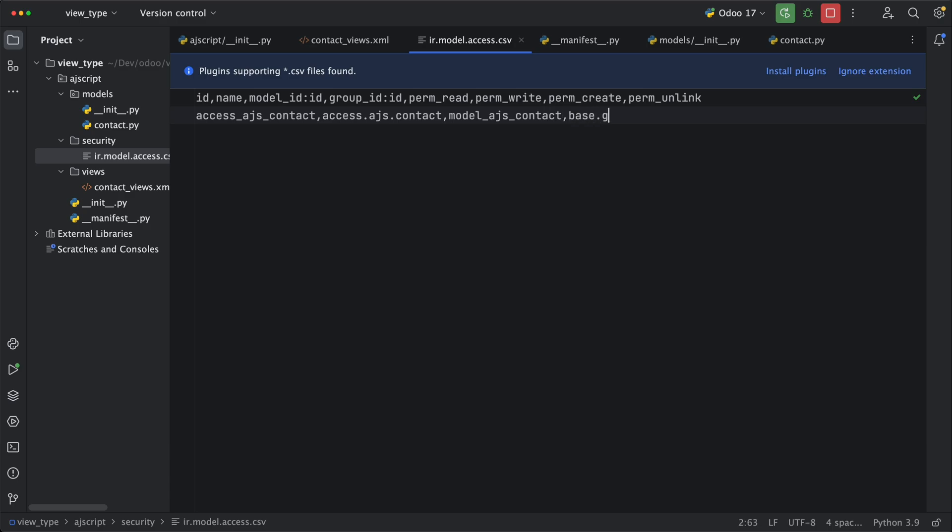
pyautogui.write('roup_u')
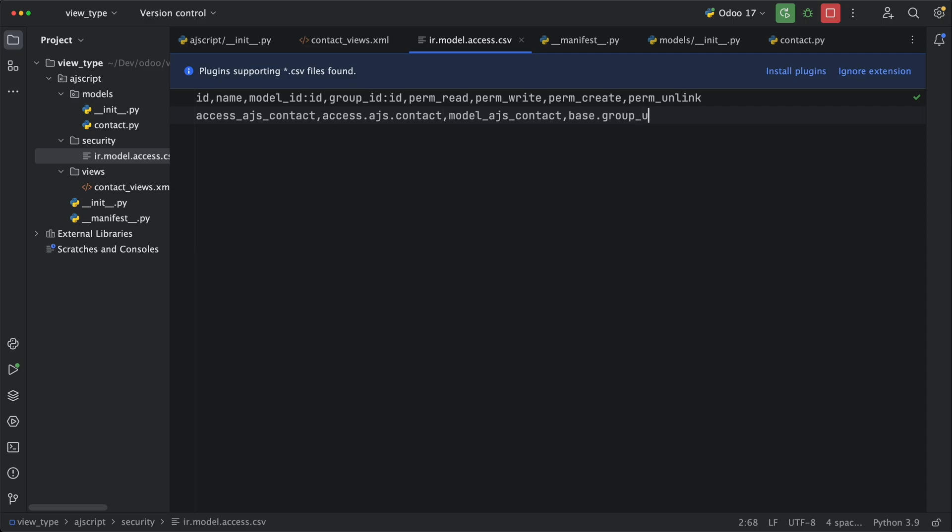
pyautogui.write('ser,')
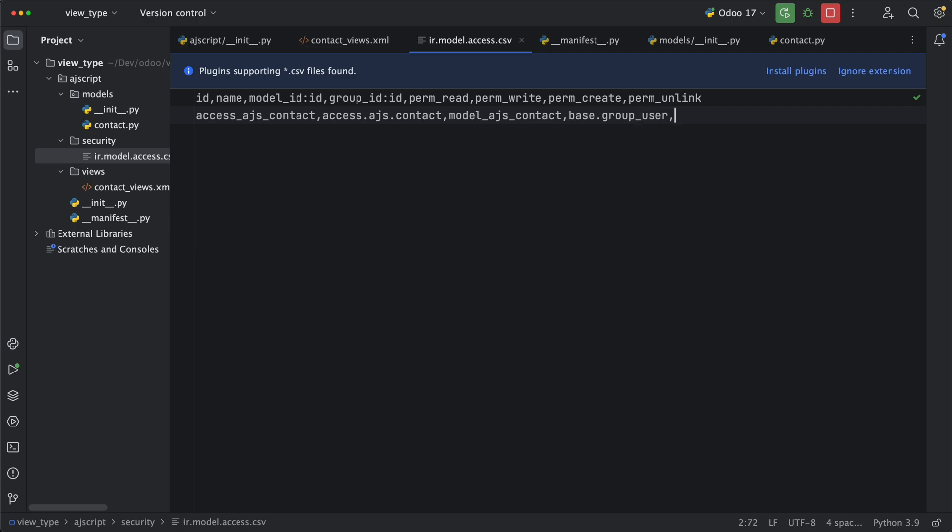
pyautogui.write('1,')
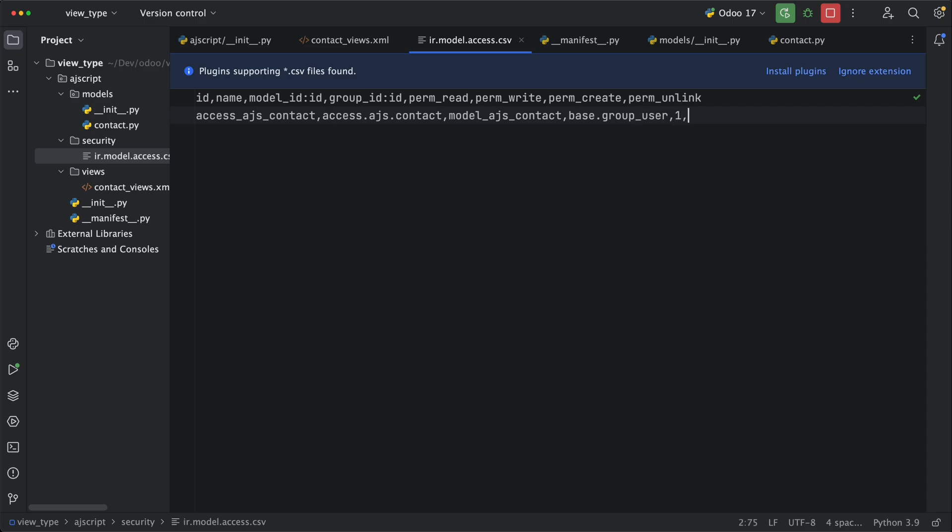
pyautogui.write('1,1')
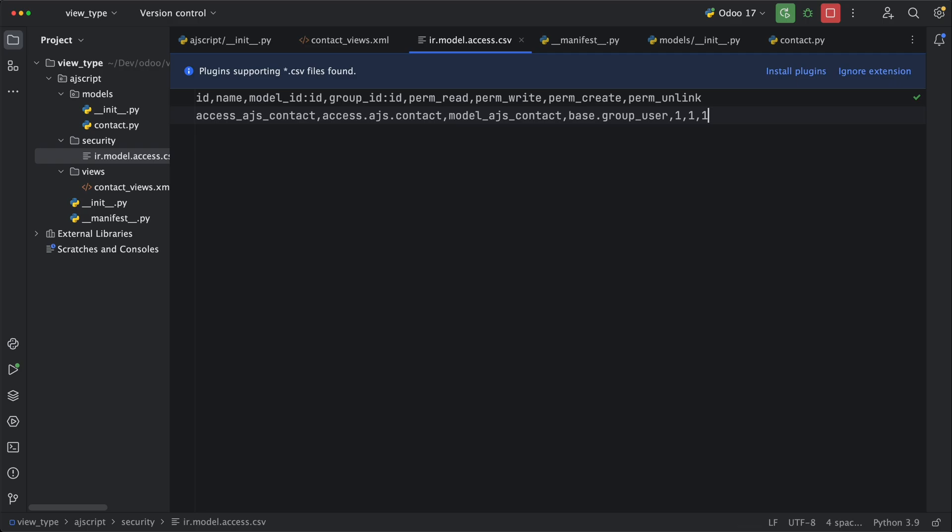
pyautogui.write(',1')
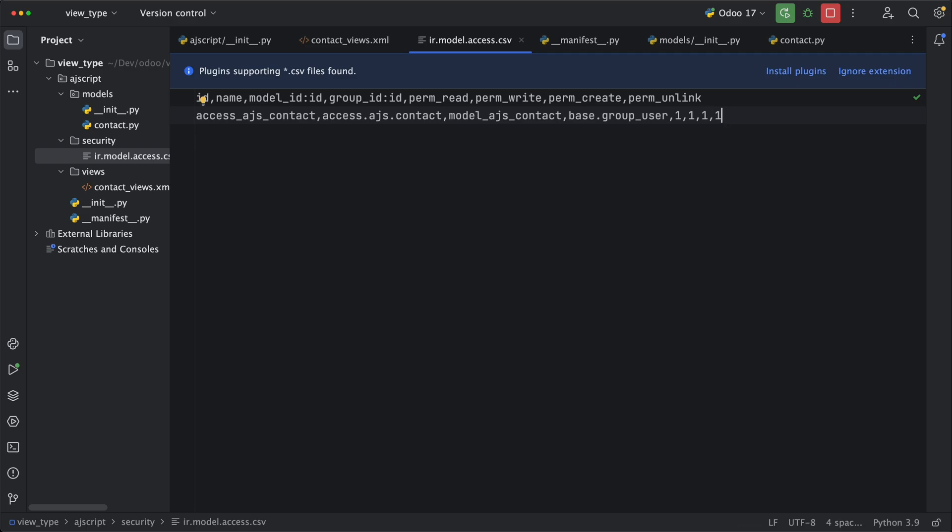
pyautogui.click(116, 218)
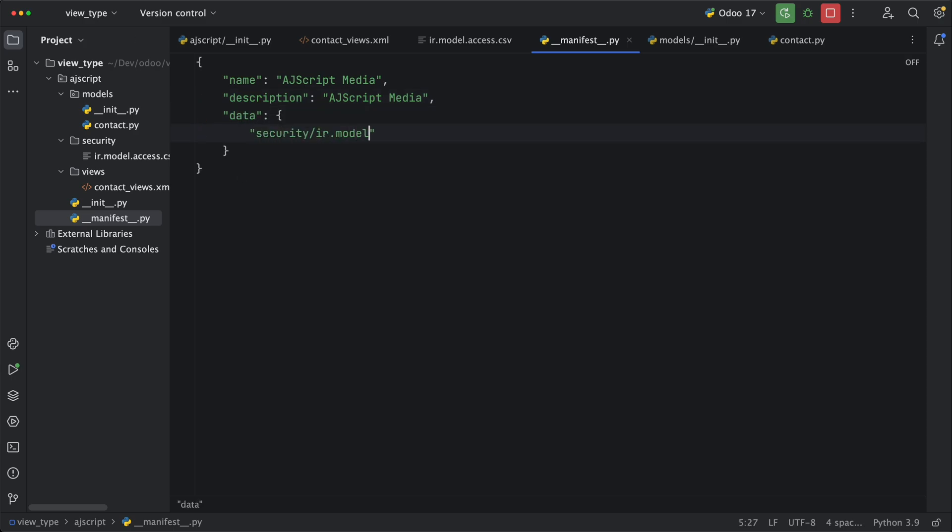
# Add security/ir.model.access.csv and views/contact_views.xml to the manifest data list
pyautogui.write('.access.csv",')
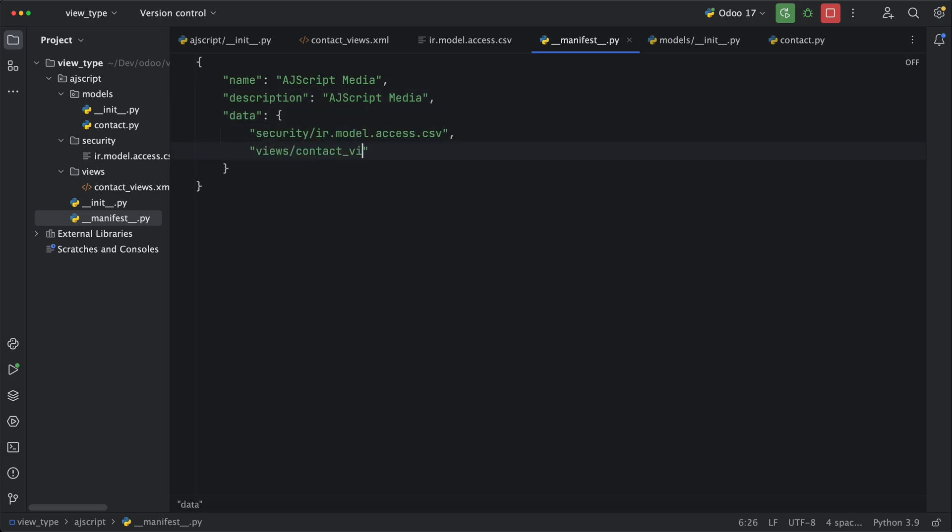
pyautogui.write('ews.xml",')
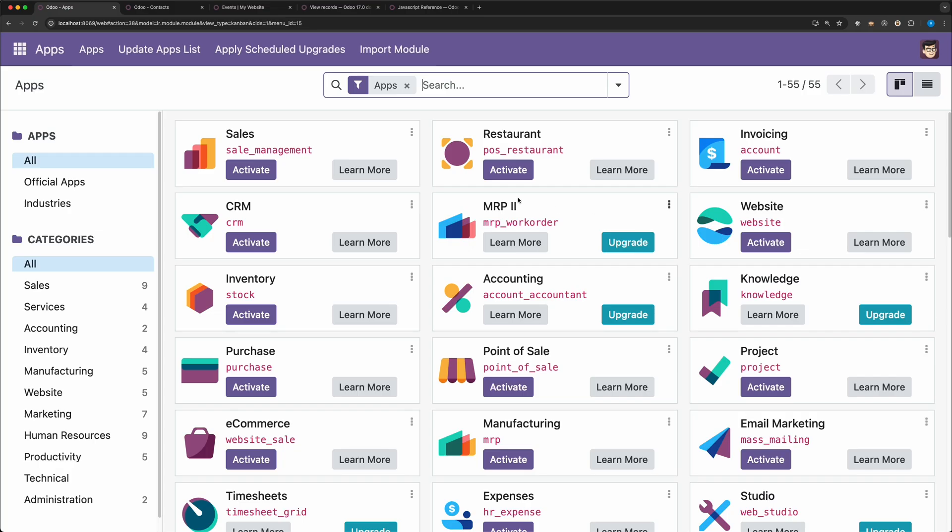
pyautogui.write('ajs')
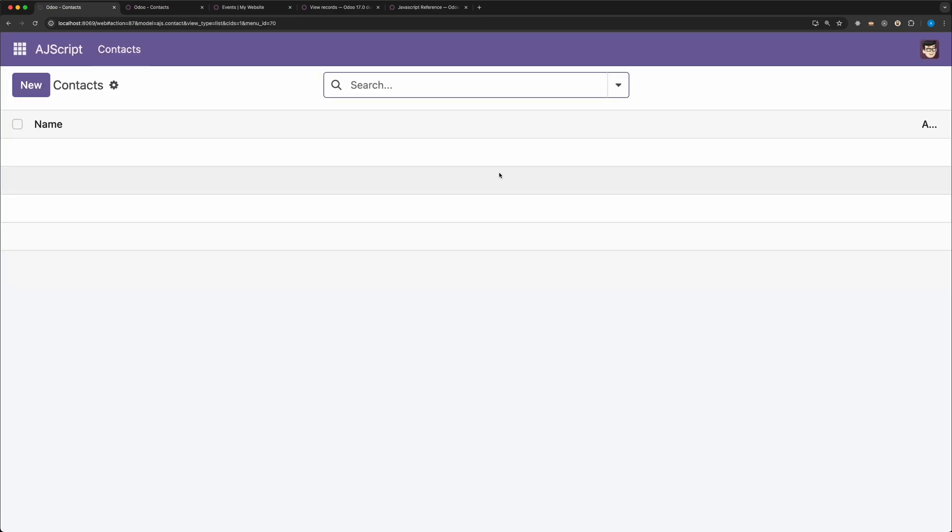
pyautogui.click(19, 49)
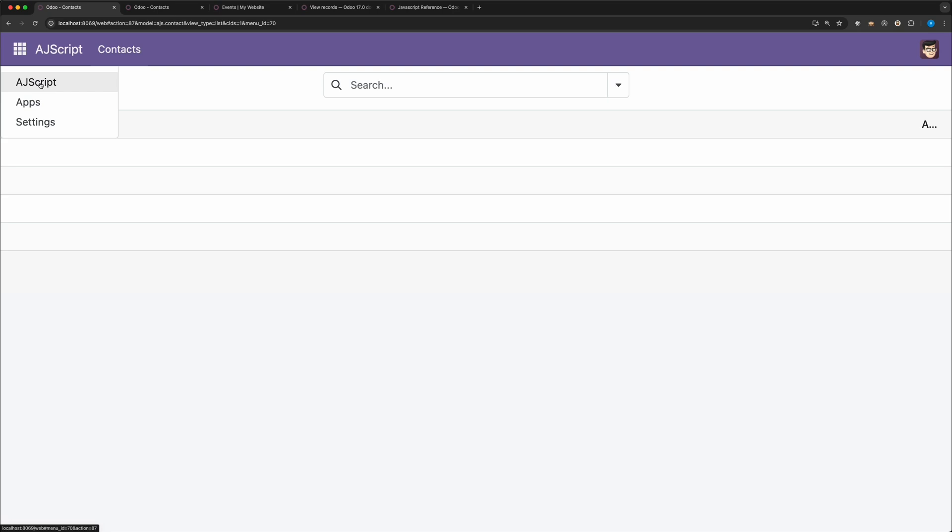
pyautogui.click(119, 49)
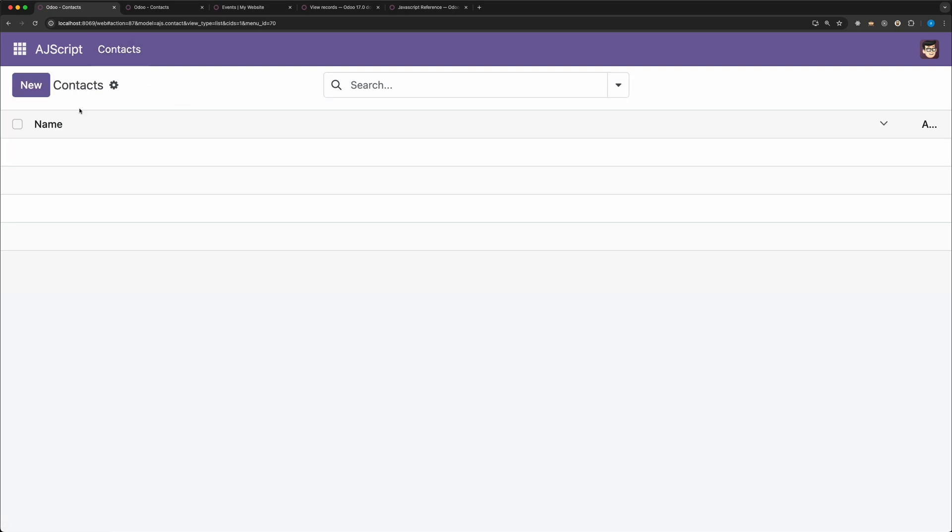
pyautogui.click(31, 85)
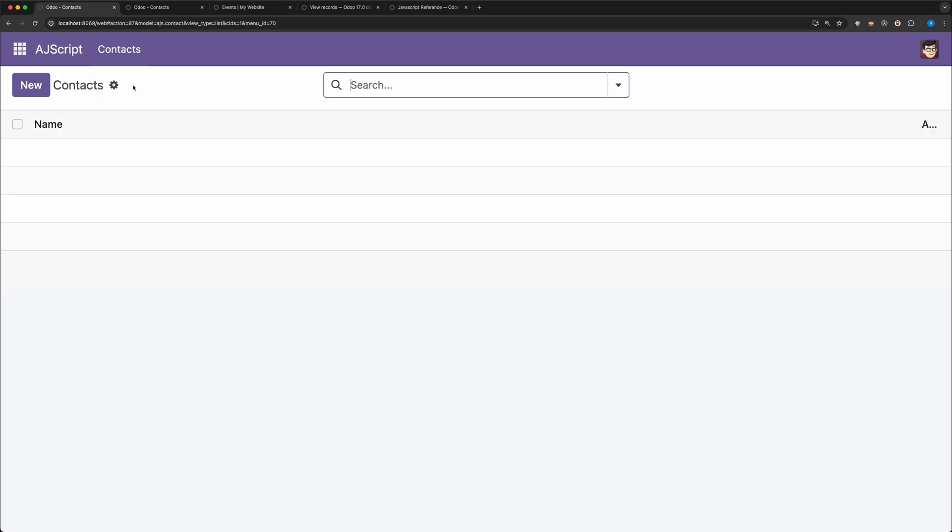
# Filter technical Views on ajs, then search Window Actions for the ajs Contacts action
pyautogui.write('/v')
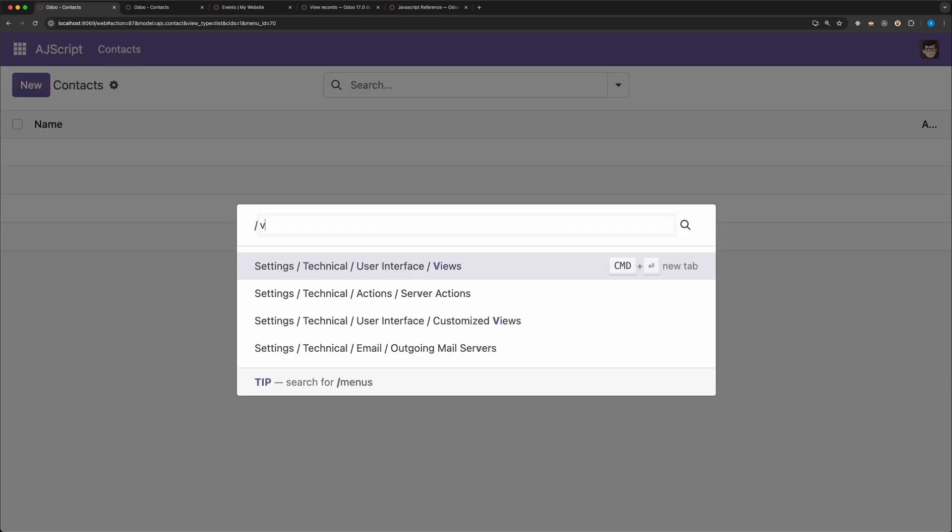
pyautogui.click(357, 266)
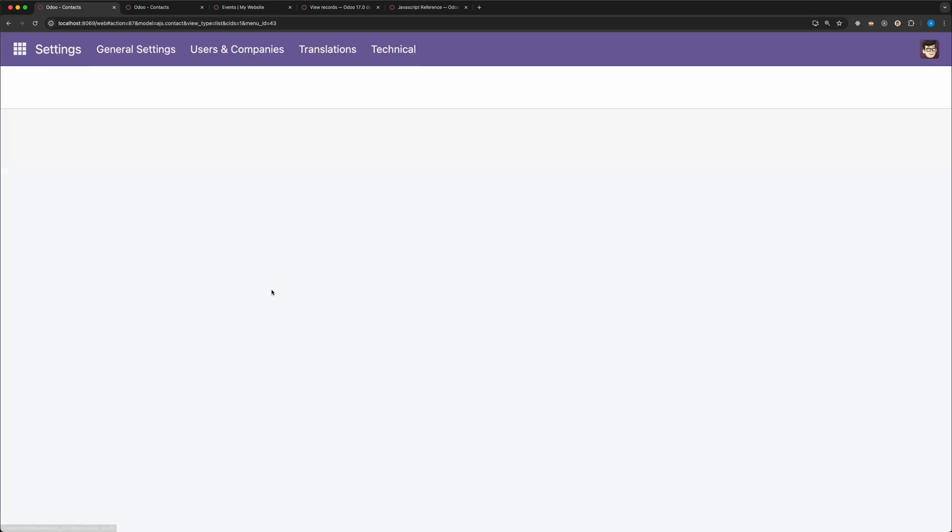
pyautogui.write('ajs')
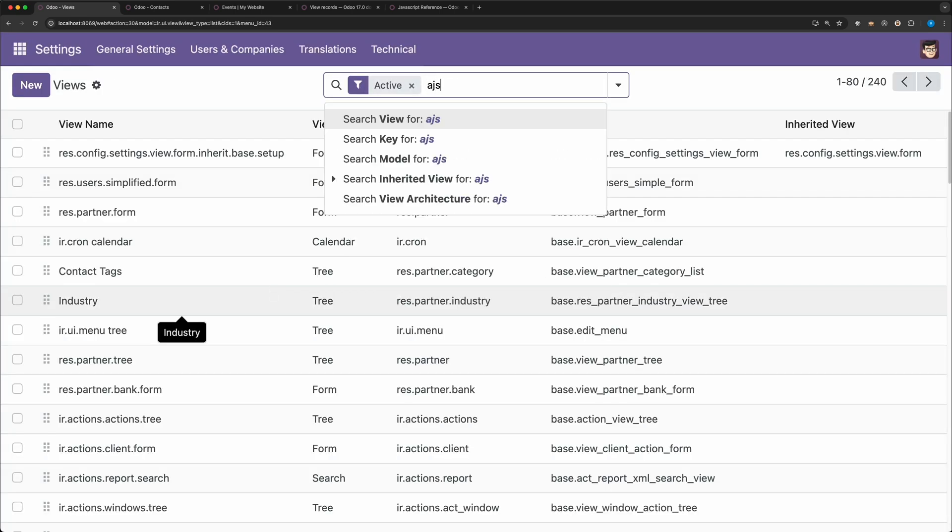
pyautogui.click(392, 119)
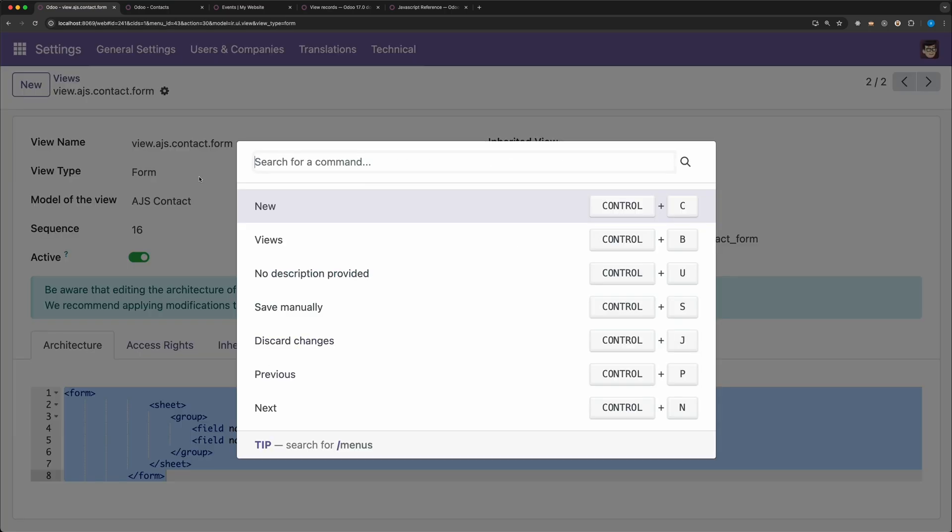
pyautogui.write('/ windo')
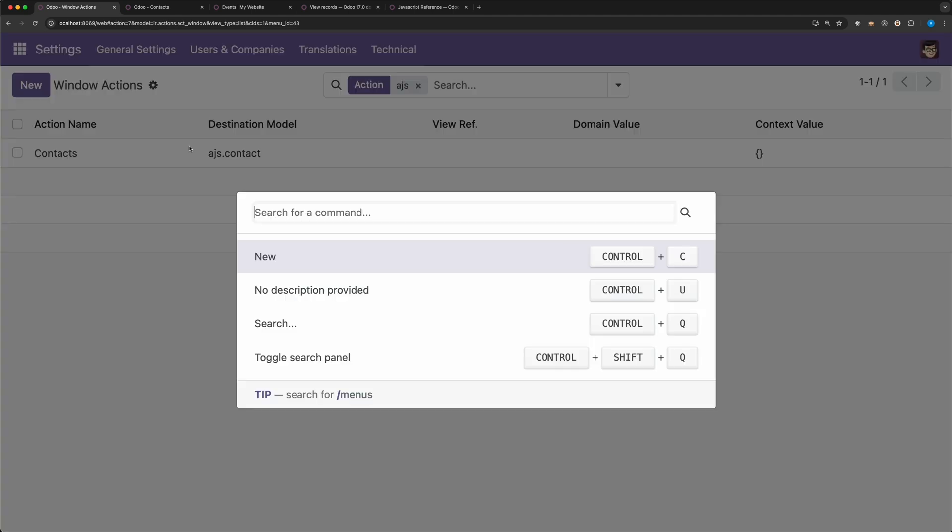
# Follow the AJScript/Contacts menu item to its Contacts action with tree,form view mode
pyautogui.write('/menus')
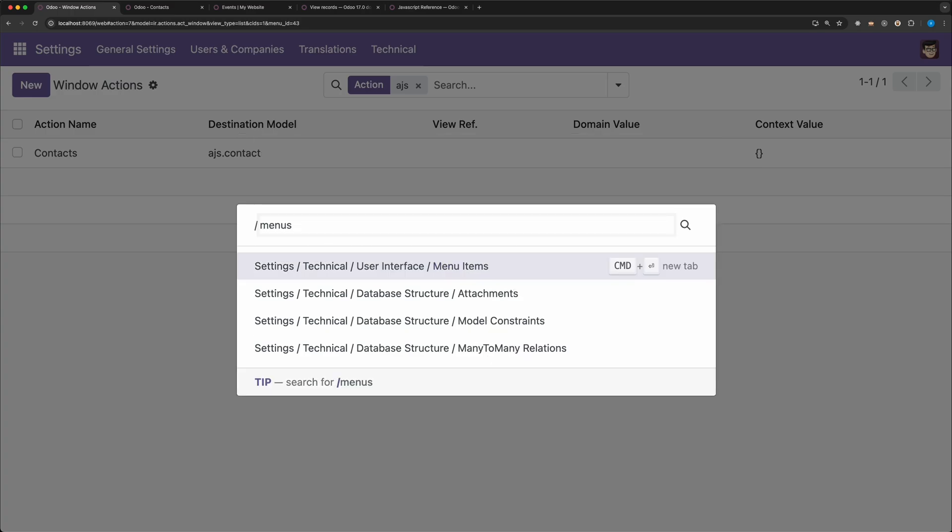
pyautogui.click(361, 266)
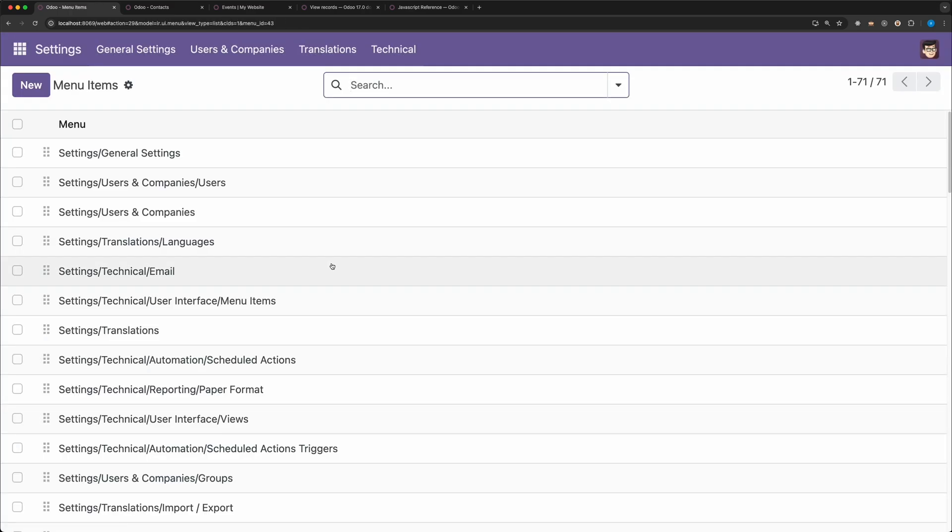
pyautogui.write('ajscript')
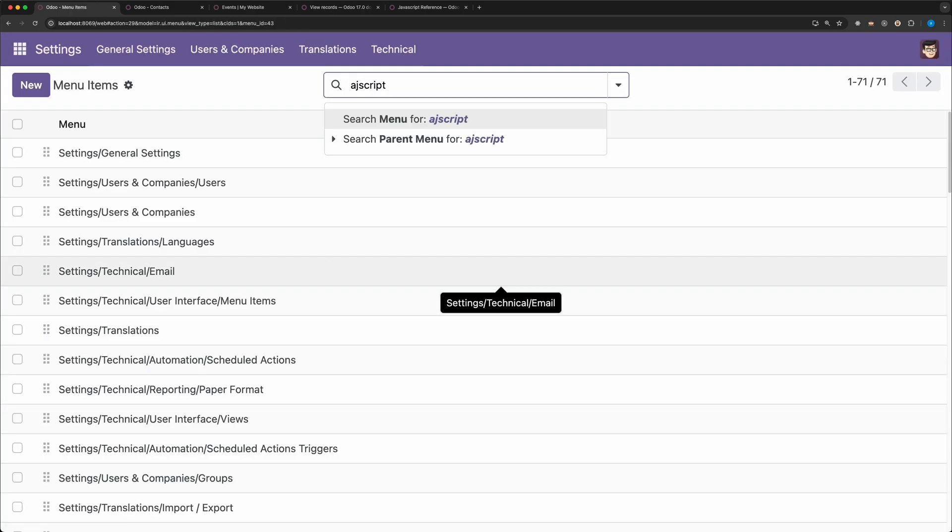
pyautogui.click(399, 119)
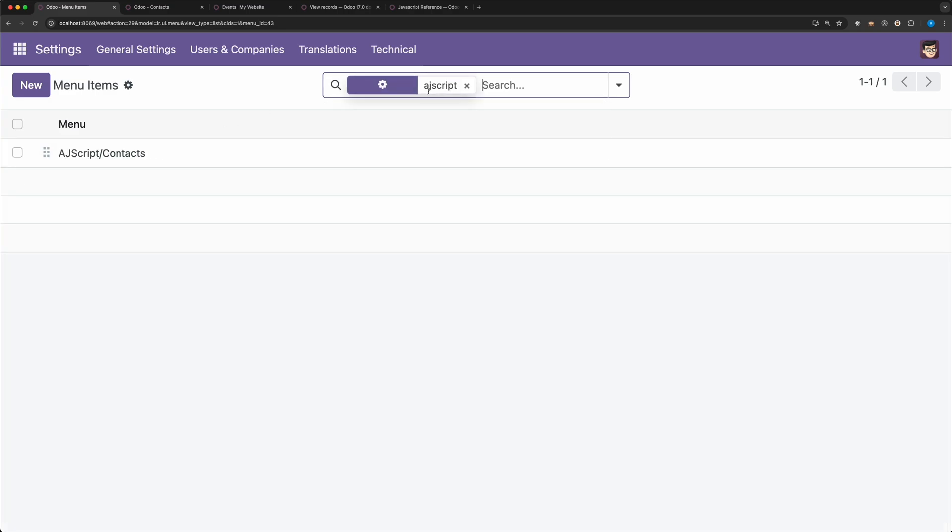
pyautogui.click(101, 153)
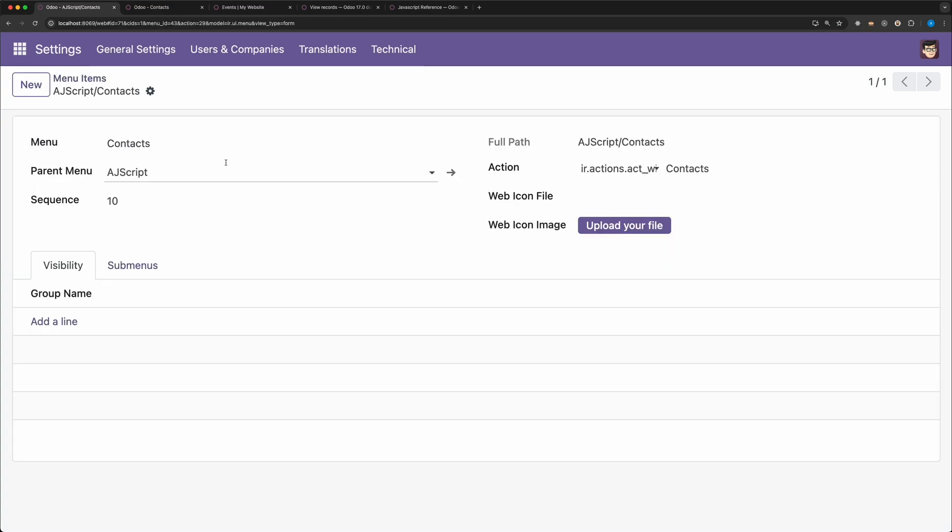
pyautogui.moveTo(908, 169)
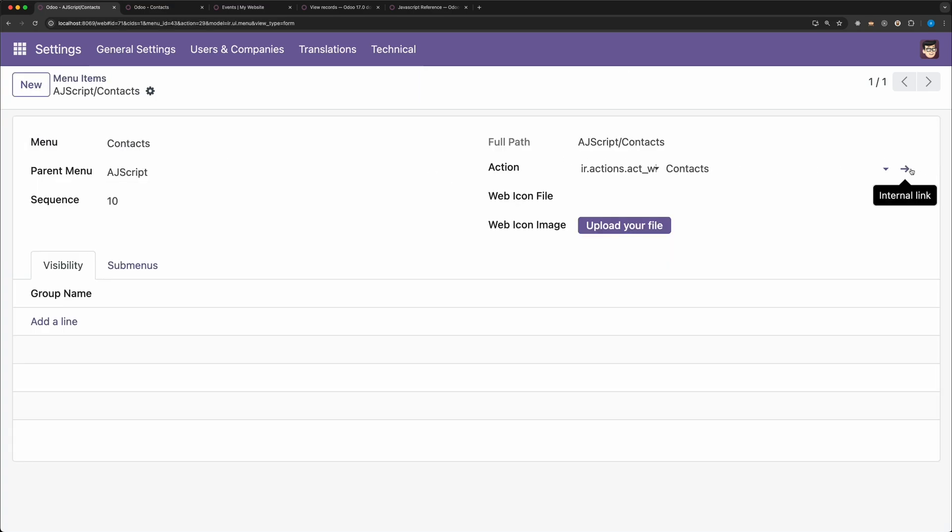
pyautogui.click(905, 170)
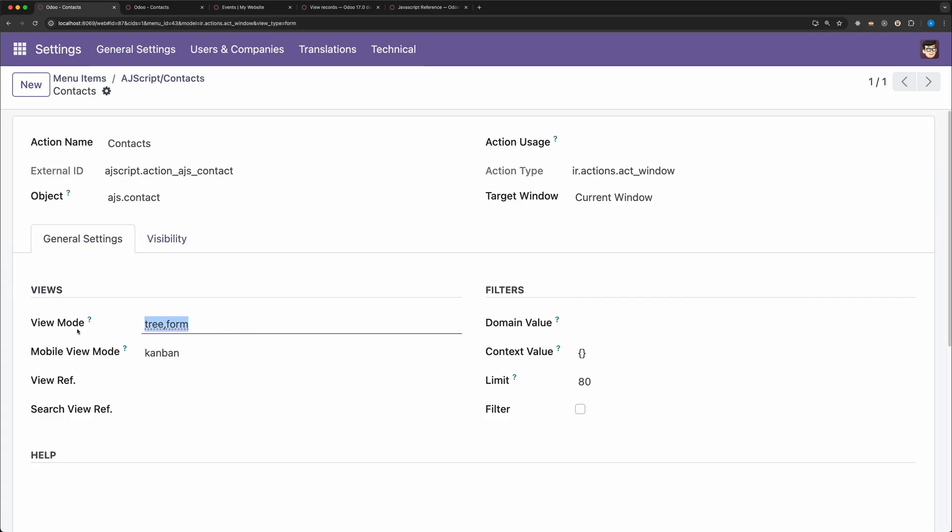
# Search Access Rights for ajs to show access.ajs.contact with full internal-user rights
pyautogui.write('access')
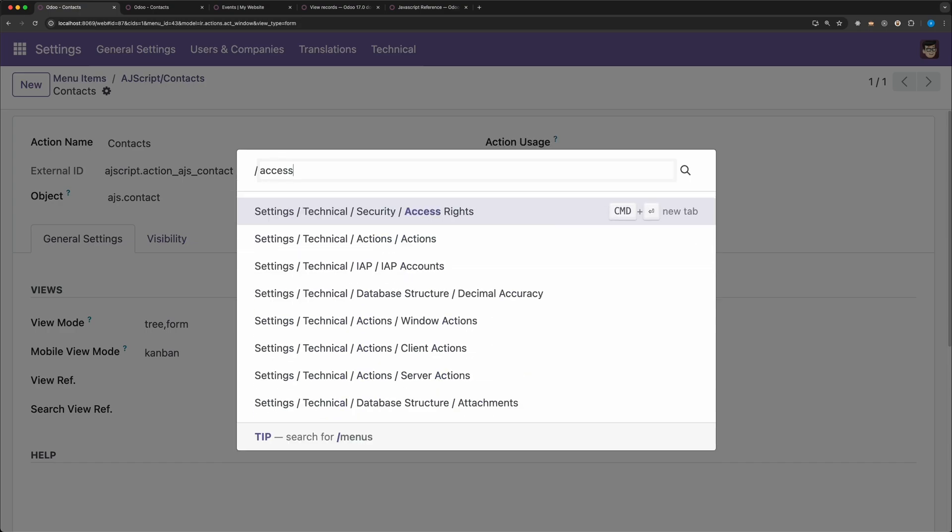
pyautogui.click(364, 212)
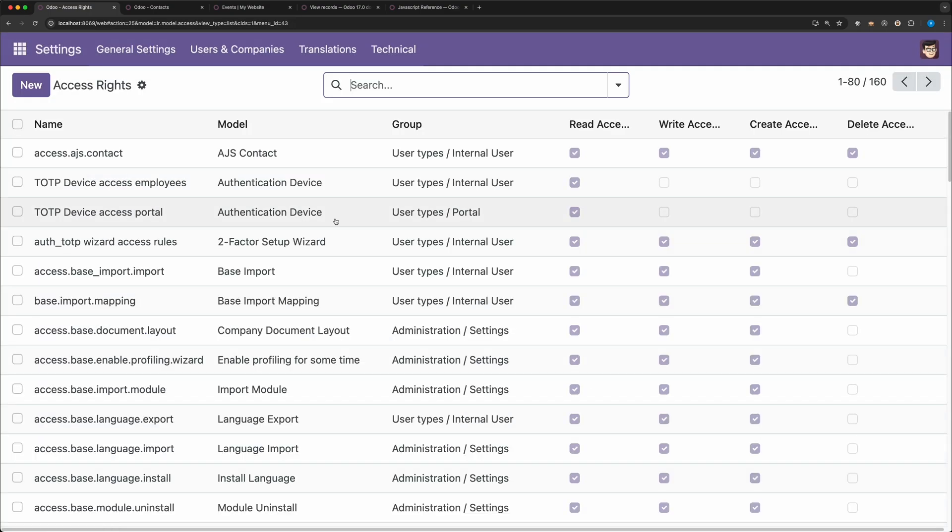
pyautogui.write('ajs')
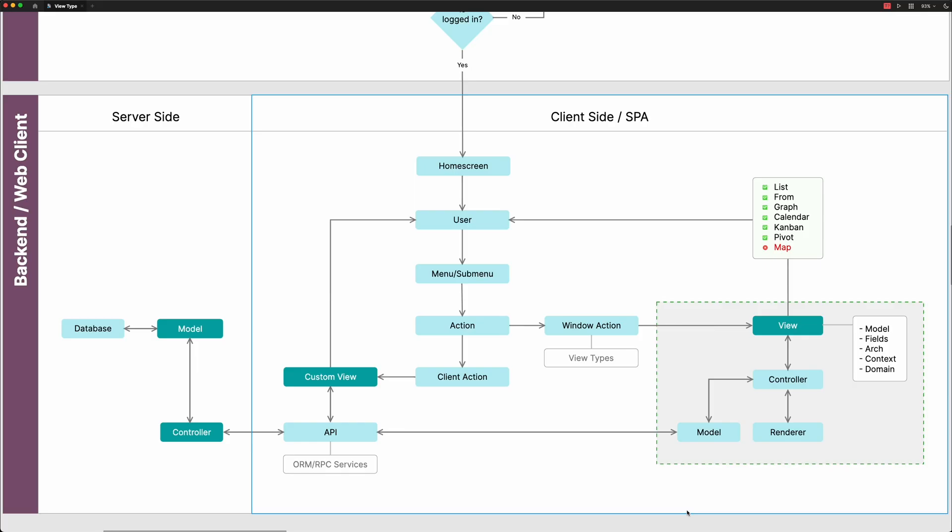
pyautogui.moveTo(688, 493)
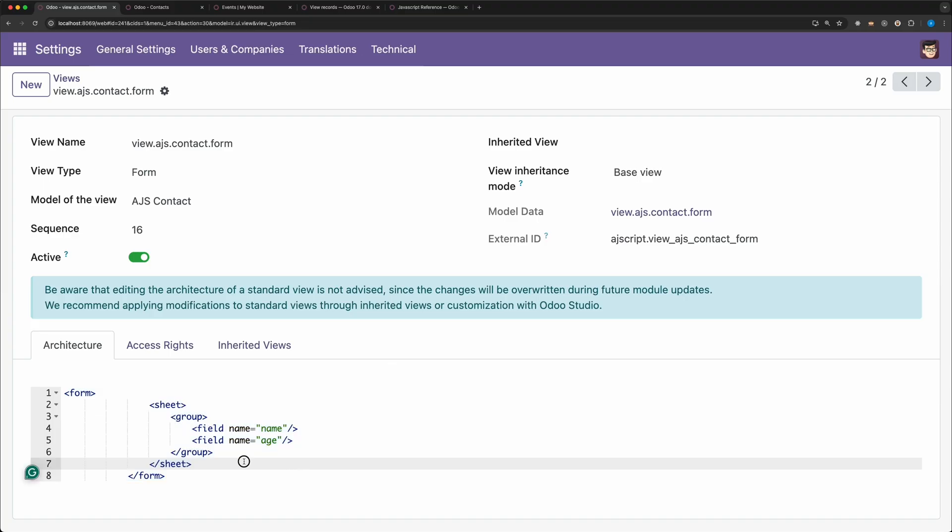
# Bring the expanded web addon folder (controllers, models, static, views, manifest) into view
pyautogui.moveTo(149, 405); pyautogui.dragTo(191, 464)
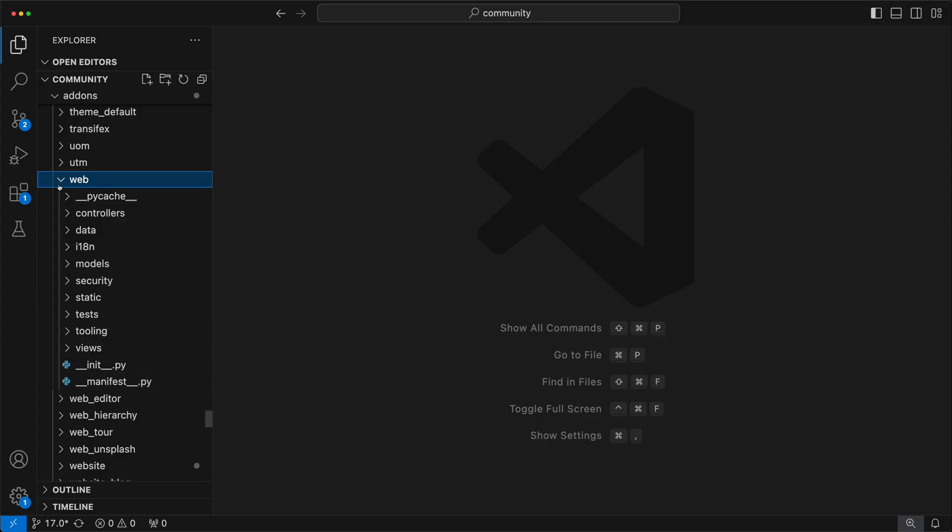
# Open list_view.js, highlight its Model: RelationalModel line, then open list_arch_parser.js
pyautogui.click(88, 298)
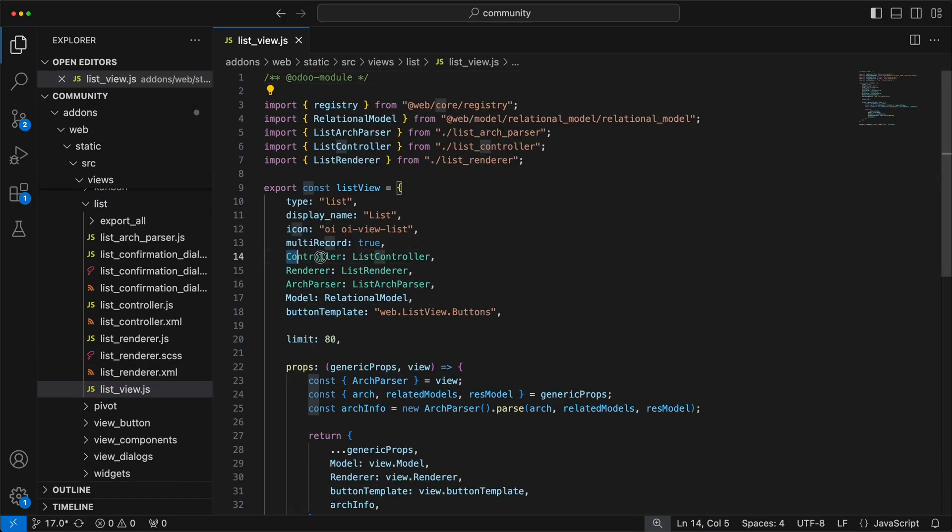
pyautogui.moveTo(286, 256); pyautogui.dragTo(435, 256)
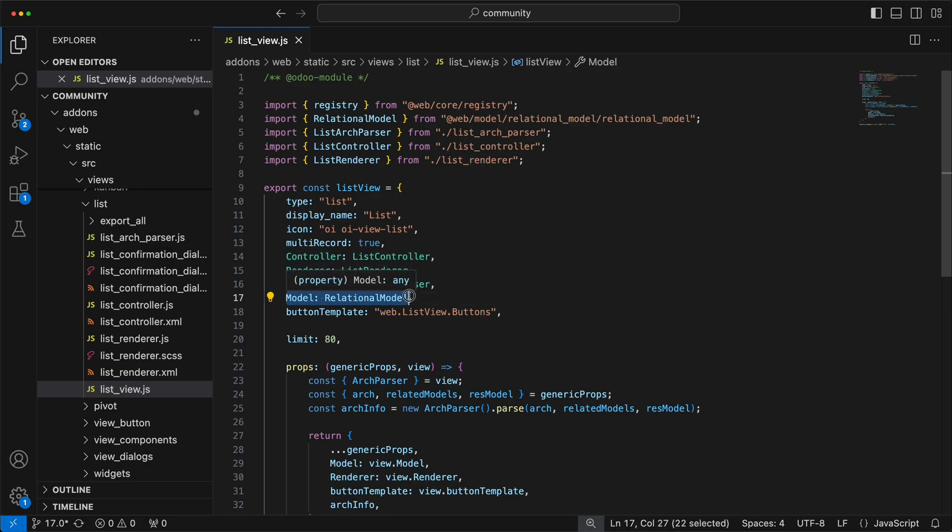
pyautogui.moveTo(313, 284)
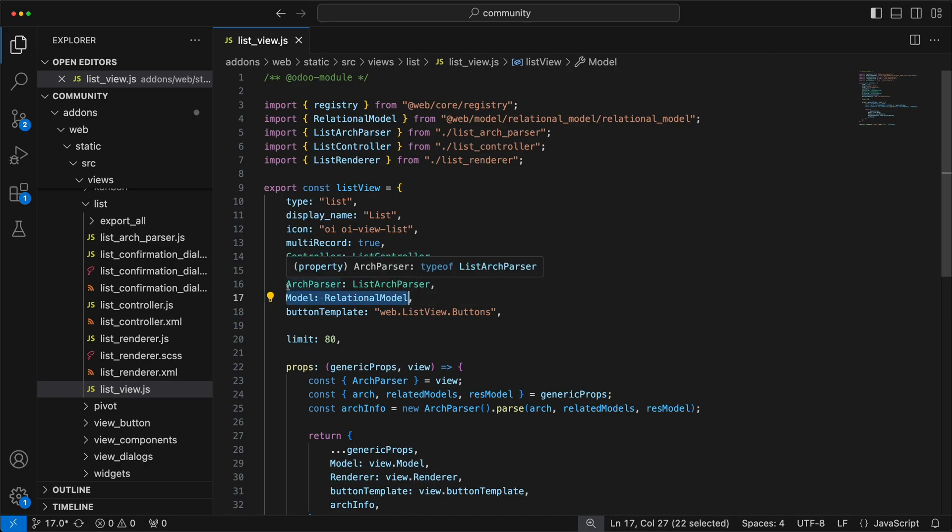
pyautogui.click(143, 237)
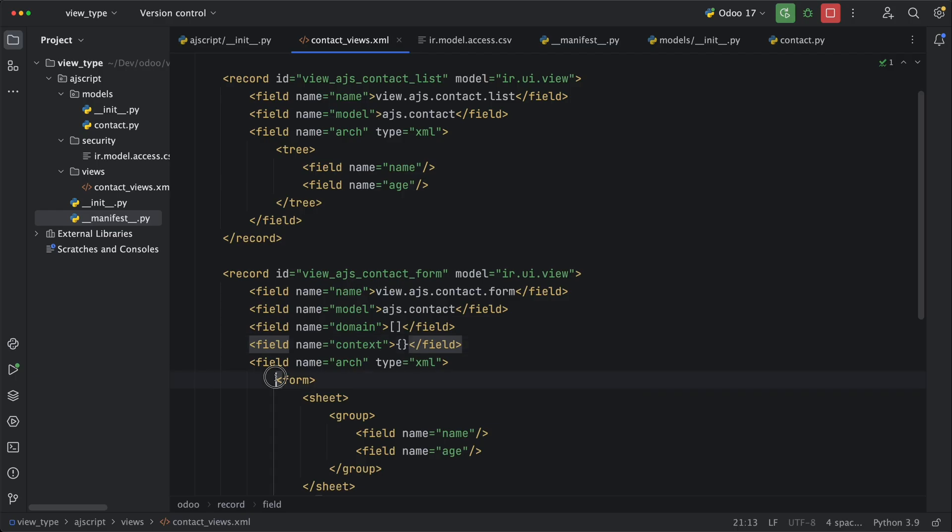
pyautogui.moveTo(275, 381); pyautogui.dragTo(395, 485)
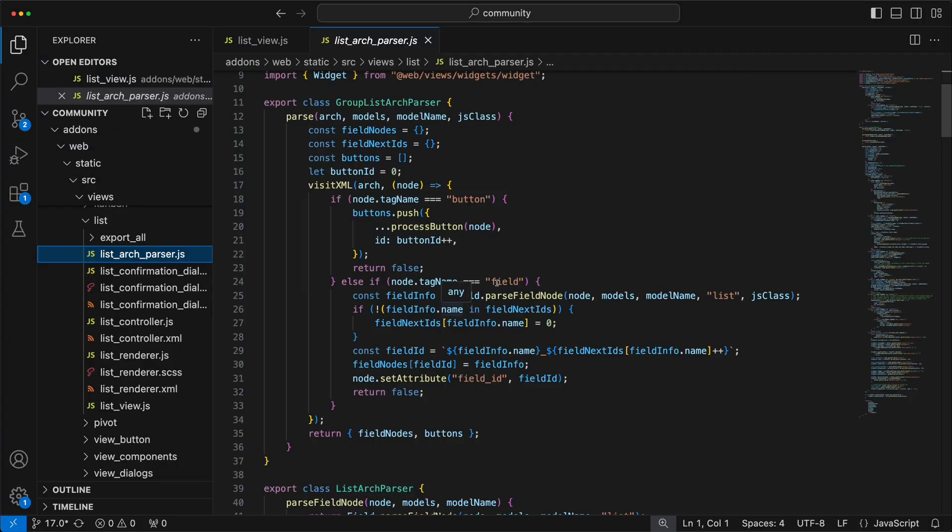
# From list_view.js, open relational_model.js from the web addon's model folder
pyautogui.doubleClick(467, 199)
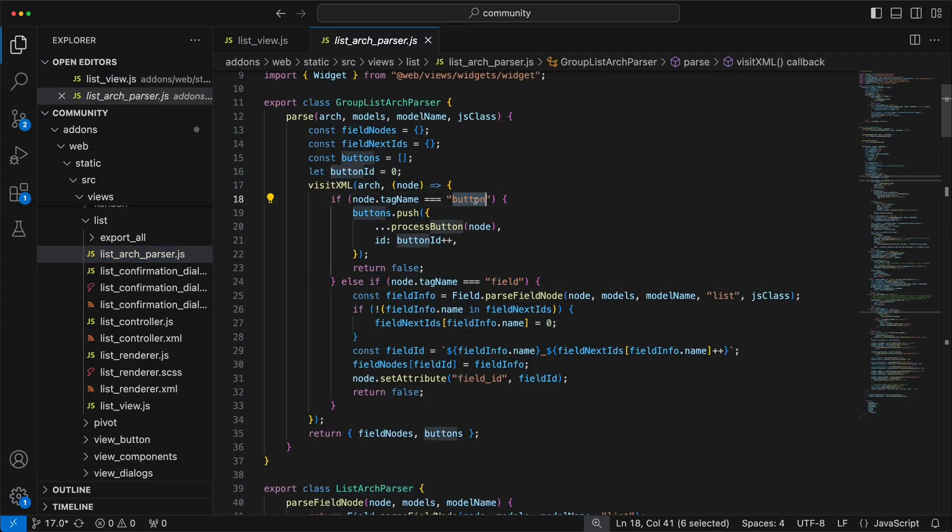
pyautogui.click(262, 40)
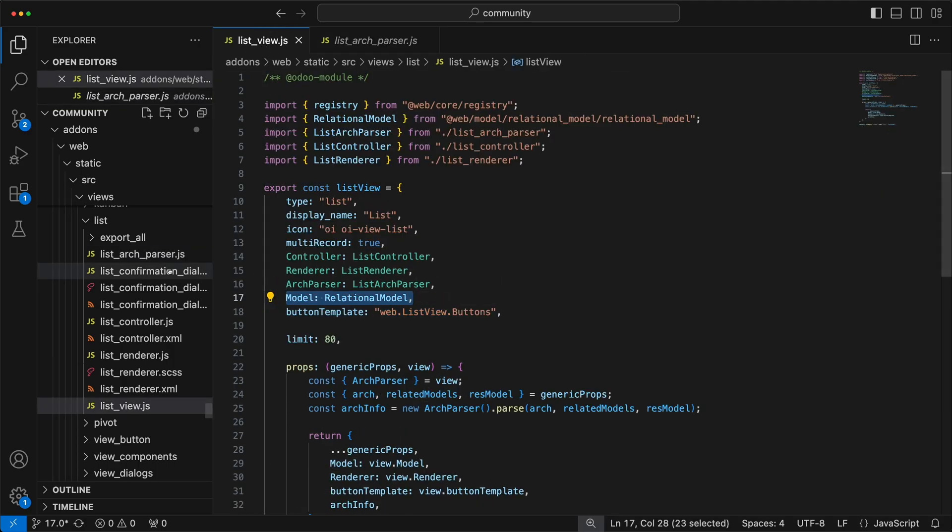
pyautogui.moveTo(115, 254)
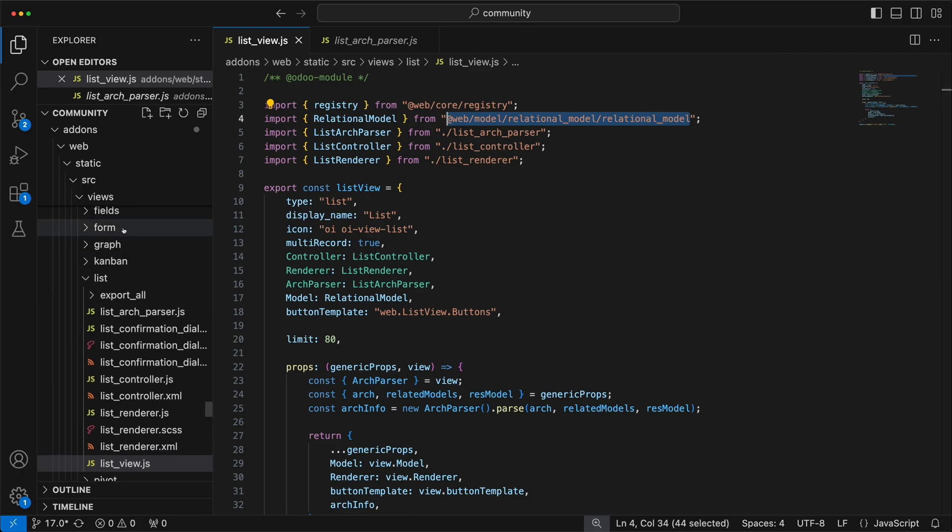
pyautogui.click(104, 228)
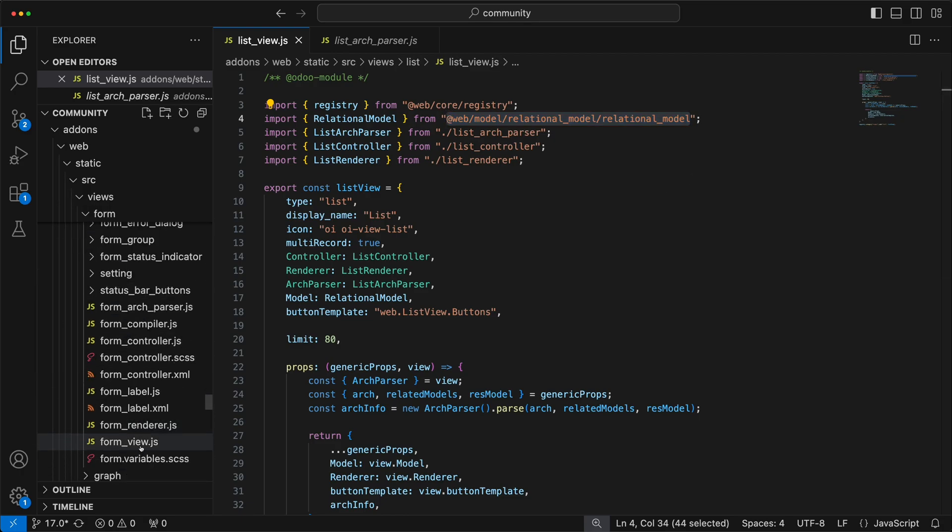
pyautogui.doubleClick(129, 443)
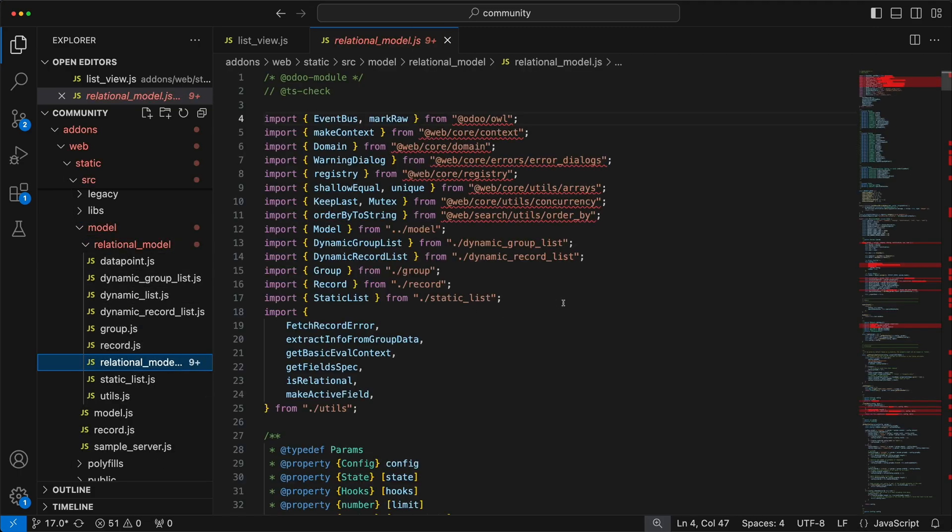
# Search relational_model.js for _loadRecords and open orm_service.js from the core folder
pyautogui.press('Cmd+f')
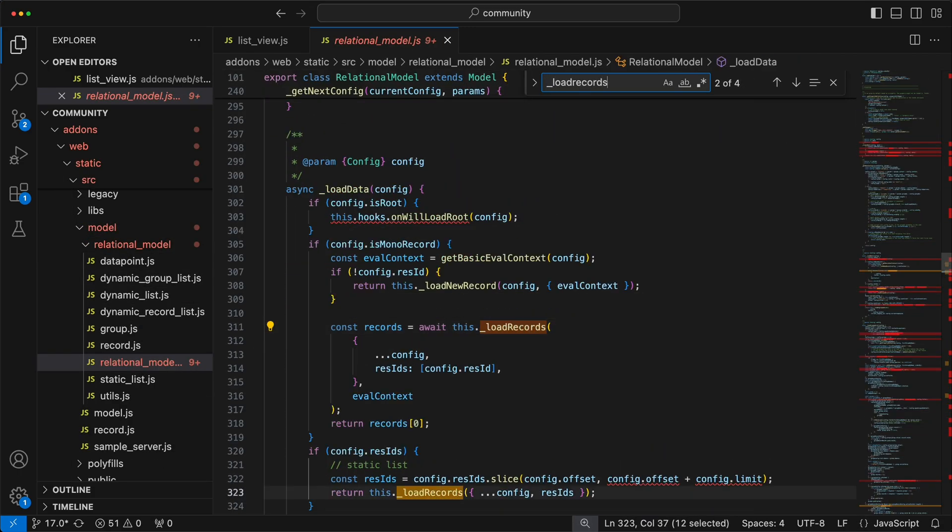
pyautogui.click(794, 83)
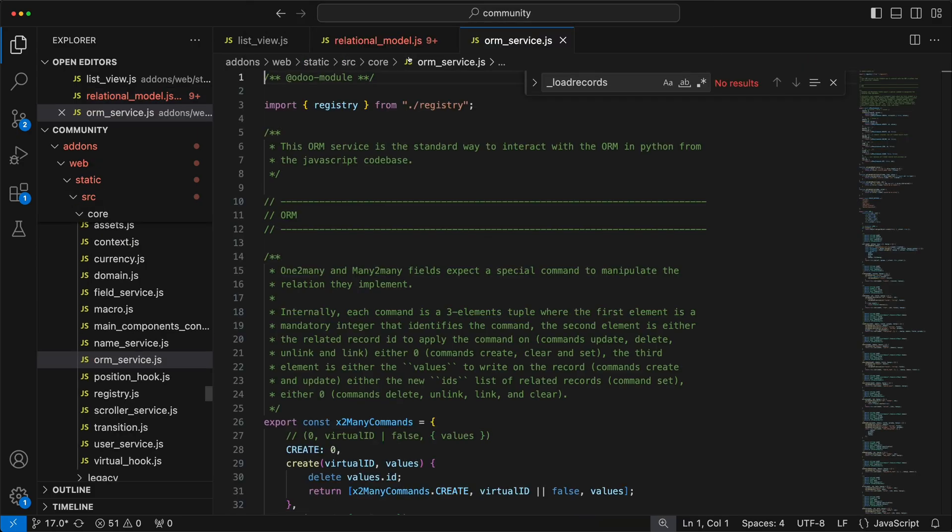
# Find the webRead method and its call usage in orm_service.js
pyautogui.write('webRead')
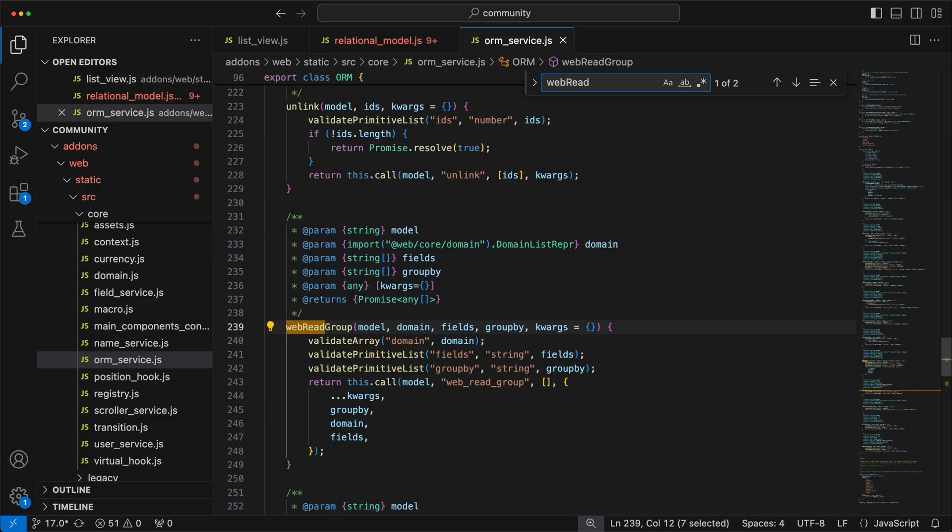
pyautogui.click(796, 83)
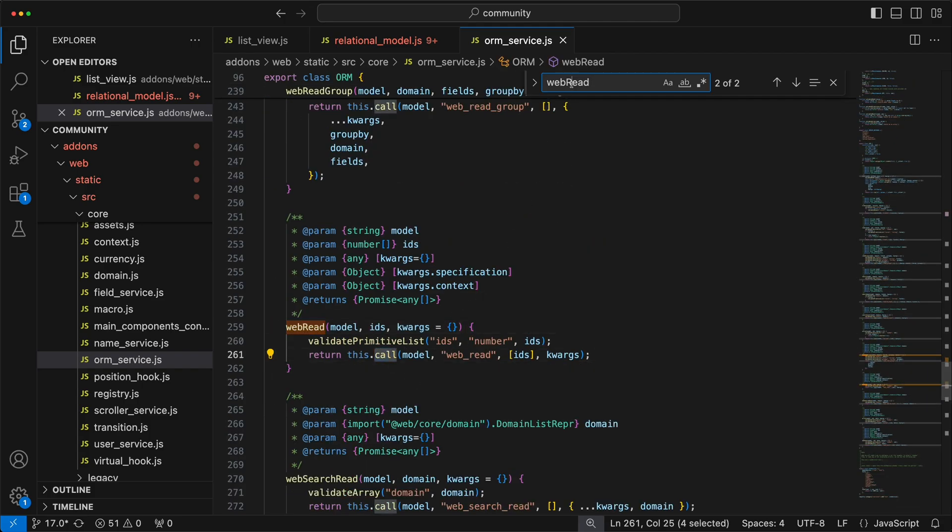
pyautogui.write('call')
pyautogui.write('rpc')
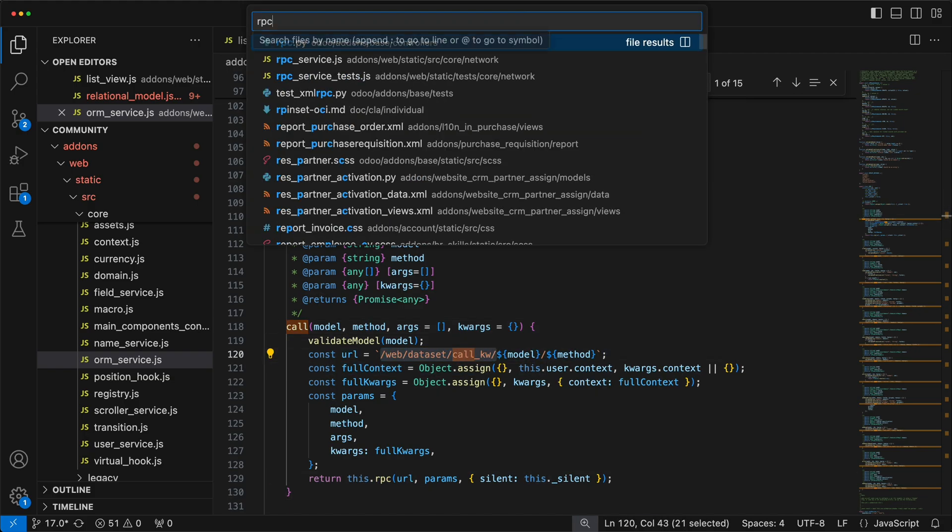
# Inspect jsonrpc in rpc_service.js and search the project for the /web/dataset/call_kw/ route
pyautogui.click(309, 59)
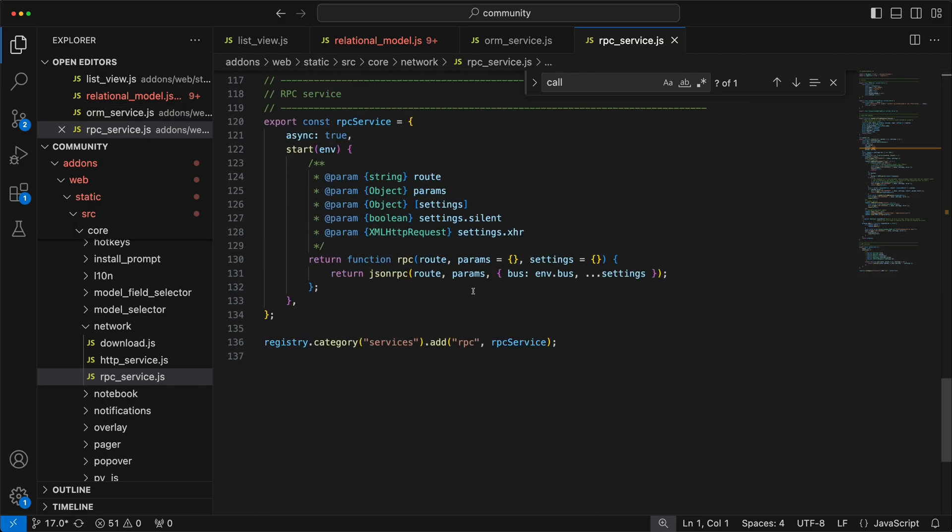
pyautogui.doubleClick(389, 274)
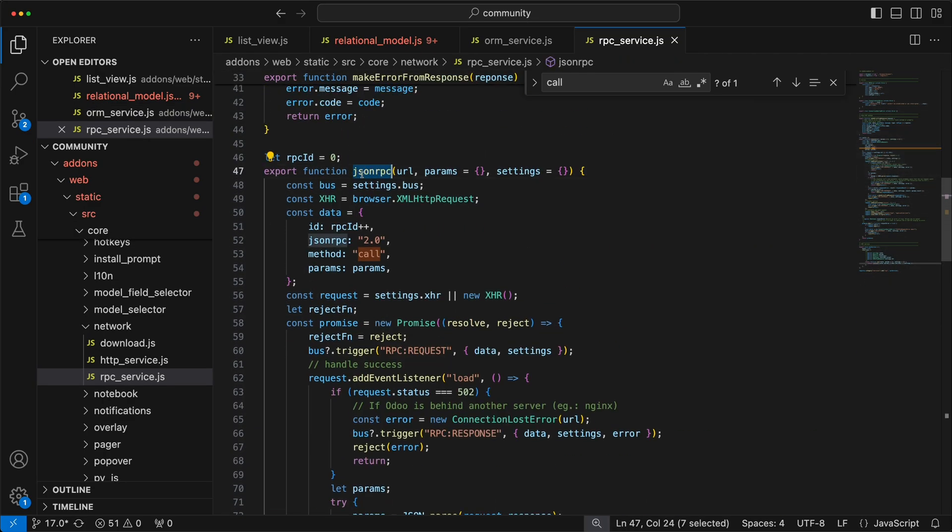
pyautogui.doubleClick(432, 199)
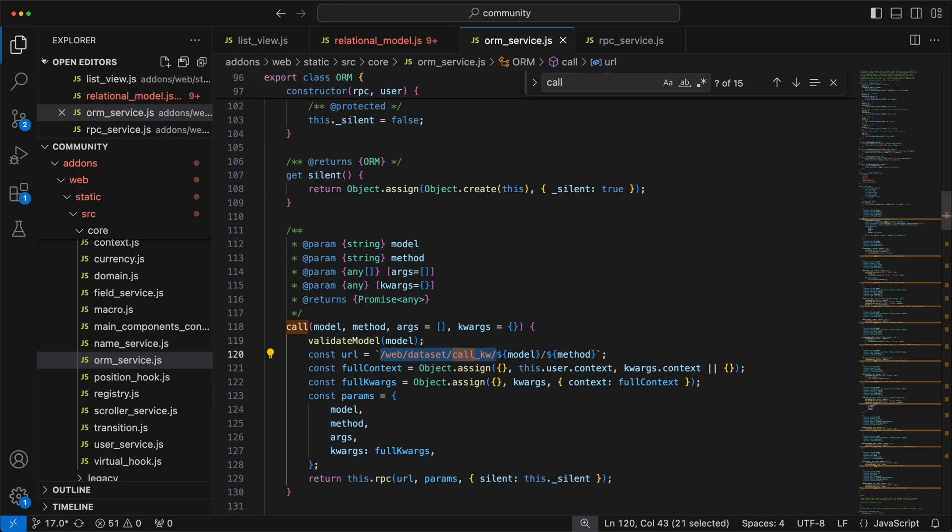
pyautogui.click(19, 81)
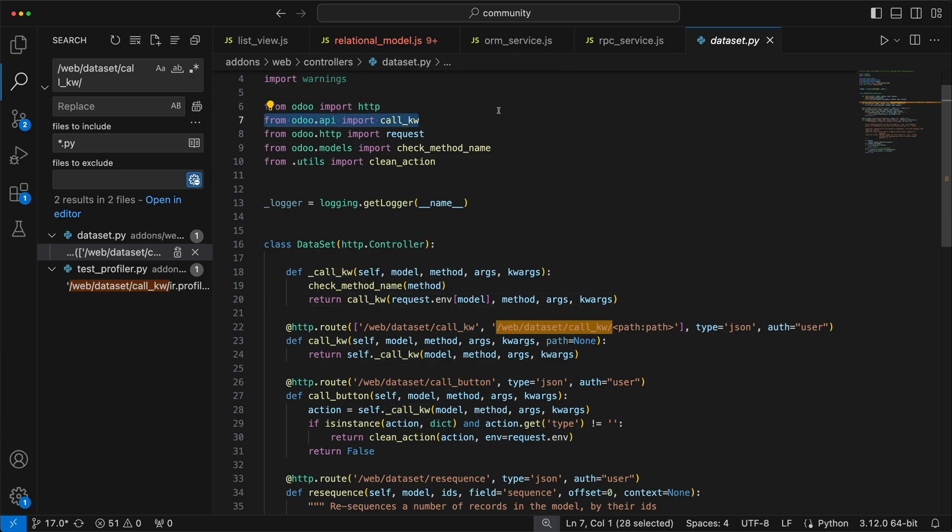
pyautogui.moveTo(495, 106)
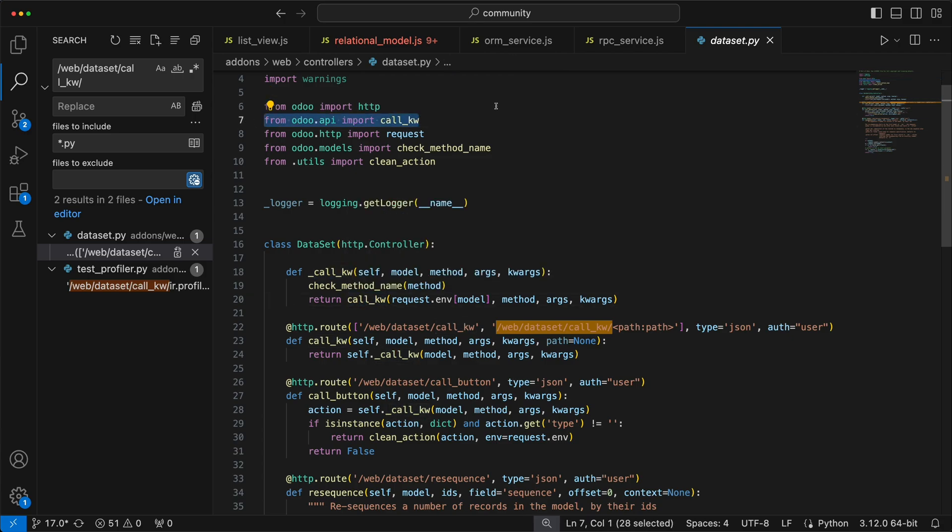
# Open addons/web/models/models.py at the def web_read line
pyautogui.click(516, 41)
pyautogui.write('webRead')
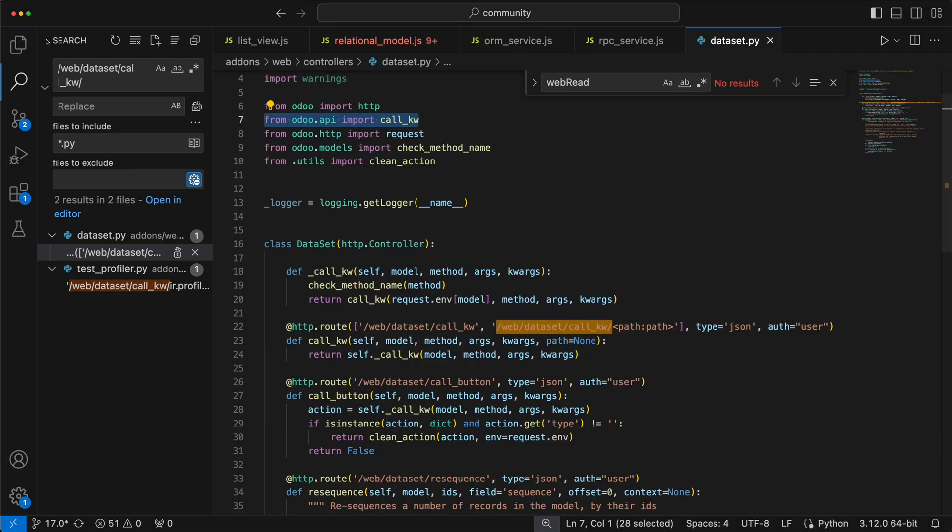
pyautogui.click(105, 437)
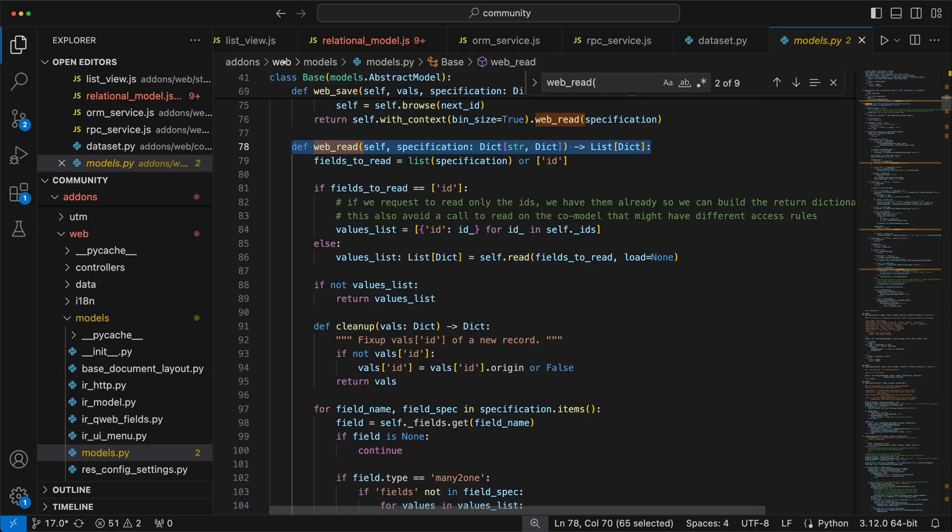
# Revisit relational_model.js, rpc_service.js, models.py and dataset.py, then return to Odoo Contacts and the diagram
pyautogui.click(379, 40)
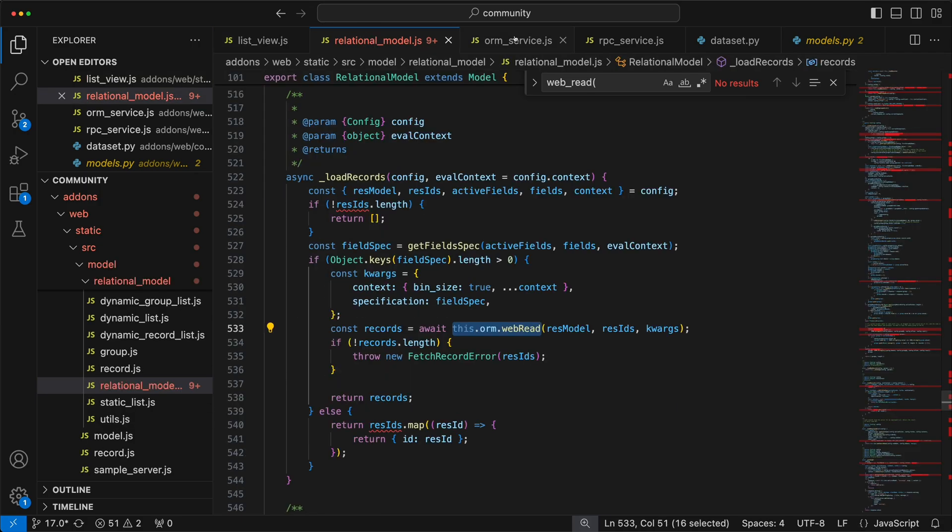
pyautogui.click(628, 40)
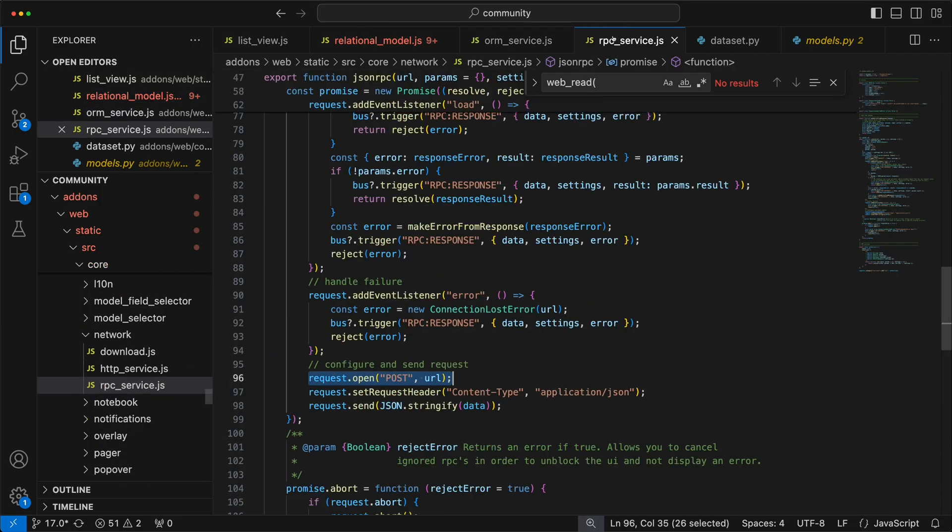
pyautogui.click(824, 40)
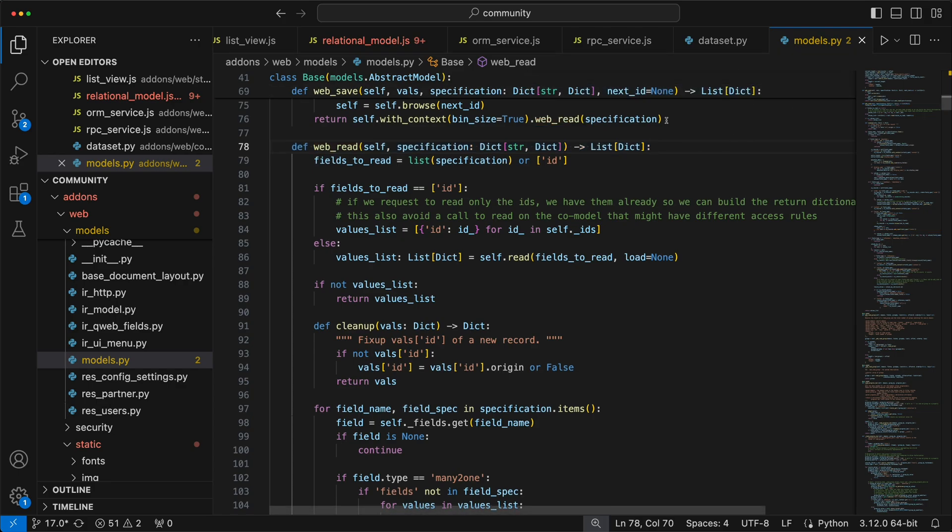
pyautogui.click(387, 40)
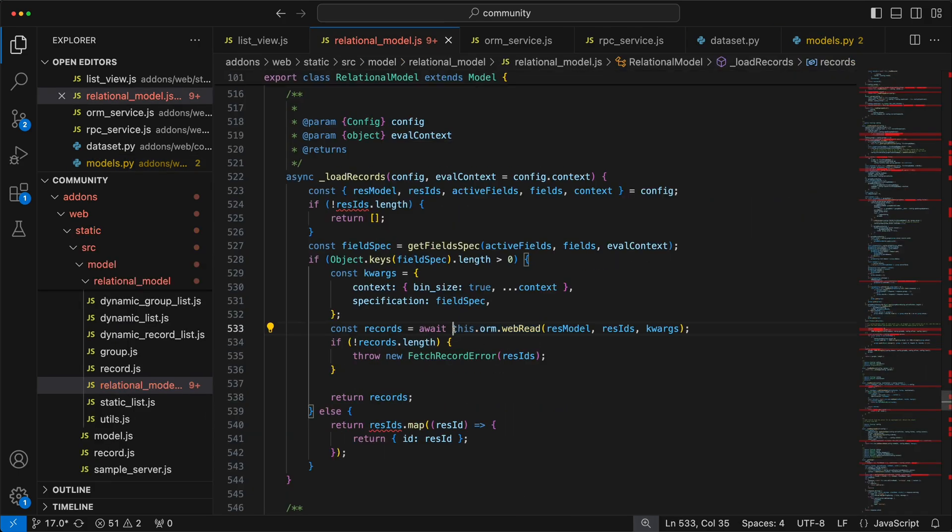
pyautogui.click(733, 40)
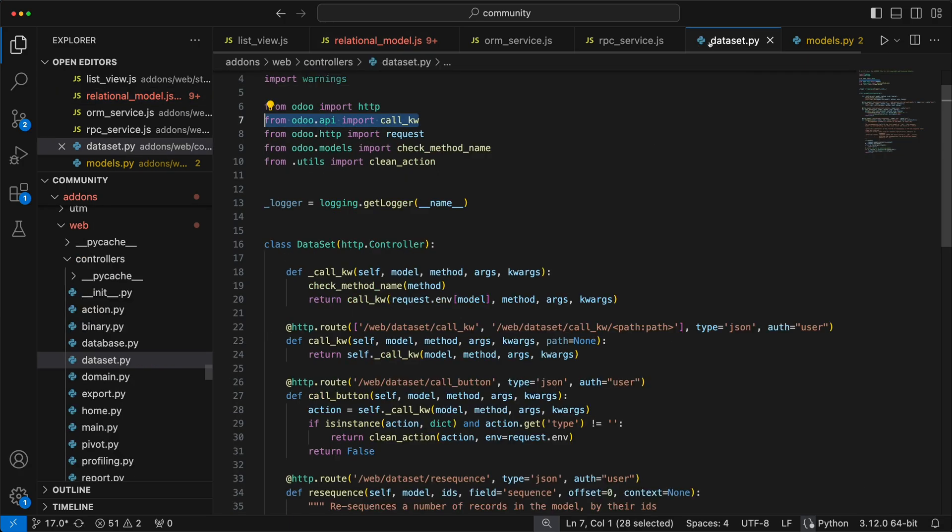
pyautogui.moveTo(493, 314)
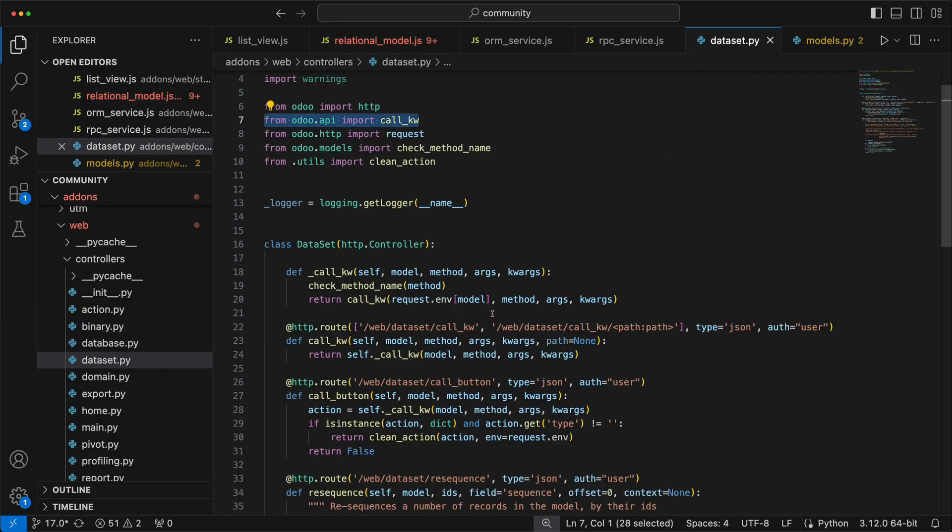
pyautogui.click(628, 40)
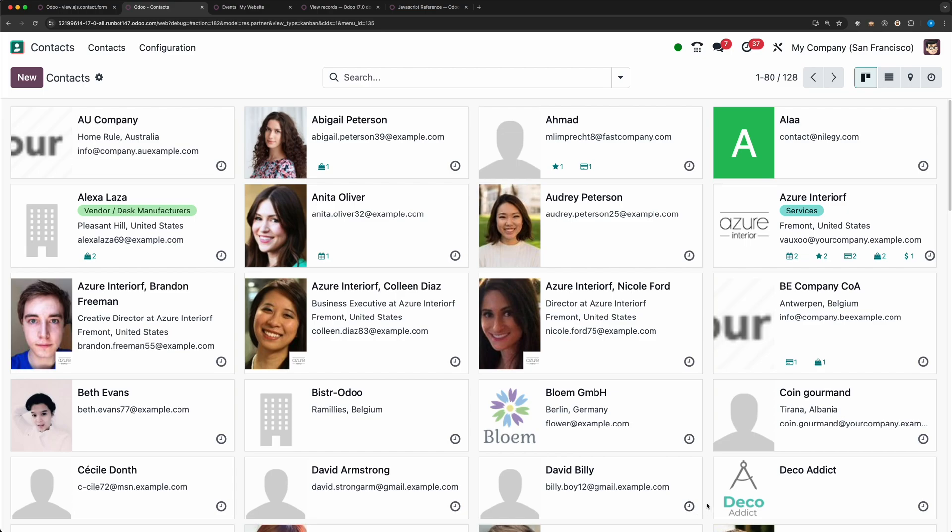
pyautogui.click(909, 78)
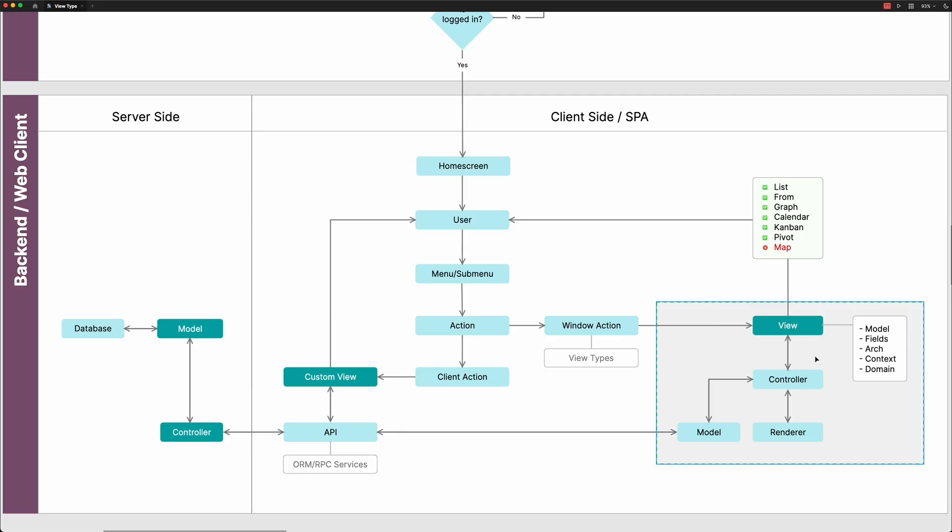
pyautogui.moveTo(795, 410)
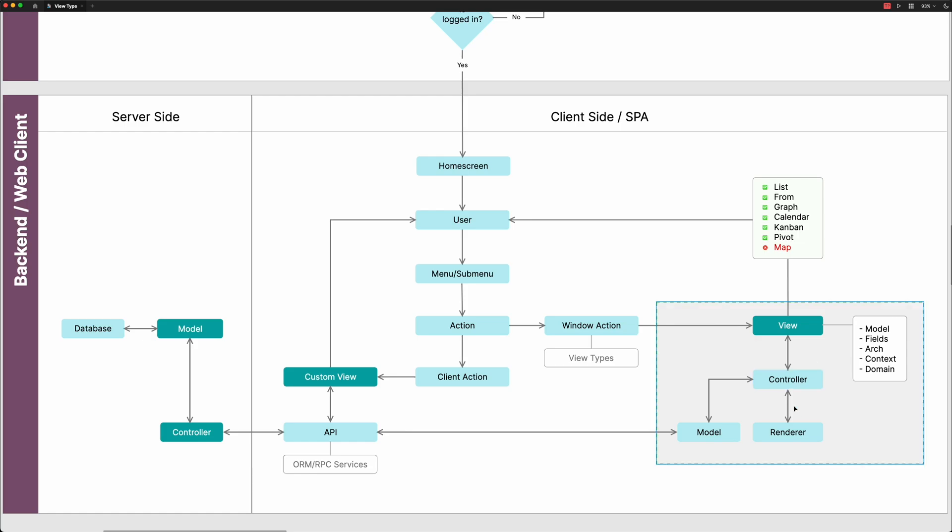
pyautogui.click(708, 432)
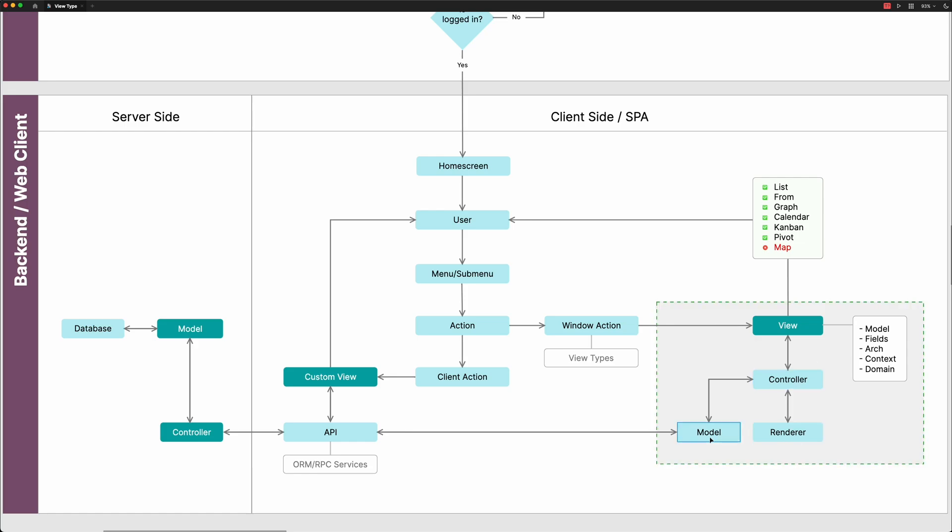